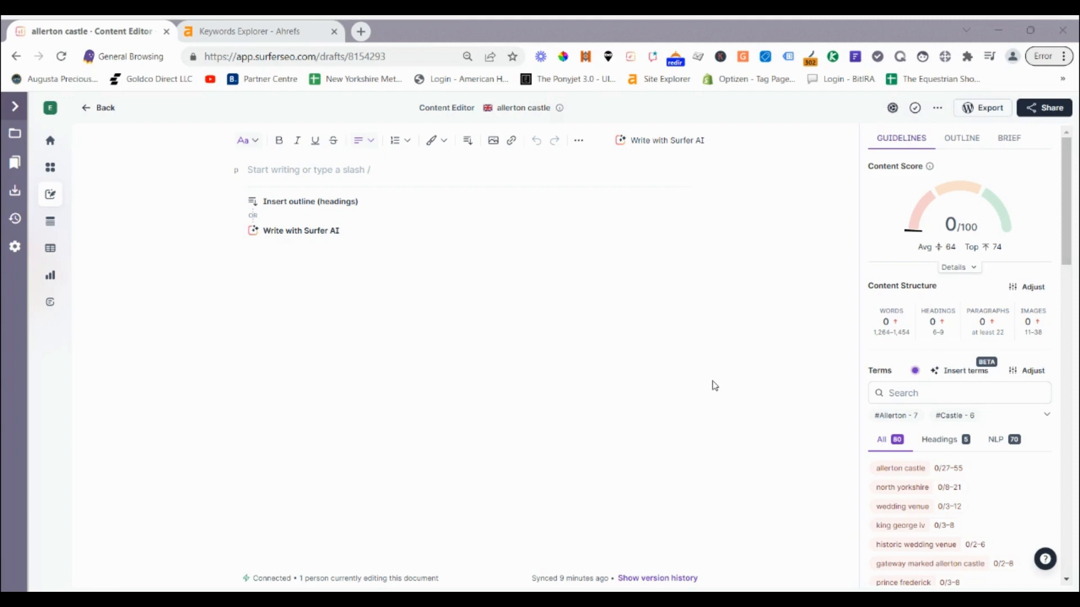
pyautogui.moveTo(672, 367)
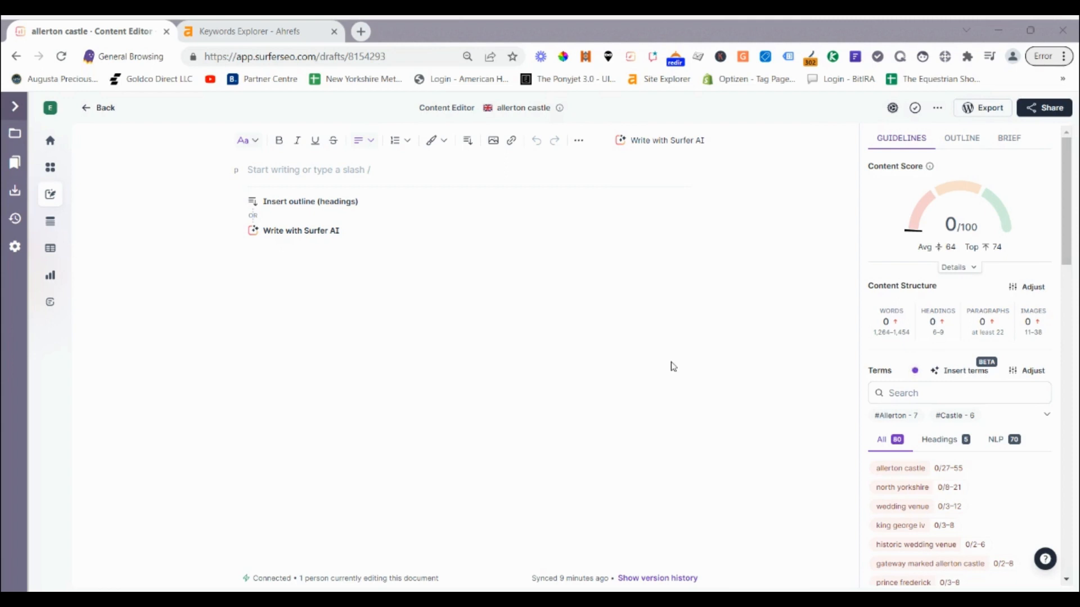
pyautogui.moveTo(615, 335)
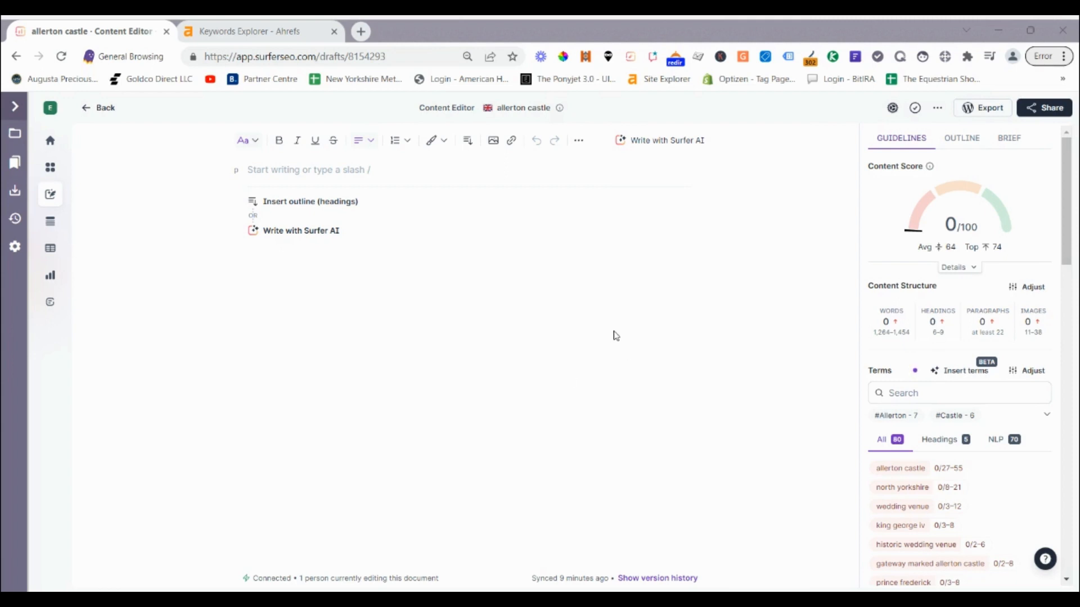
pyautogui.moveTo(618, 344)
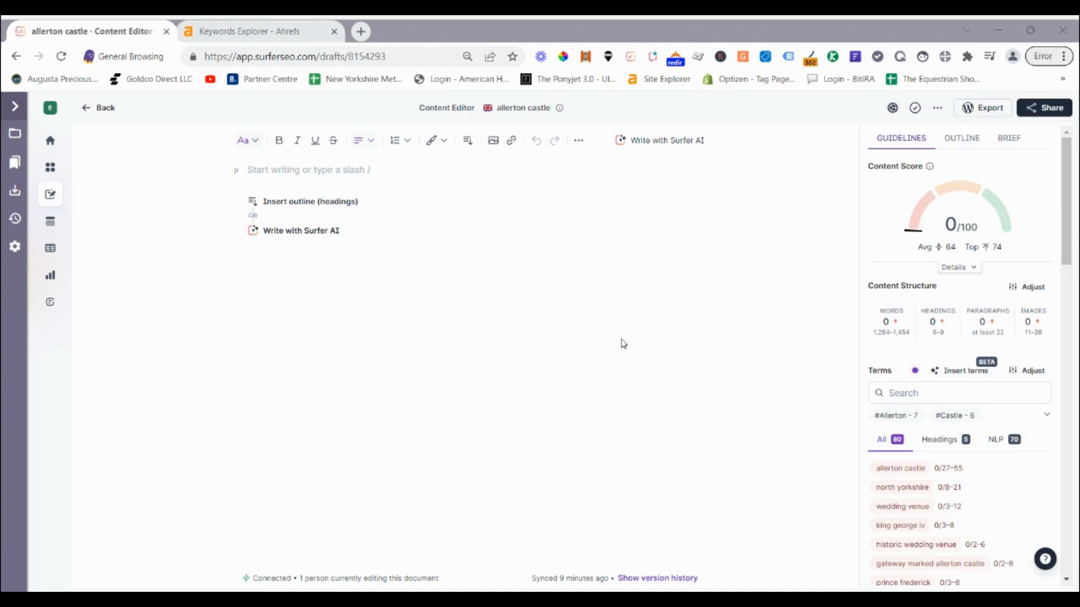
pyautogui.moveTo(636, 338)
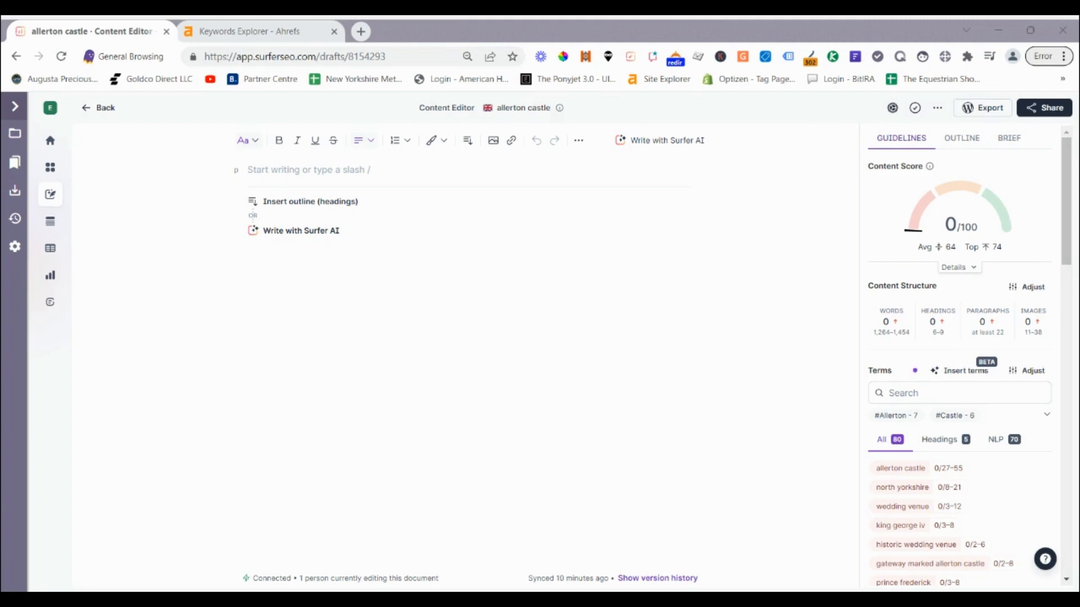
pyautogui.moveTo(511, 365)
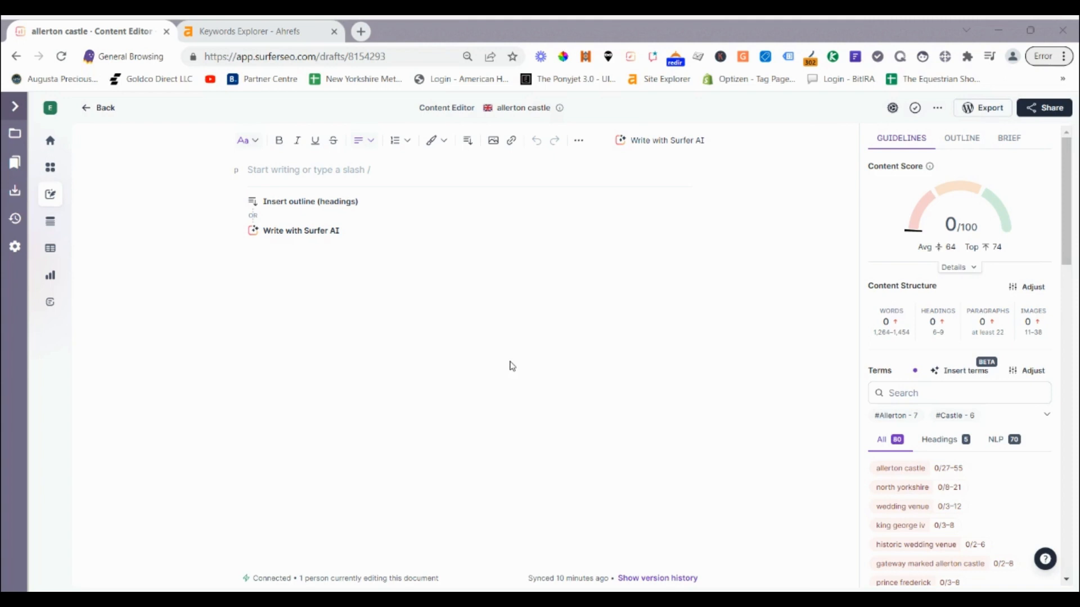
pyautogui.moveTo(511, 368)
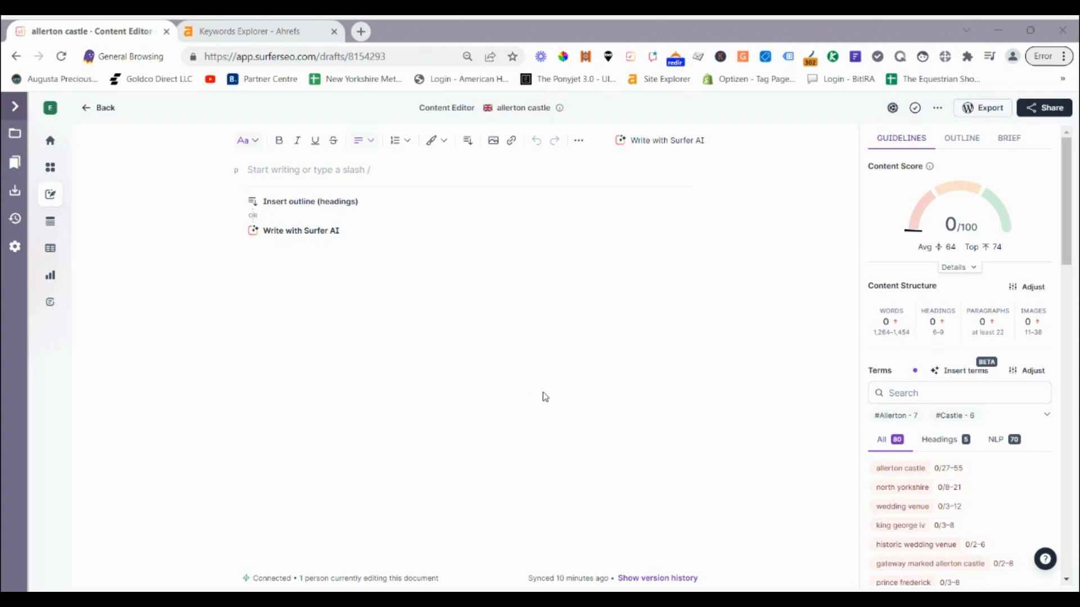
pyautogui.moveTo(677, 342)
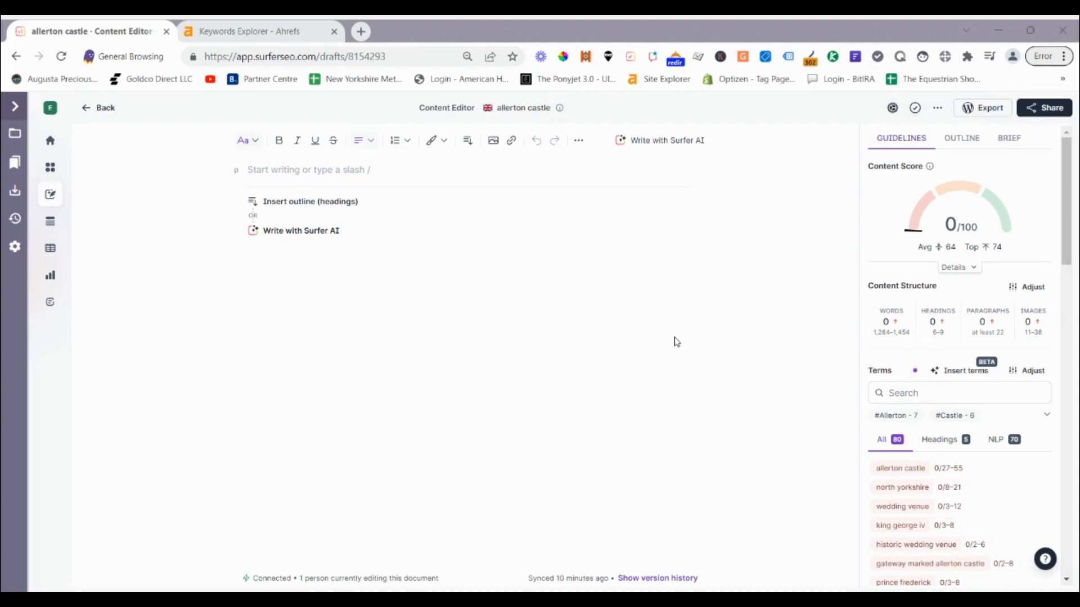
pyautogui.moveTo(687, 287)
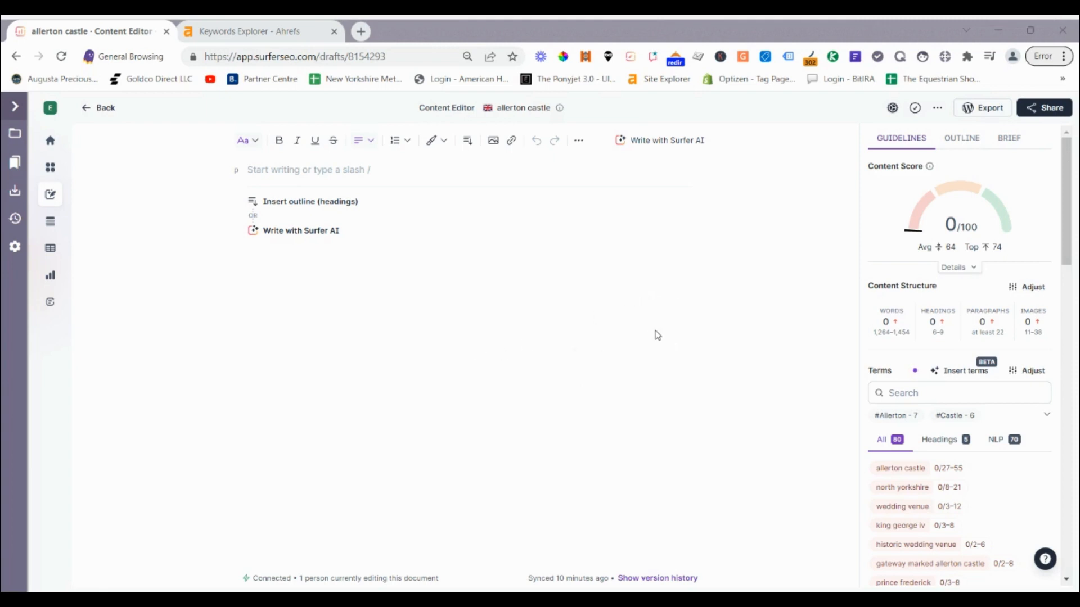
pyautogui.moveTo(642, 356)
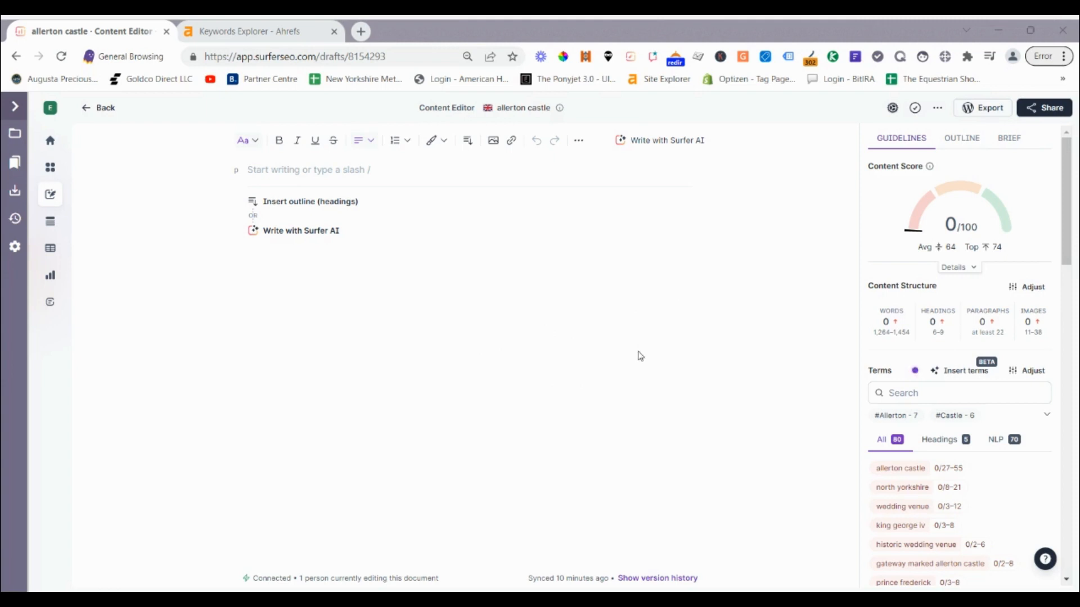
pyautogui.moveTo(601, 428)
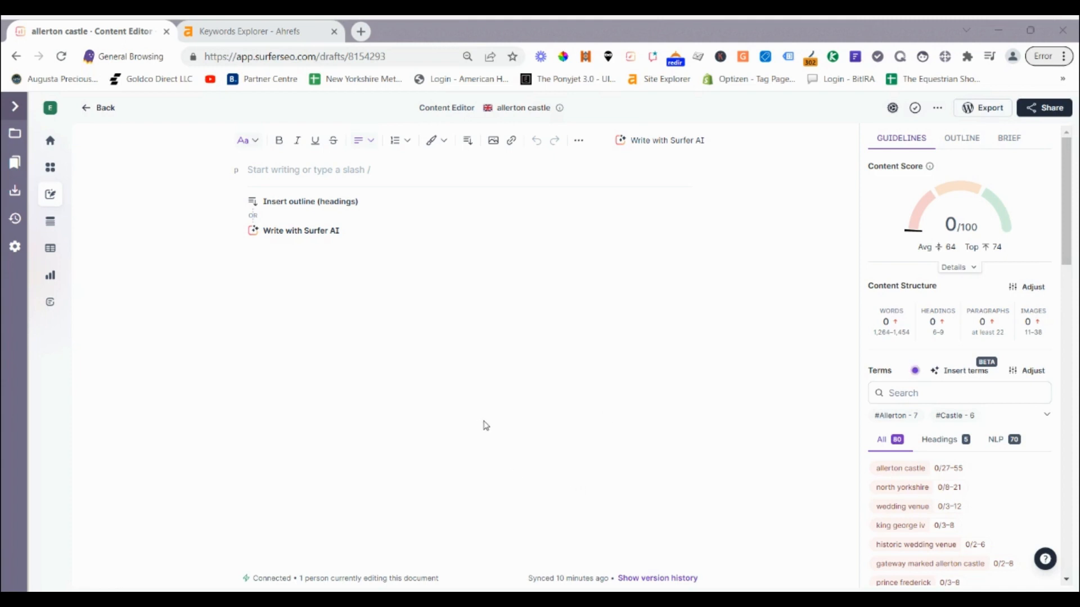
pyautogui.moveTo(520, 419)
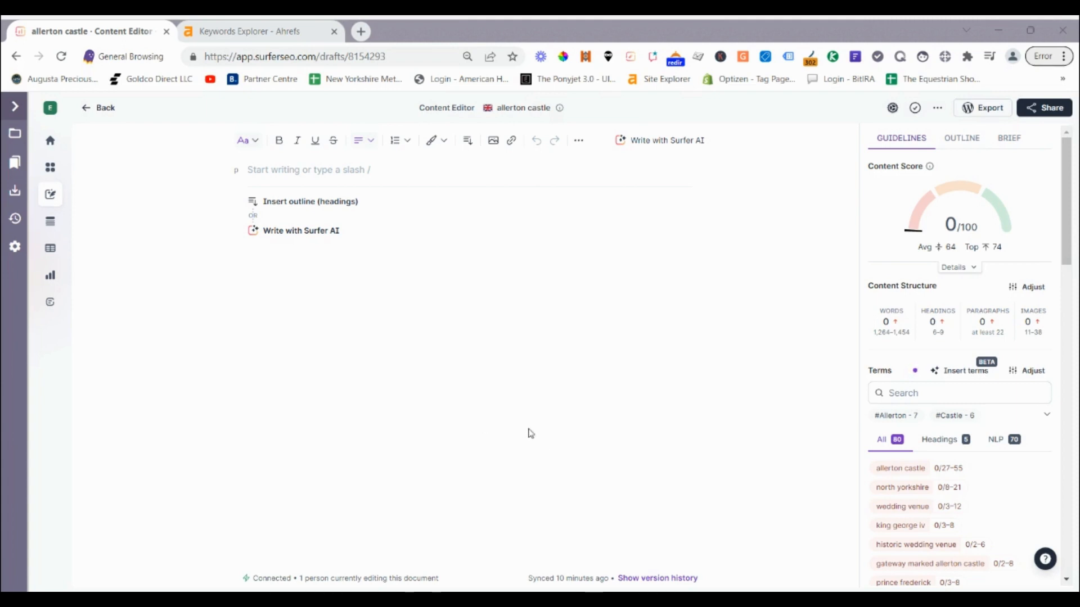
pyautogui.moveTo(551, 431)
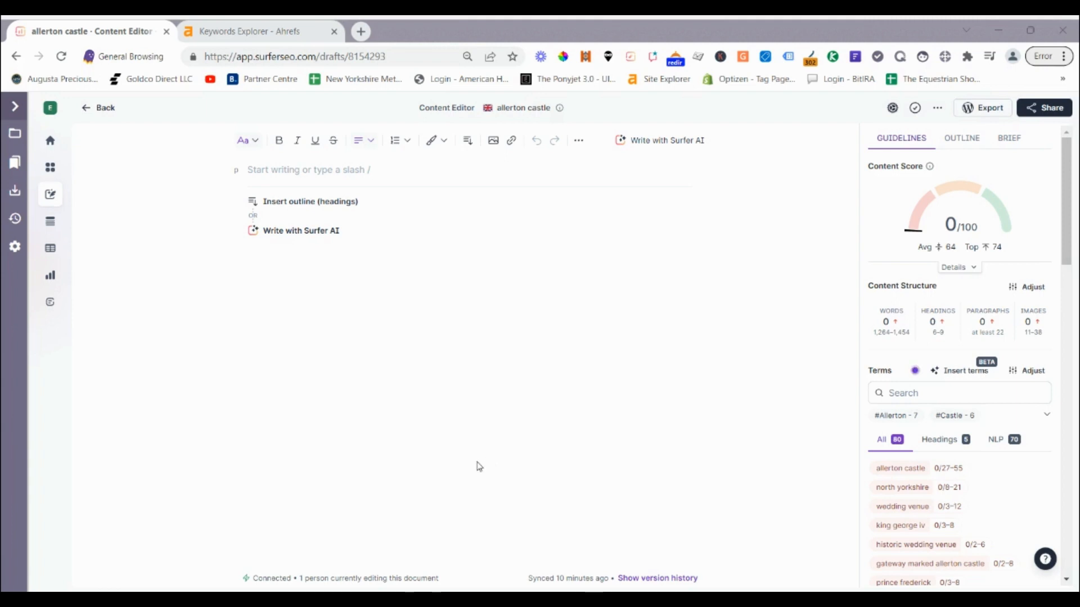
pyautogui.moveTo(477, 461)
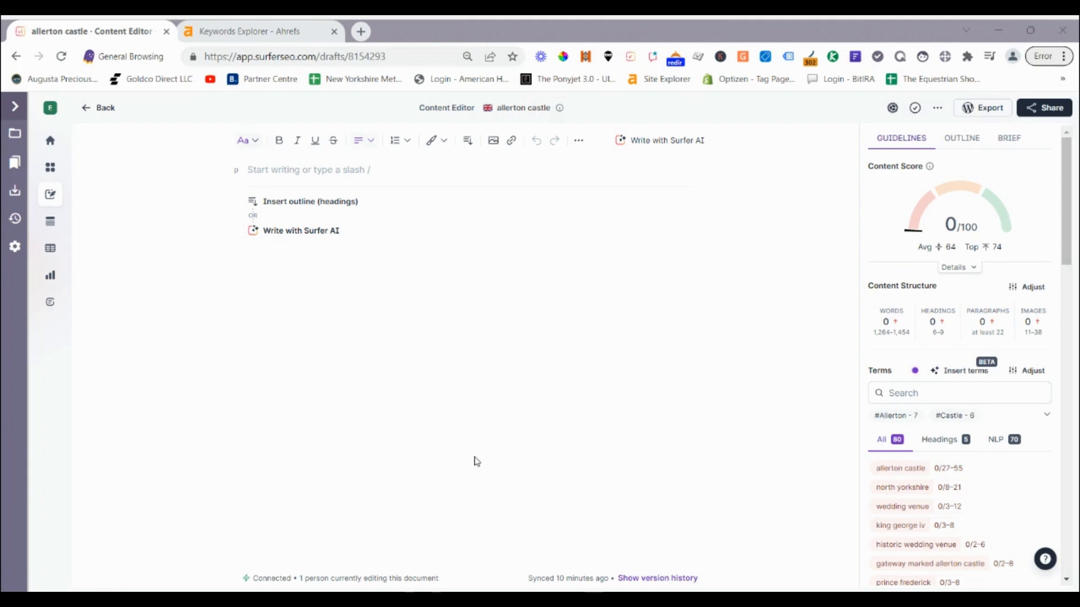
pyautogui.moveTo(474, 451)
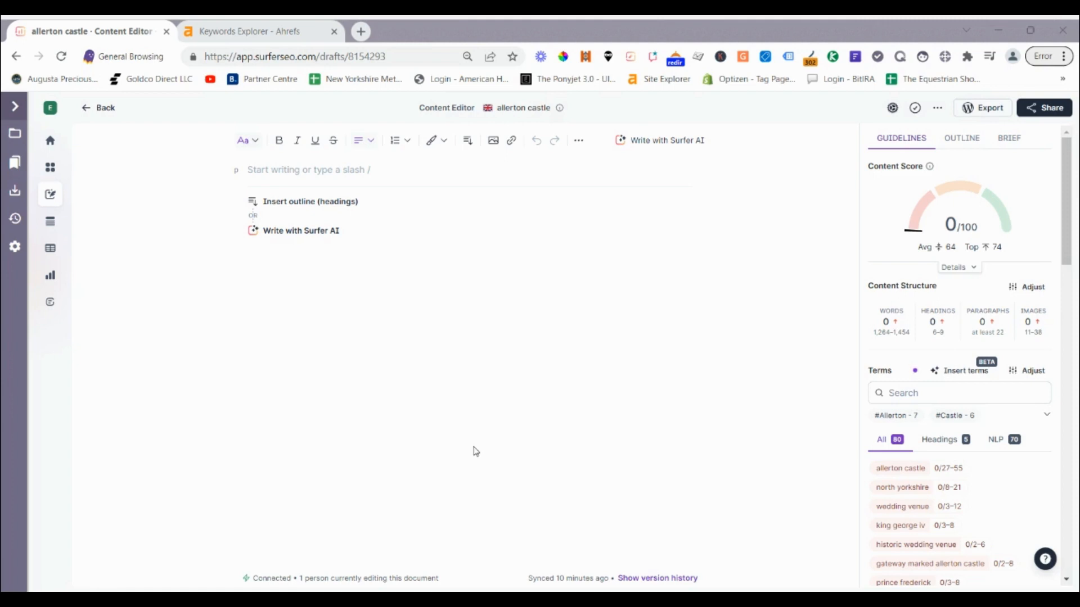
pyautogui.moveTo(503, 442)
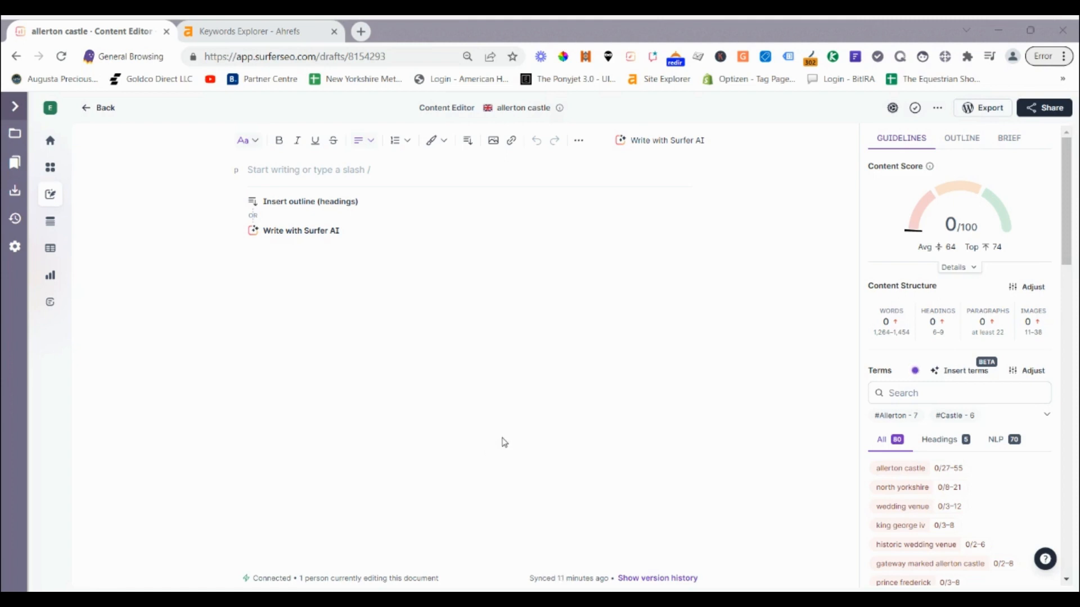
pyautogui.moveTo(479, 411)
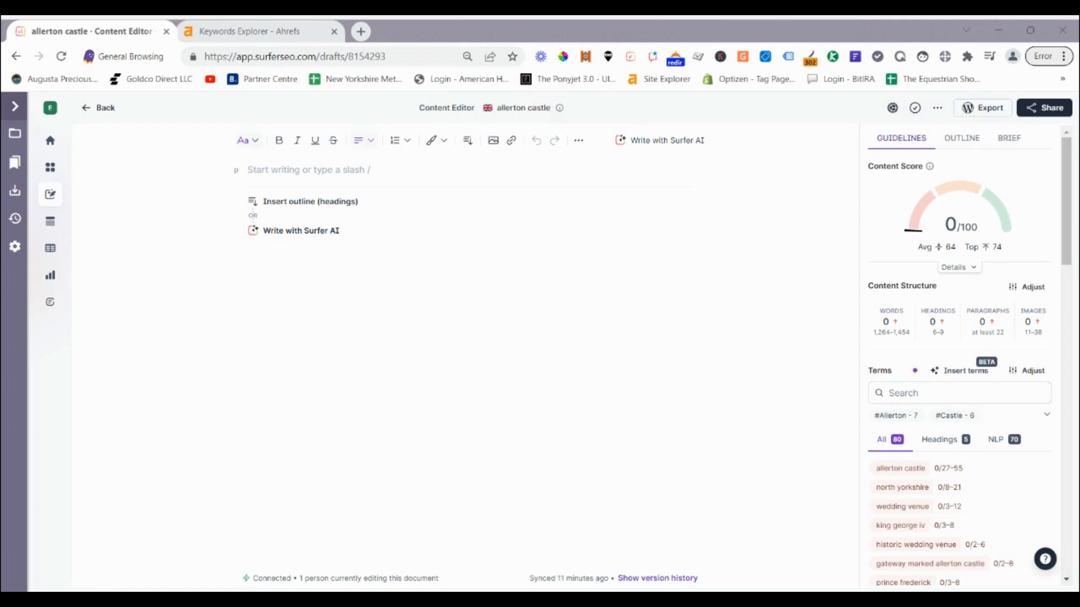
pyautogui.moveTo(608, 363)
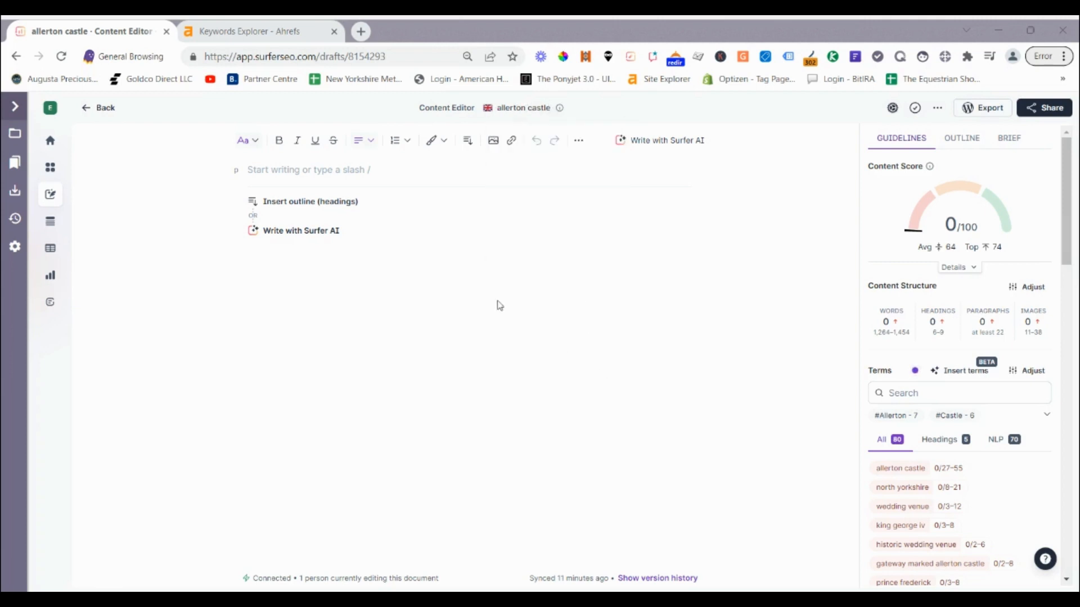
pyautogui.moveTo(572, 379)
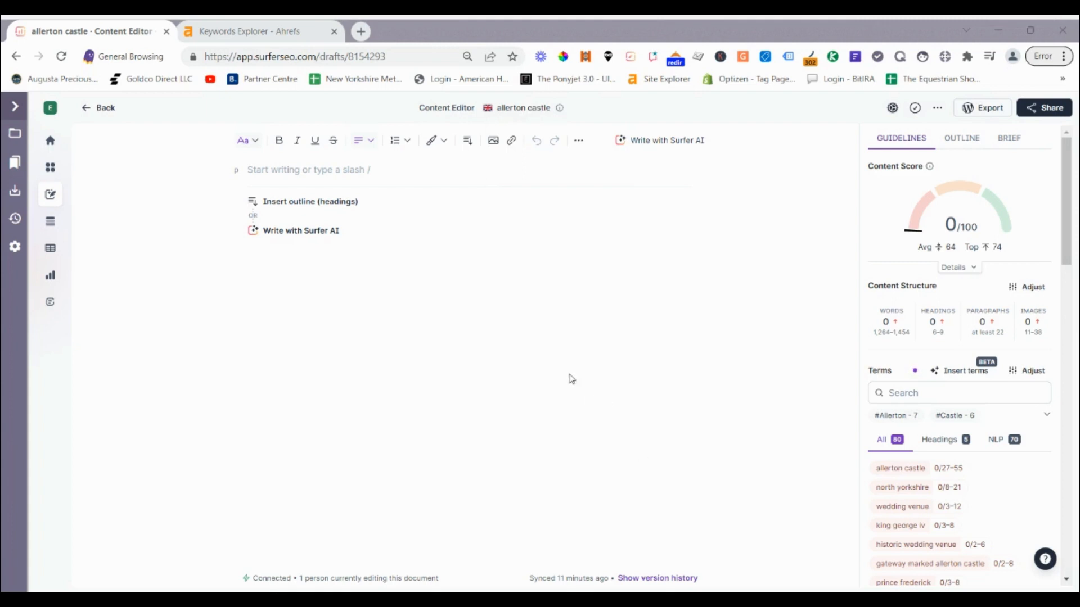
pyautogui.moveTo(581, 419)
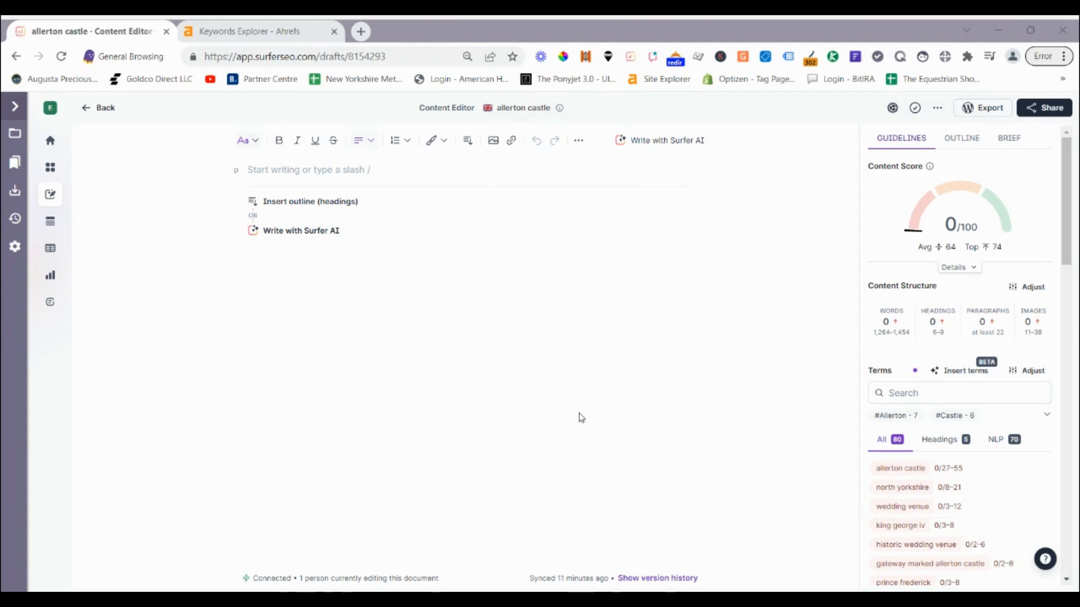
pyautogui.moveTo(533, 344)
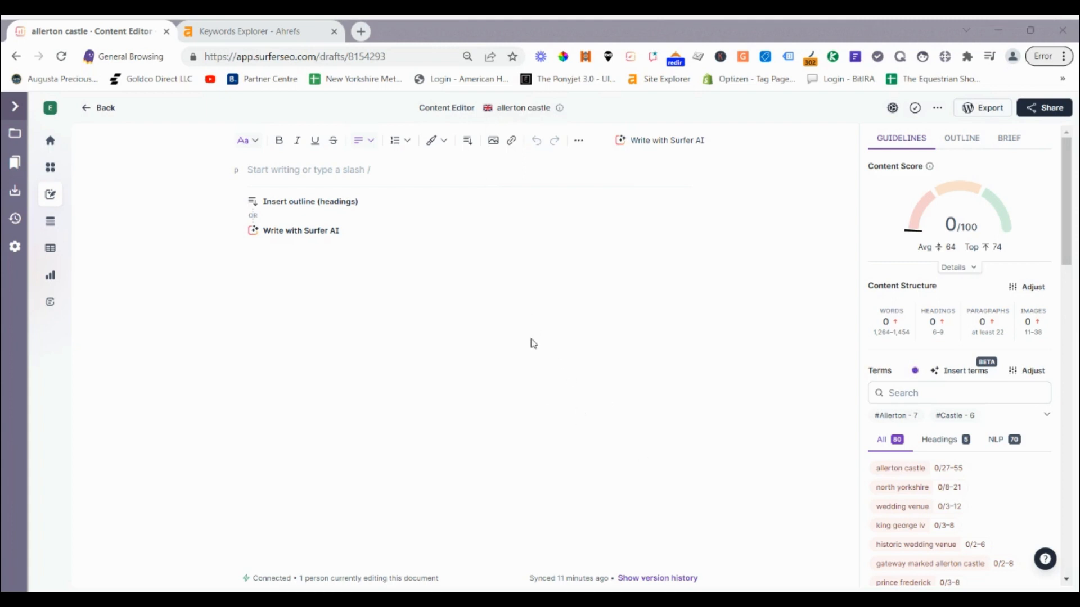
pyautogui.moveTo(539, 302)
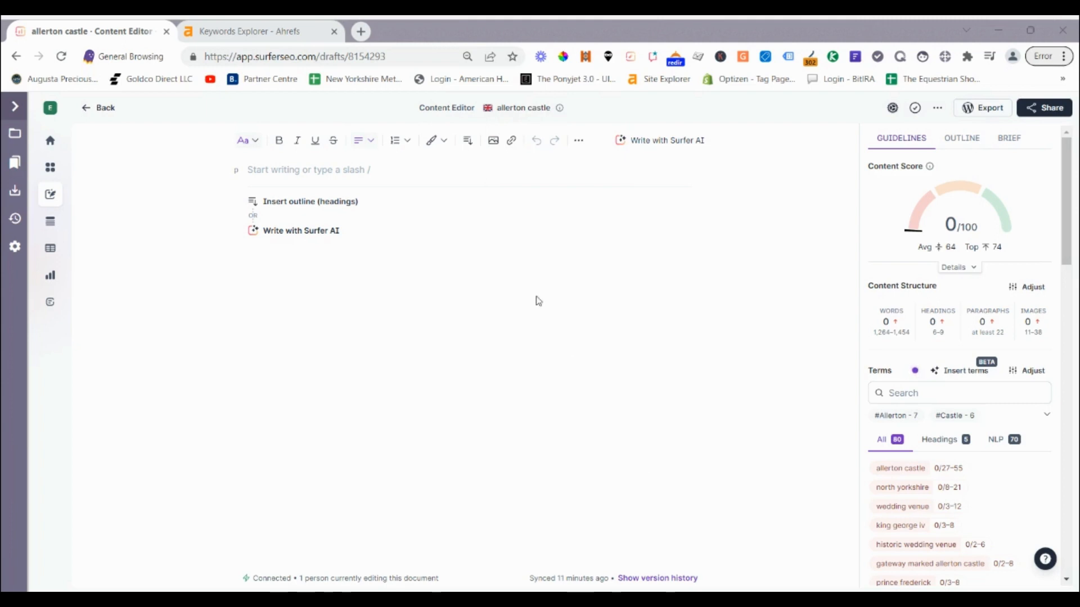
pyautogui.moveTo(533, 281)
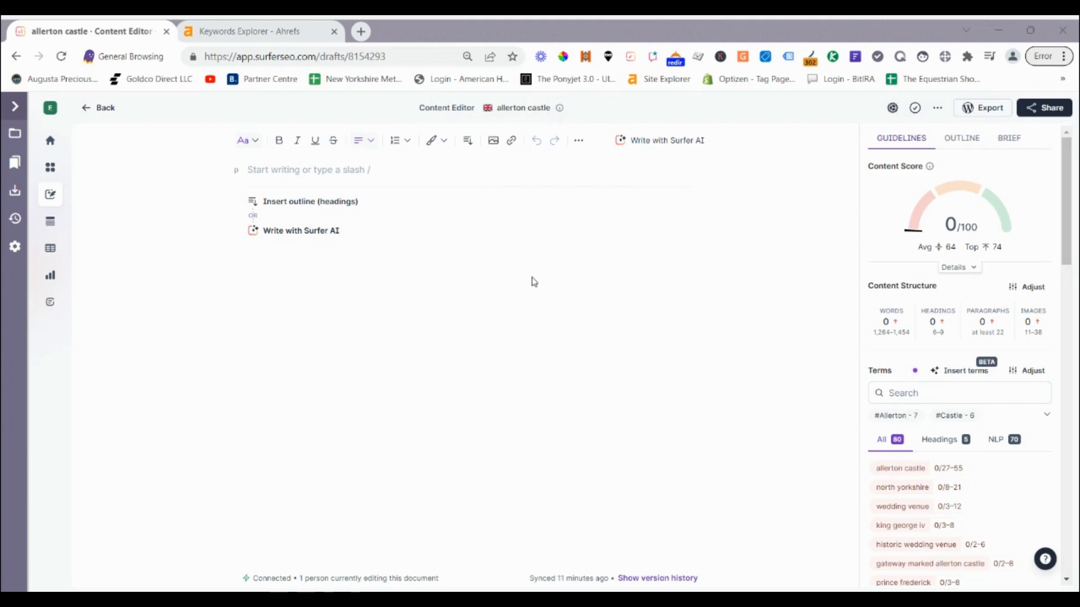
# - Review the 'allerton castle' overview (KD 1, 1.1K UK volume) and return to the Surfer draft
pyautogui.click(250, 31)
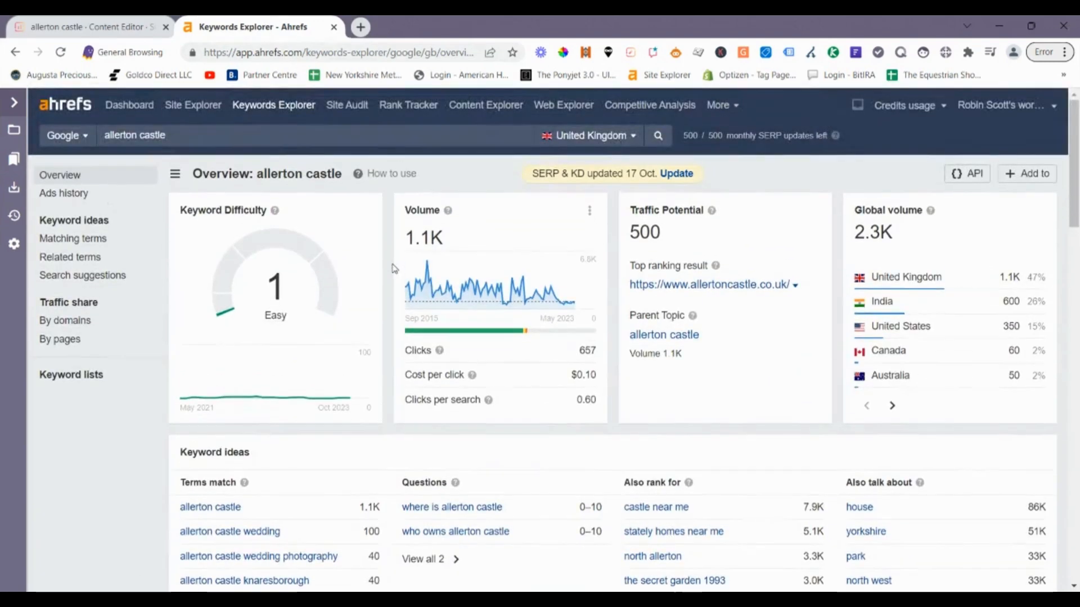
pyautogui.moveTo(466, 236)
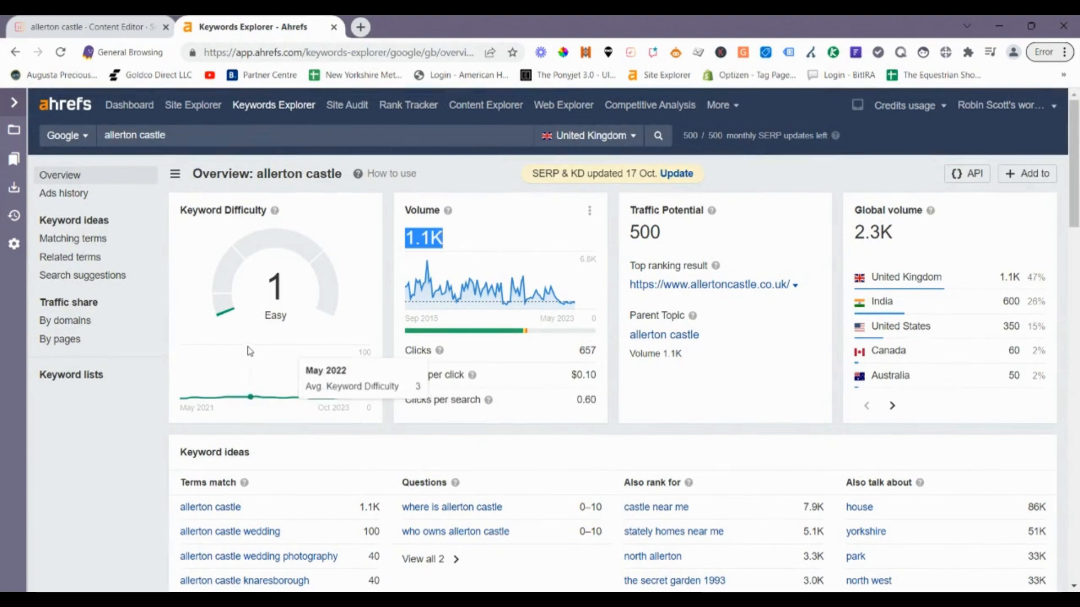
pyautogui.moveTo(330, 330)
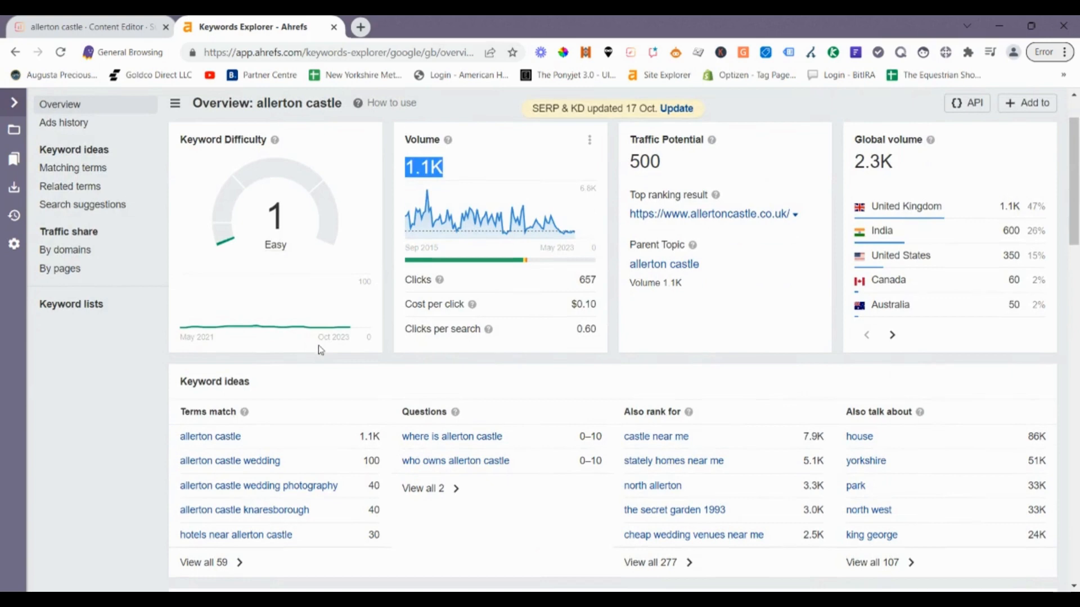
pyautogui.moveTo(232, 424)
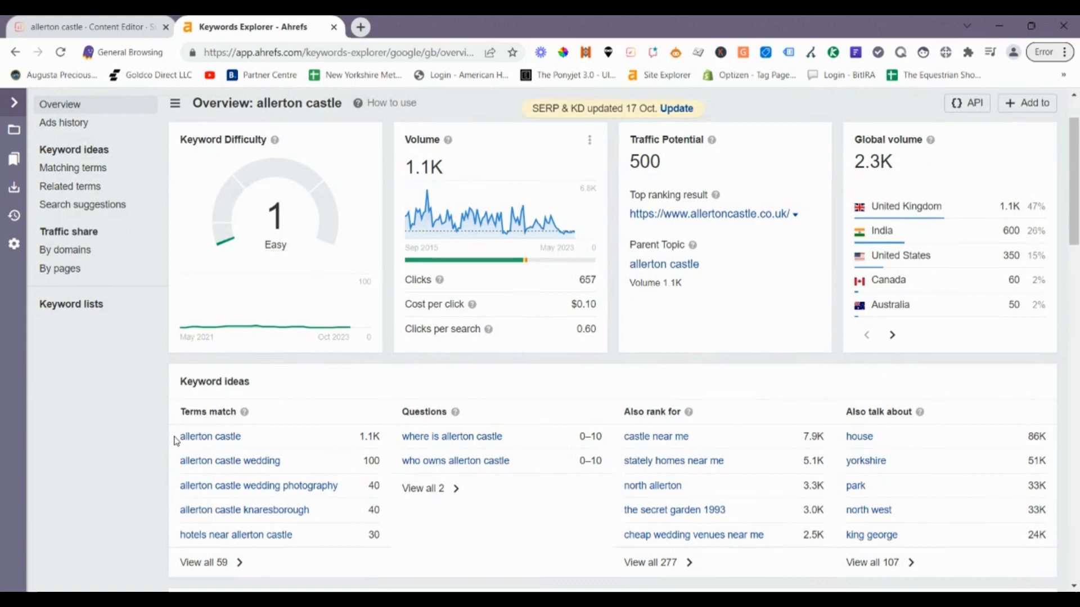
pyautogui.doubleClick(211, 437)
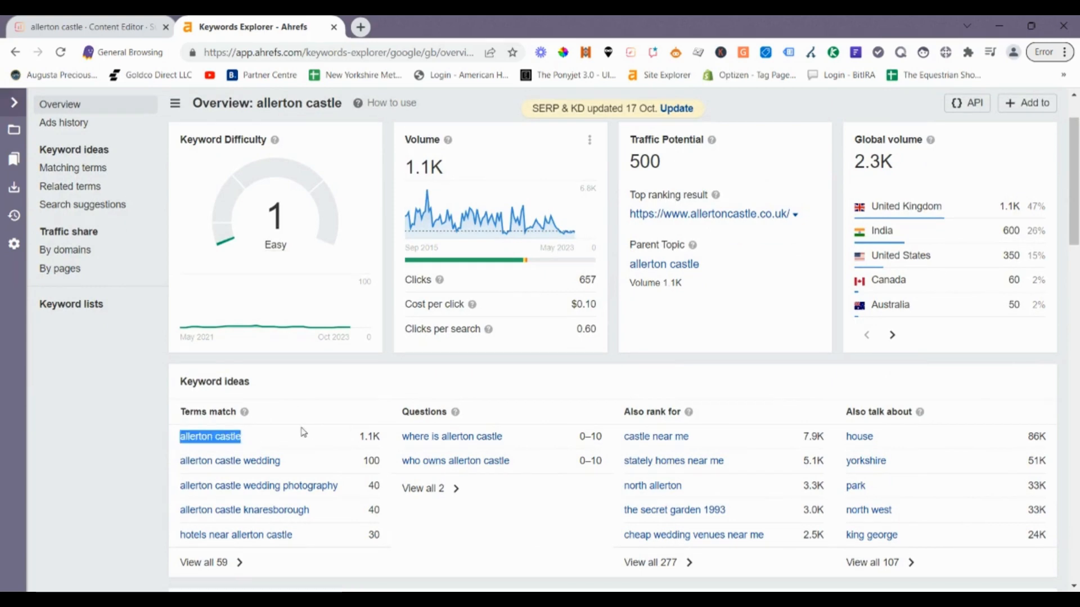
pyautogui.scroll(-3)
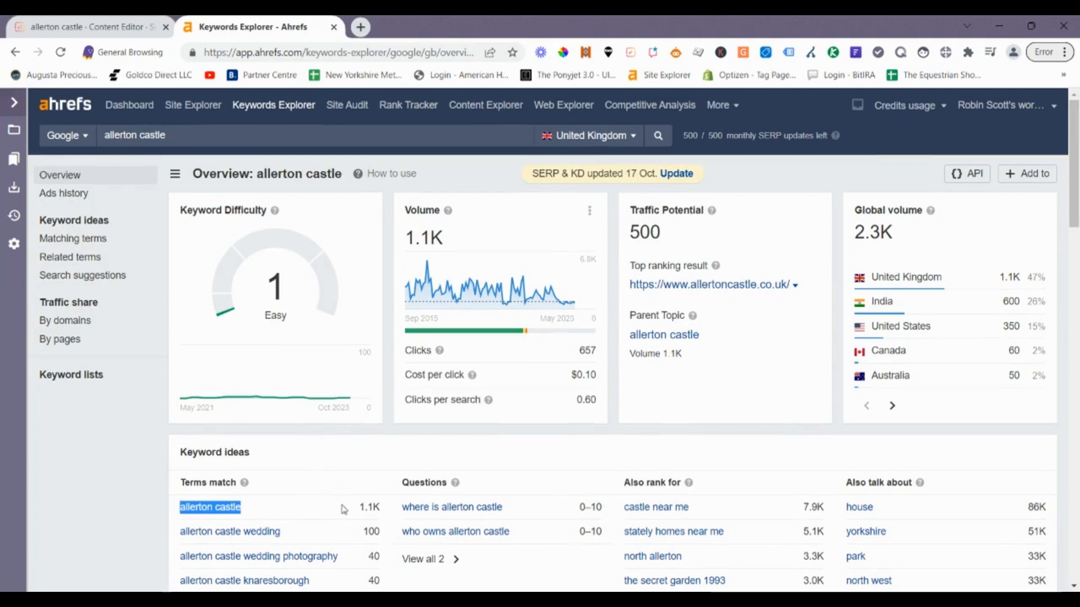
pyautogui.moveTo(274, 438)
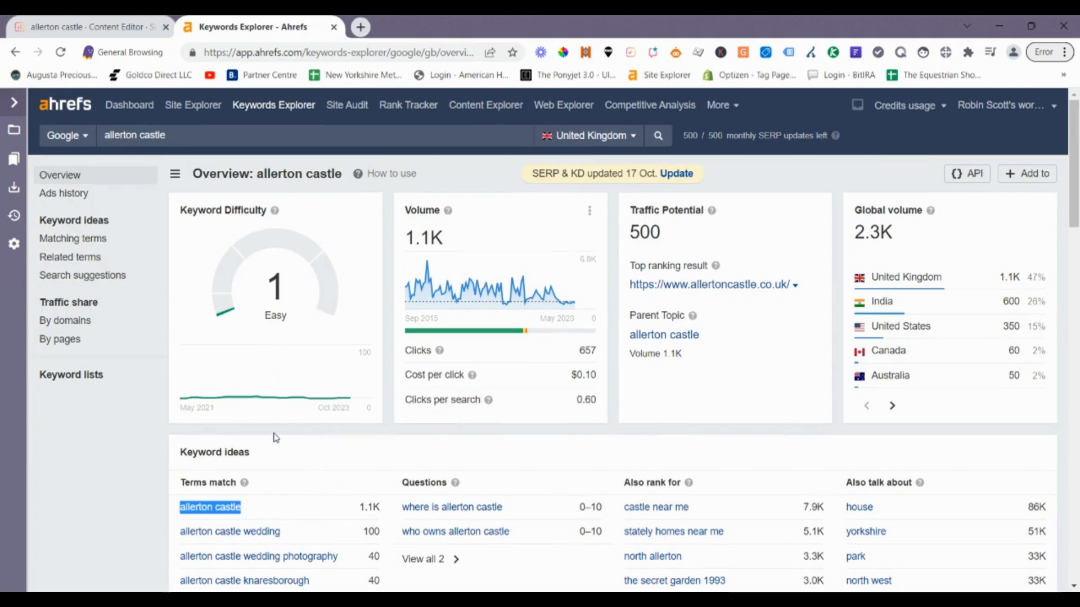
pyautogui.click(90, 26)
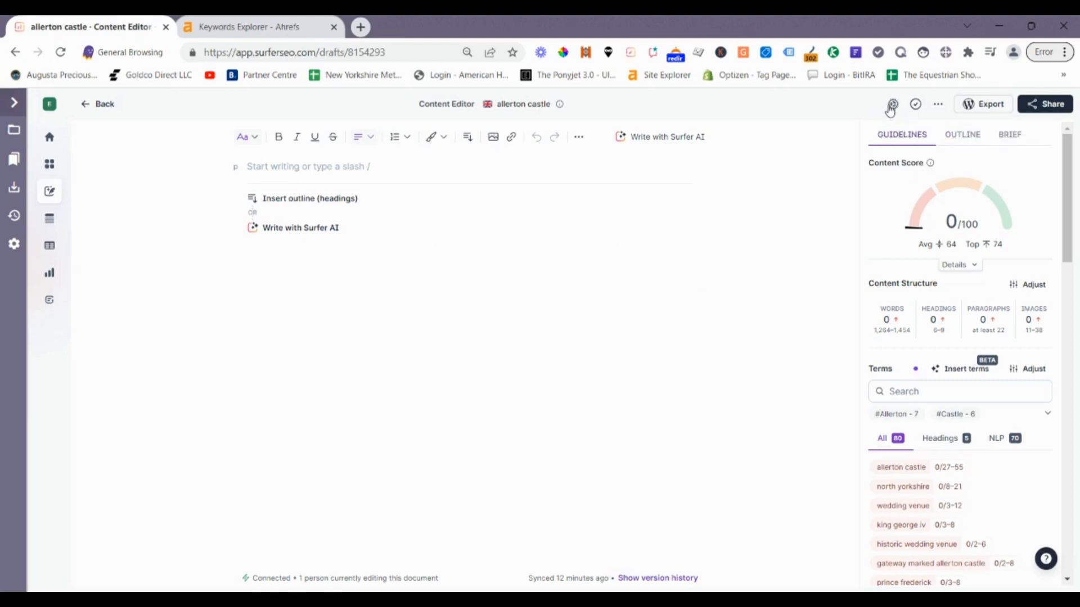
# - Open the Organic Competitors list for the draft and review the ranked results
pyautogui.click(892, 104)
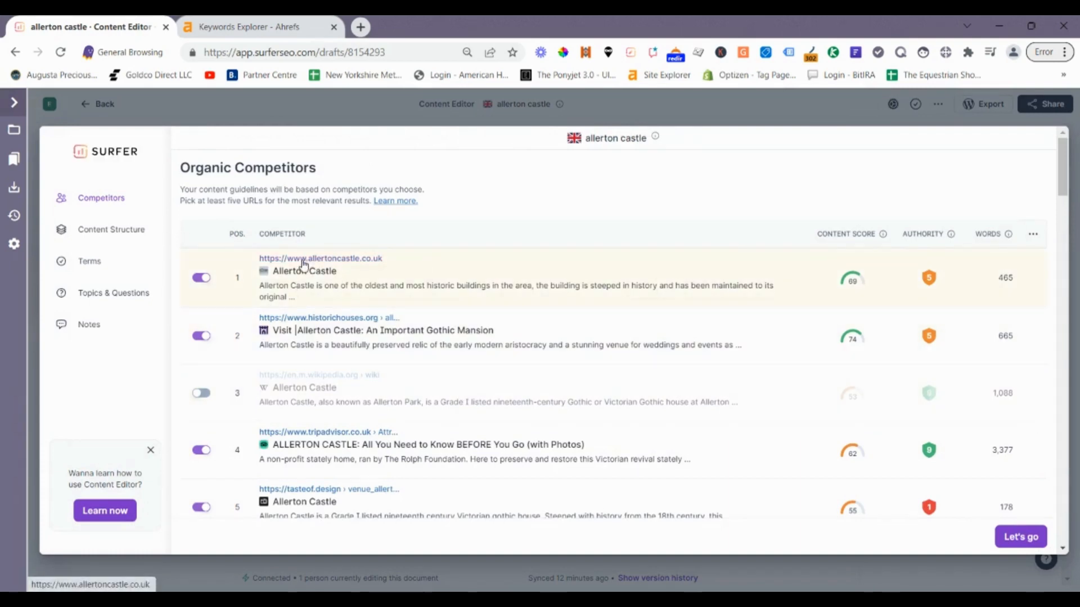
pyautogui.rightClick(321, 259)
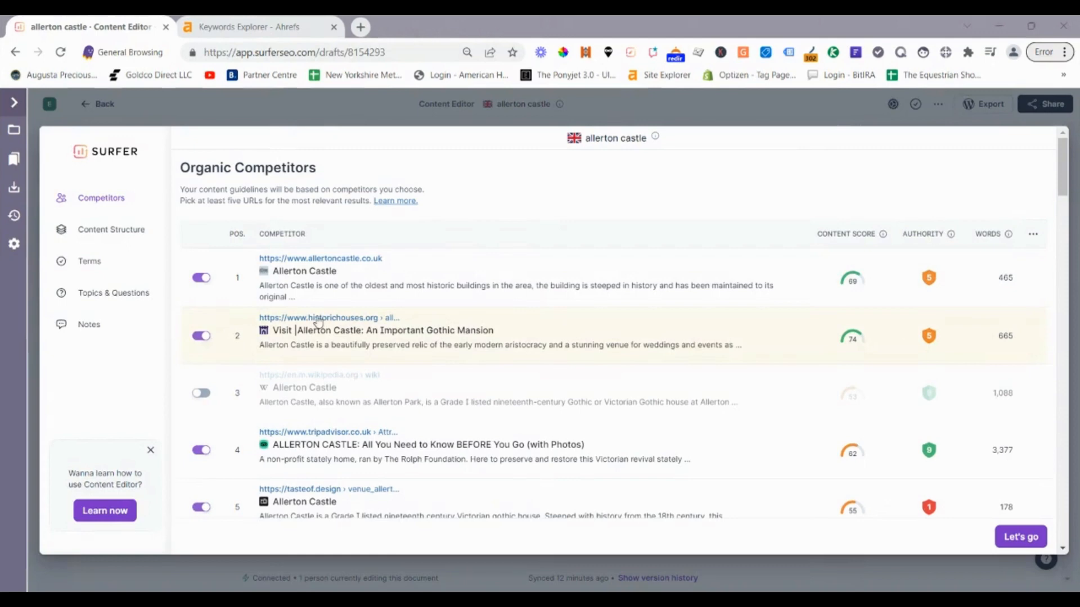
pyautogui.moveTo(797, 339)
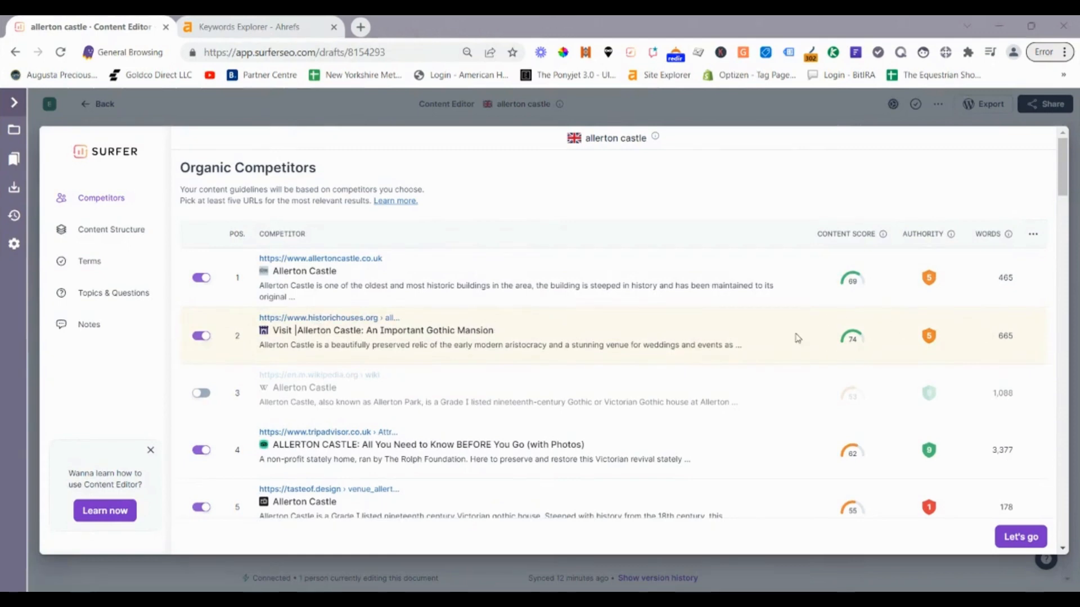
pyautogui.scroll(-3)
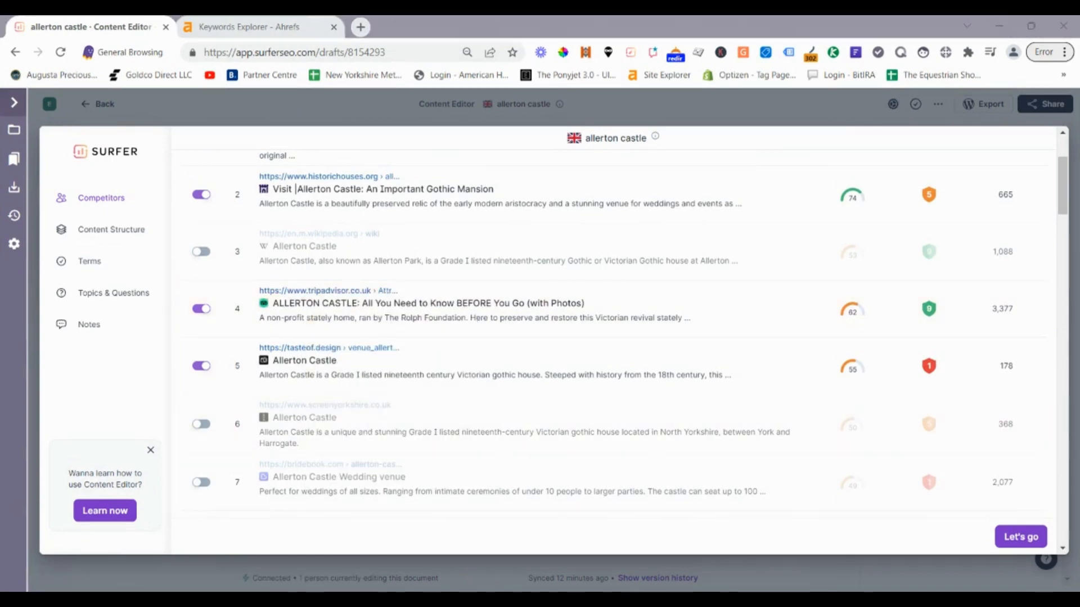
pyautogui.moveTo(424, 290)
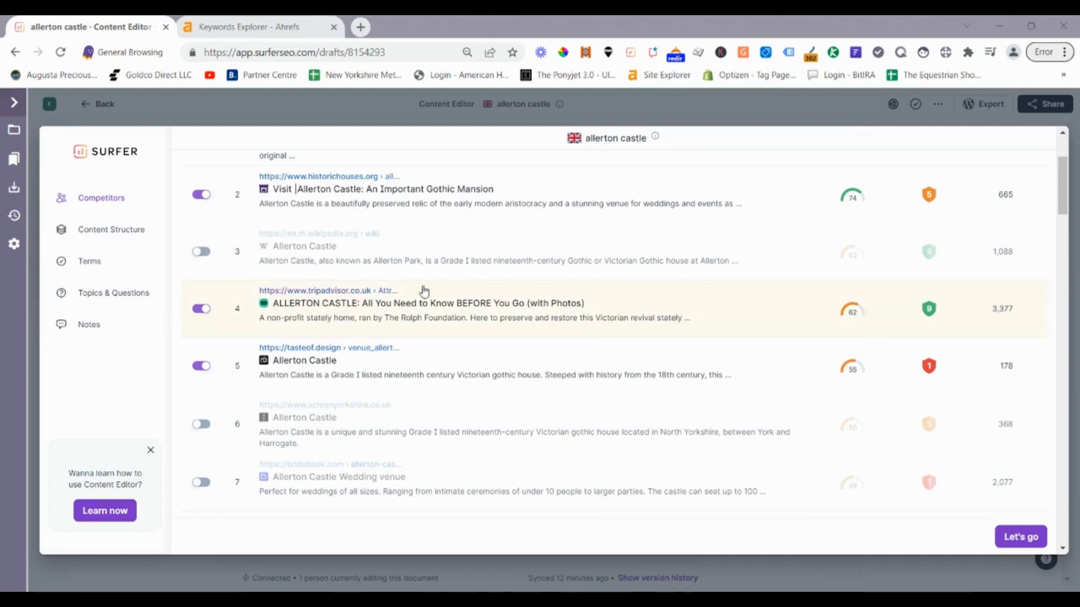
pyautogui.moveTo(329, 291)
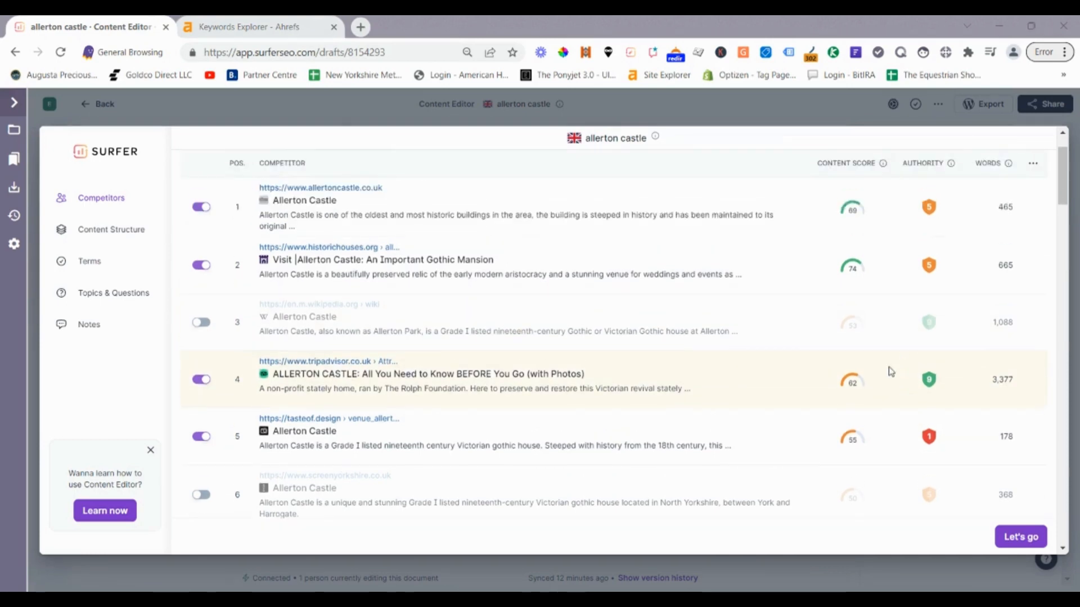
# - Include the Wikipedia result as a competitor and open its page in a new tab
pyautogui.scroll(-3)
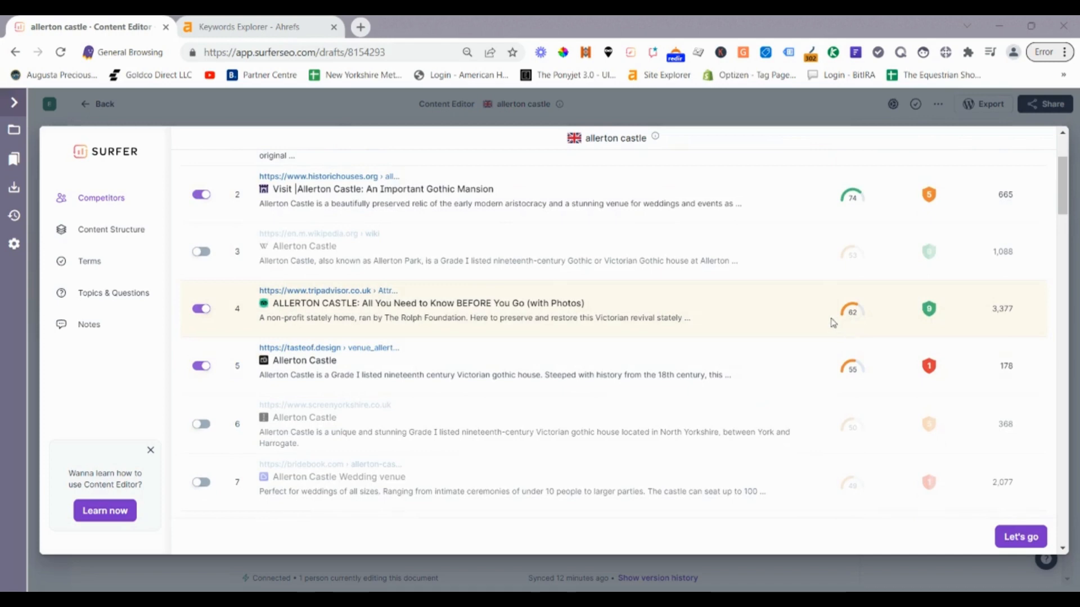
pyautogui.moveTo(681, 343)
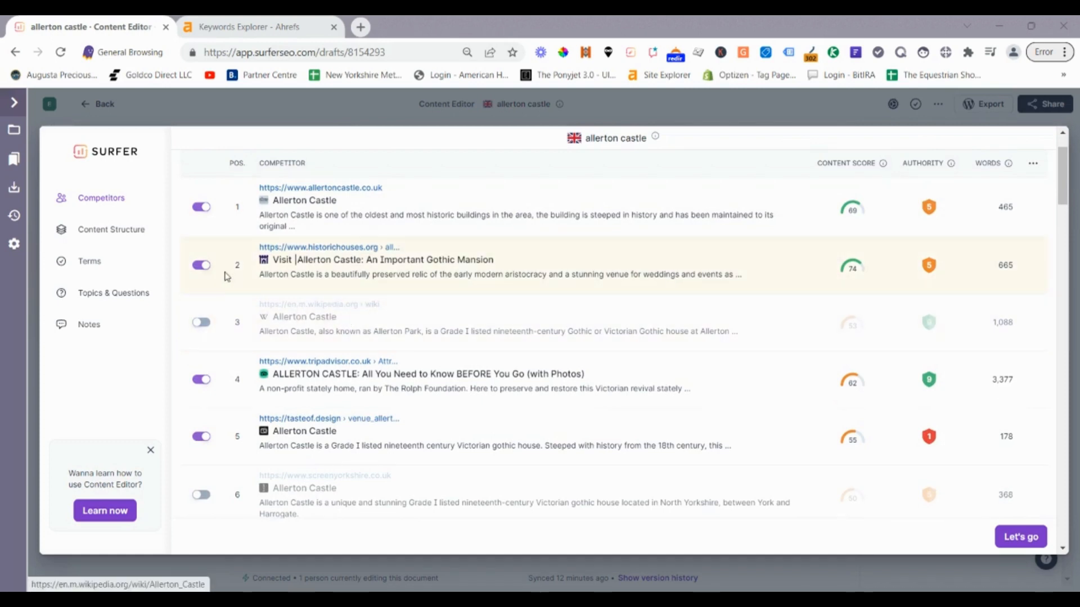
pyautogui.click(200, 321)
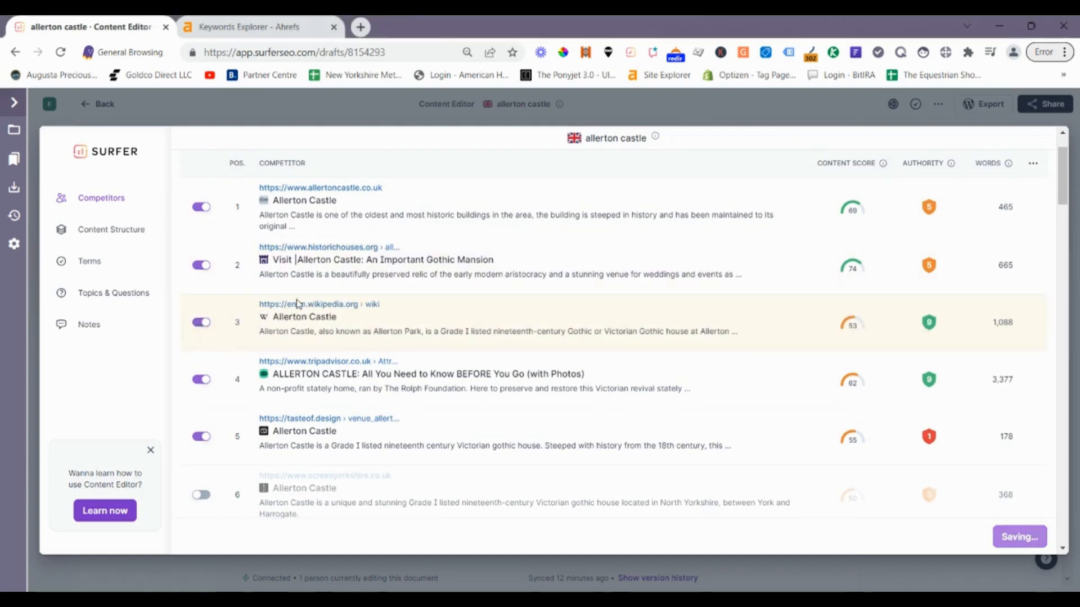
pyautogui.rightClick(308, 304)
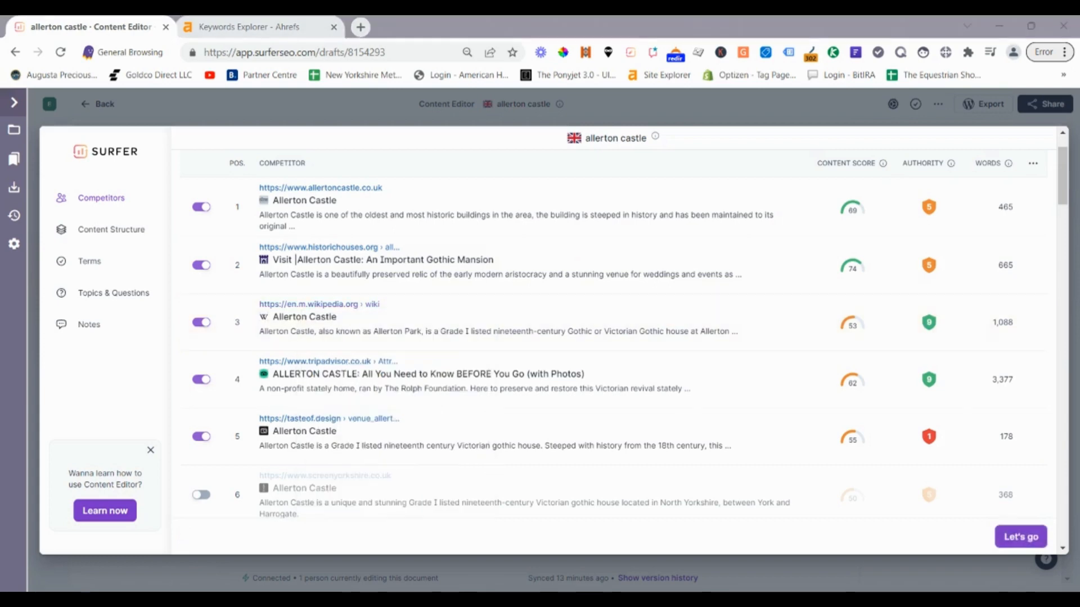
pyautogui.scroll(-3)
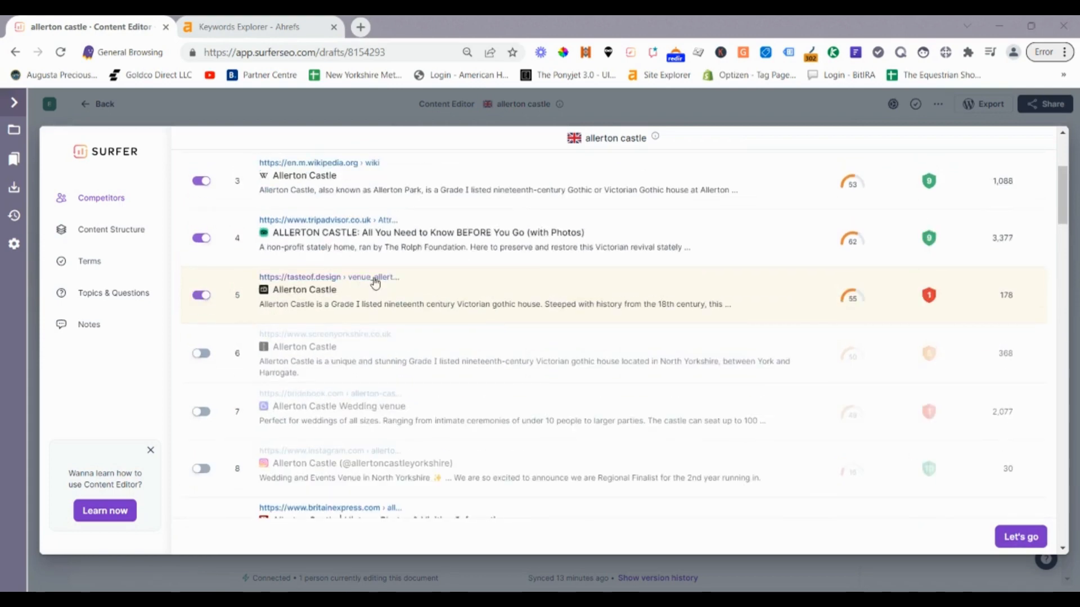
pyautogui.scroll(-3)
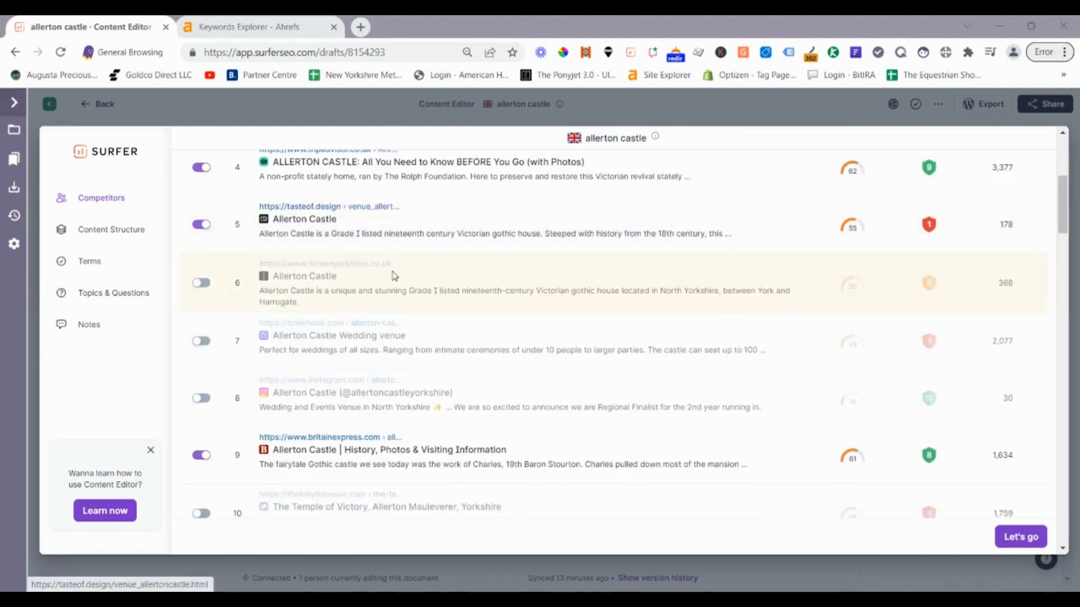
pyautogui.scroll(-3)
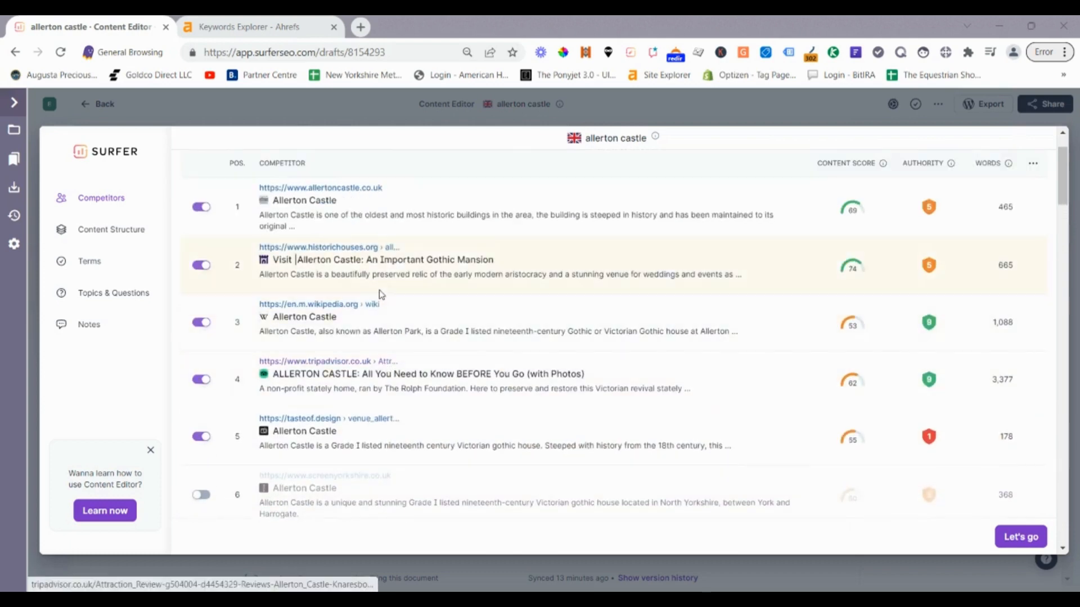
pyautogui.moveTo(334, 269)
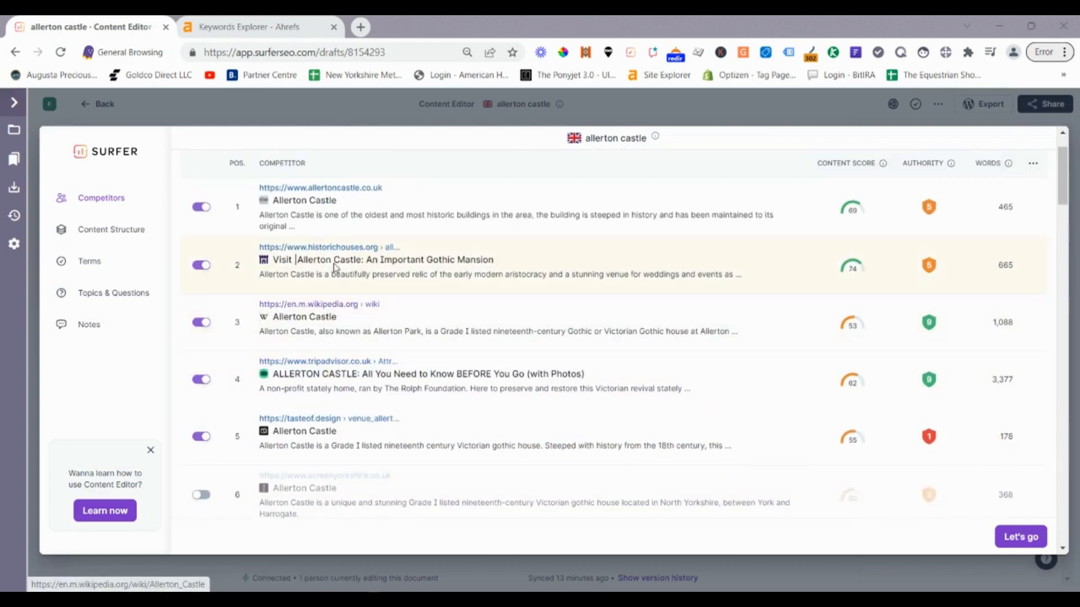
pyautogui.scroll(-3)
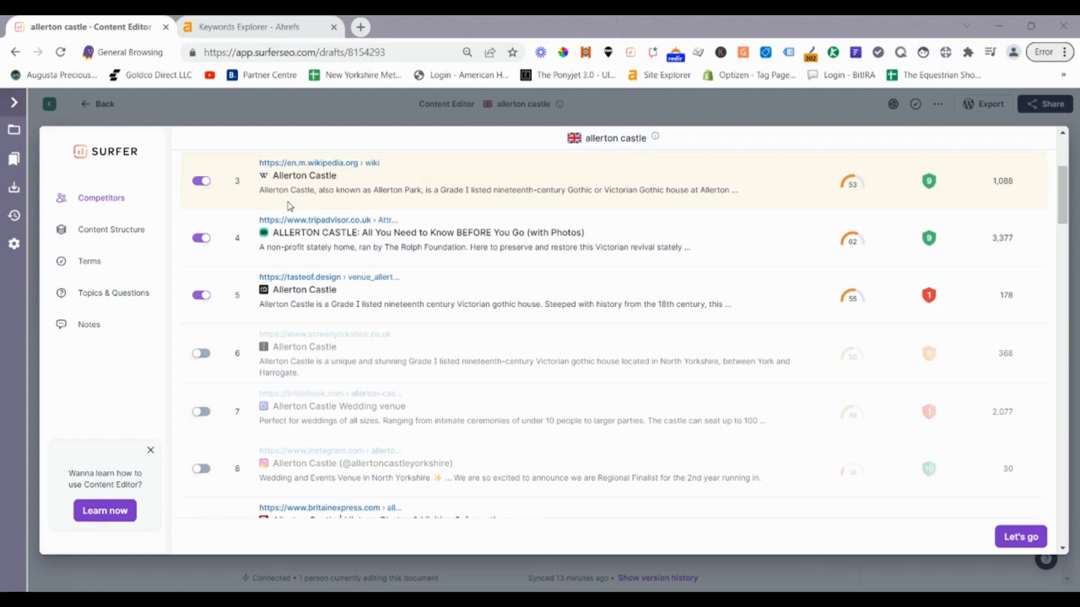
pyautogui.moveTo(561, 237)
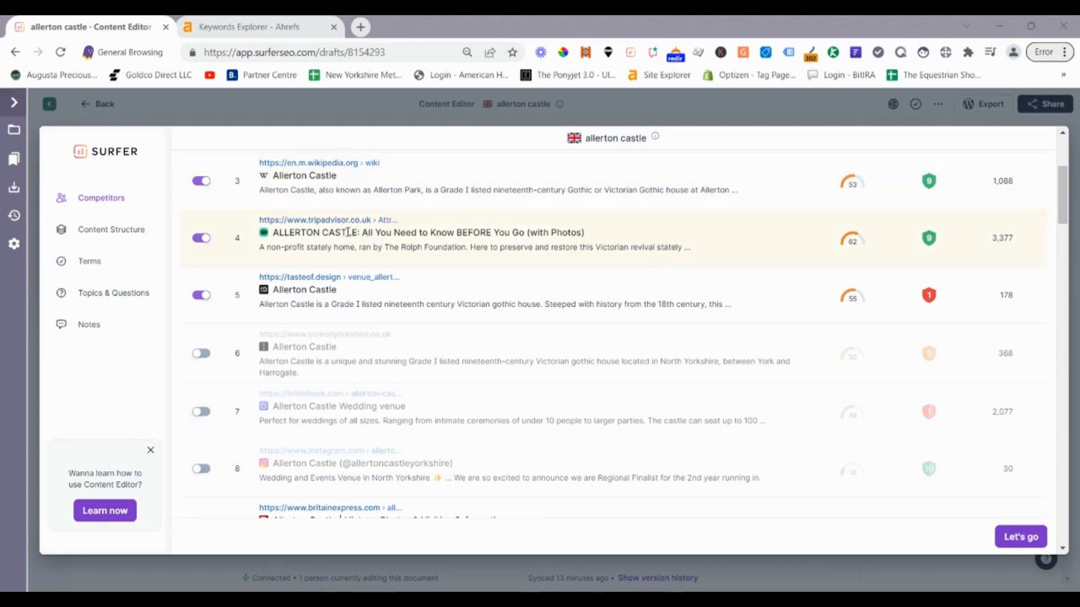
# - Exclude the tasteof.design result and review the remaining competitors
pyautogui.scroll(-3)
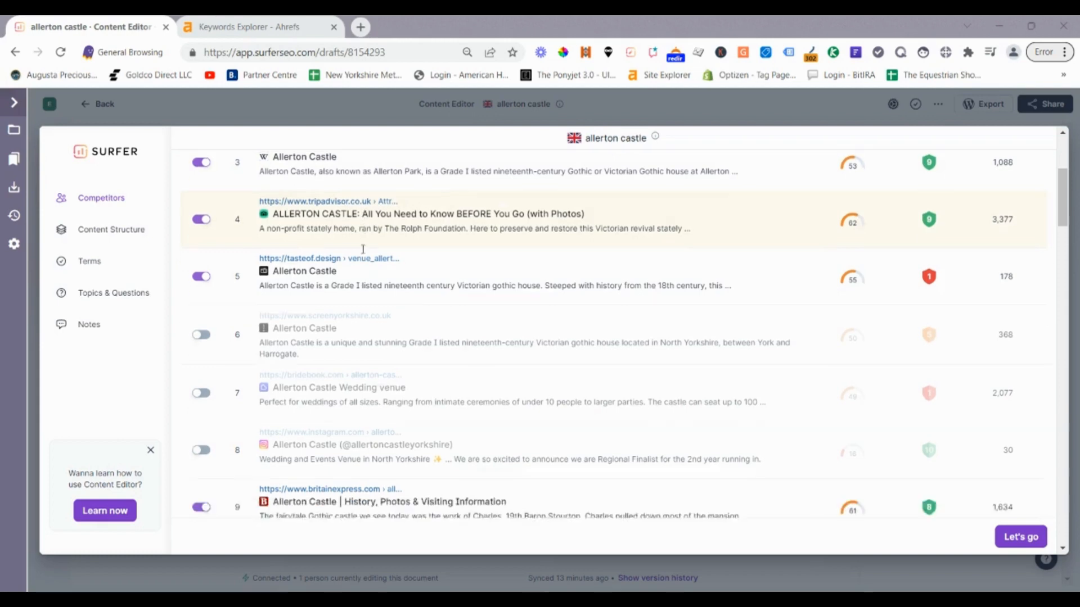
pyautogui.scroll(-3)
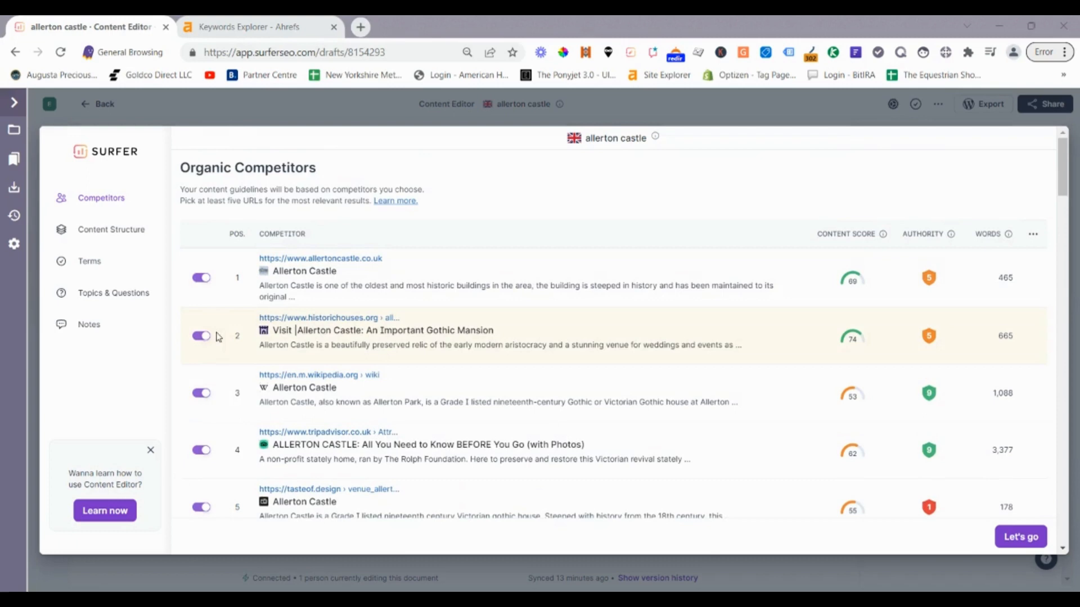
pyautogui.moveTo(248, 327)
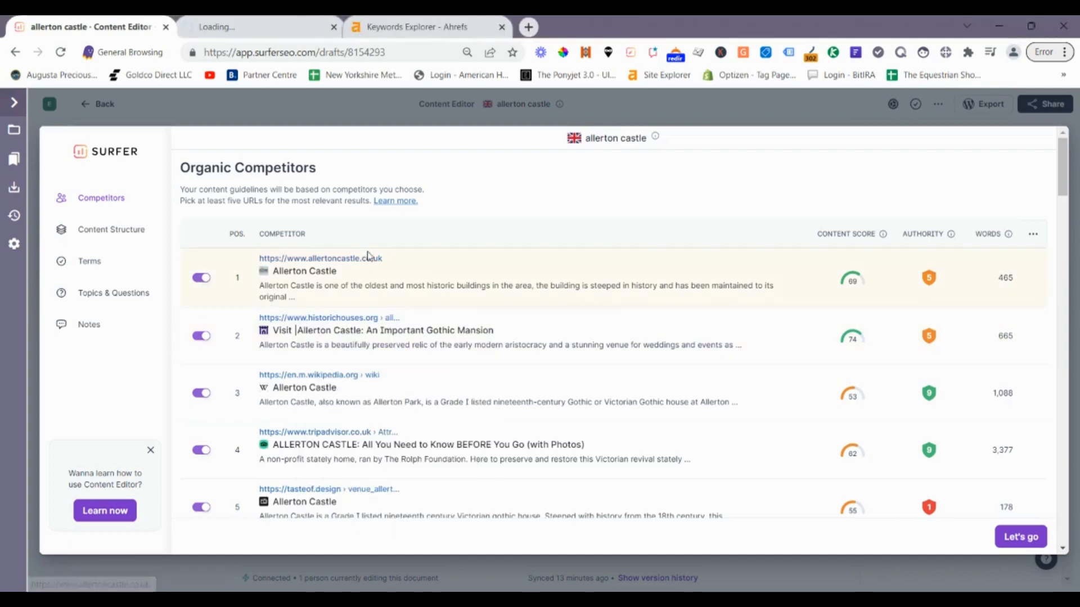
pyautogui.scroll(-3)
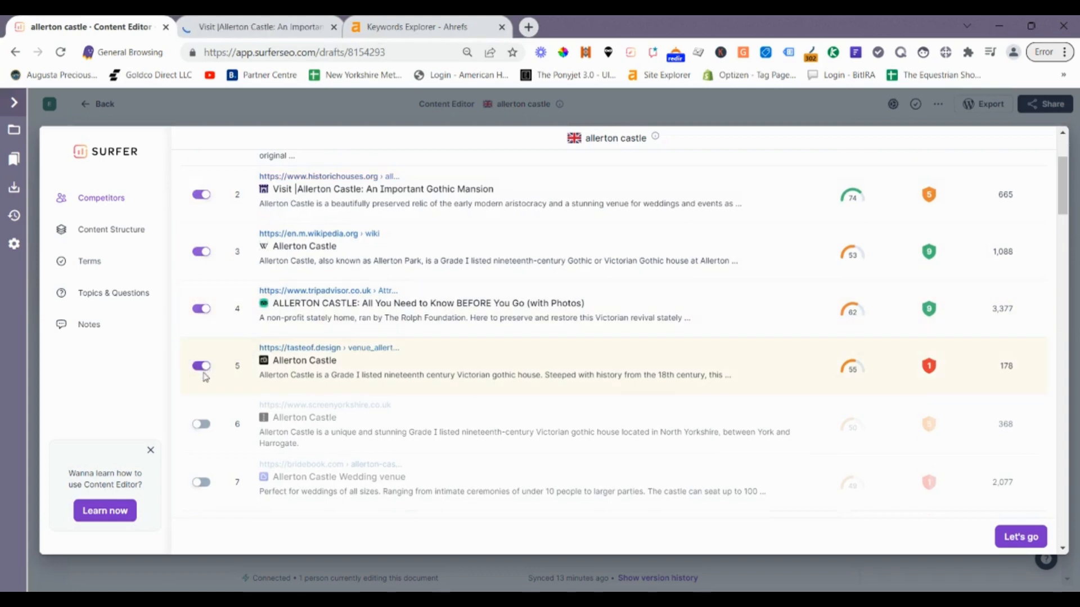
pyautogui.click(200, 365)
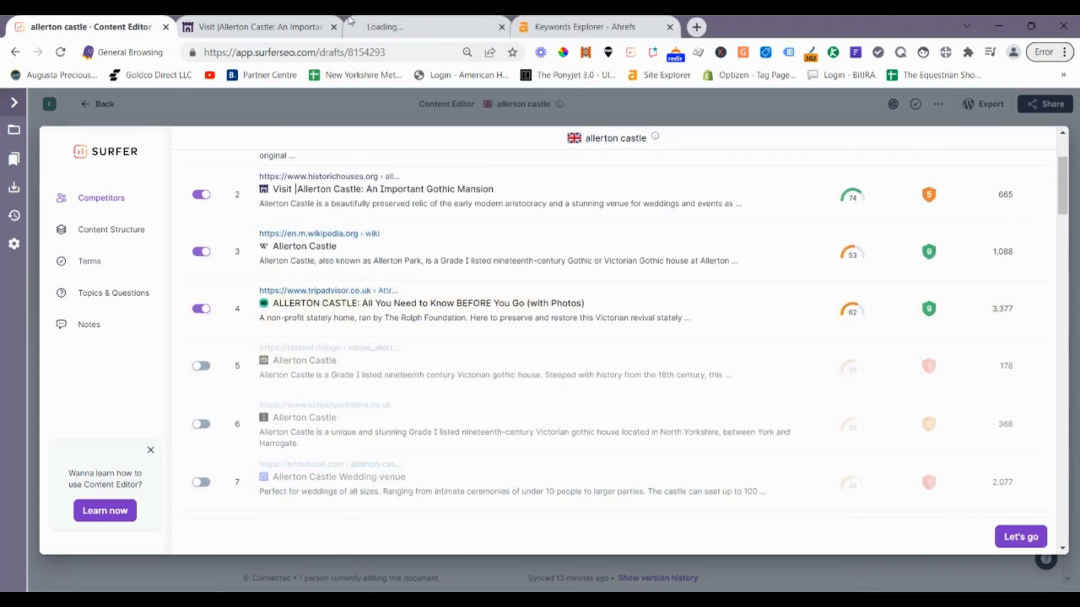
pyautogui.scroll(-3)
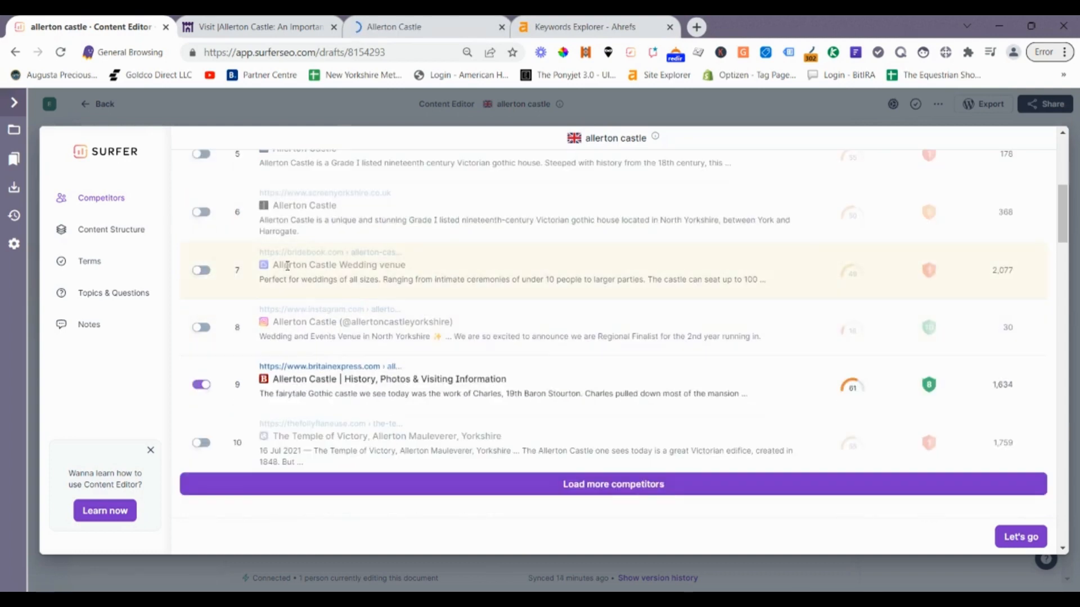
pyautogui.scroll(-3)
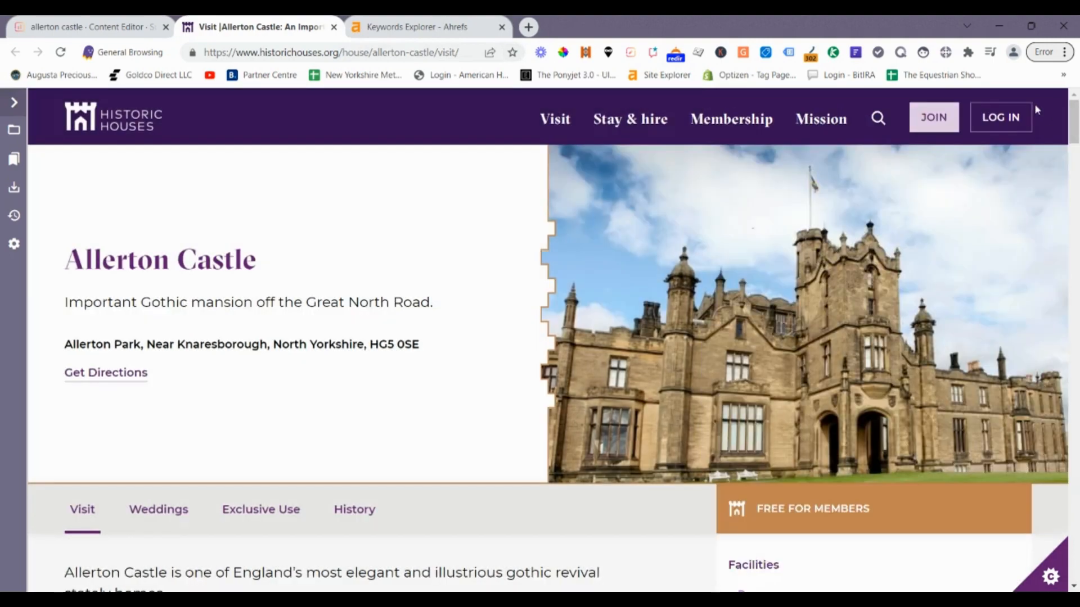
# - Read the Historic Houses admission prices and return to the Content Editor draft
pyautogui.scroll(-3)
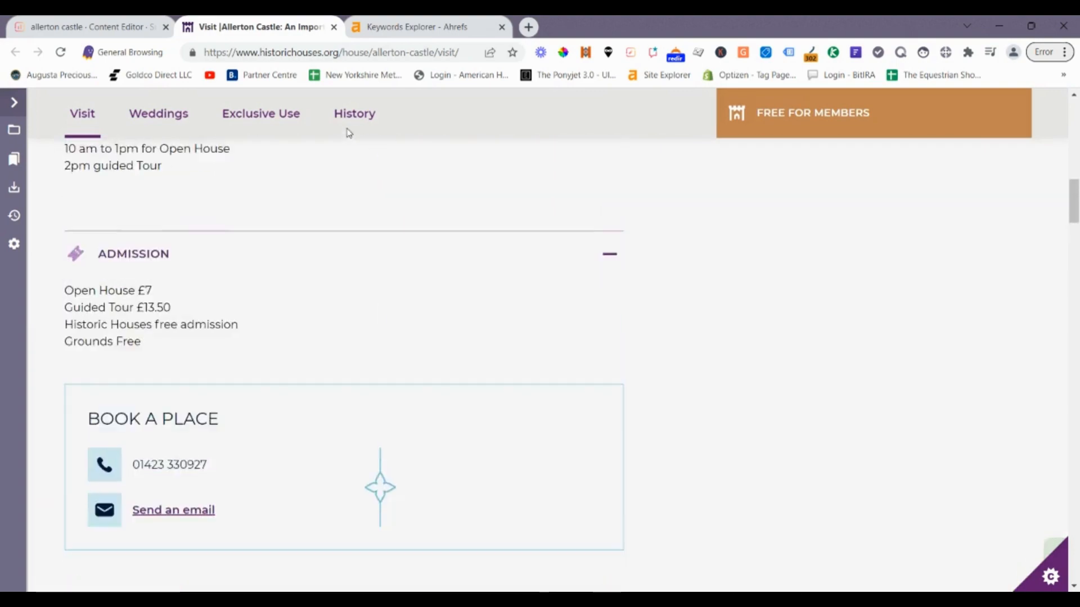
pyautogui.click(90, 27)
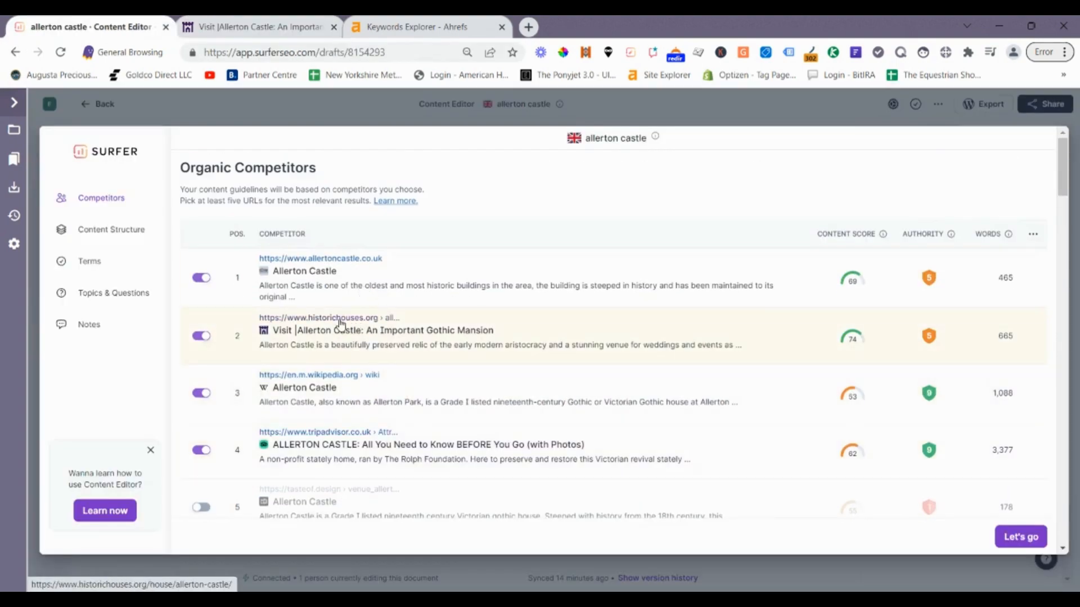
# - Open the britainexpress.com result at position 9 from the competitor list
pyautogui.scroll(-3)
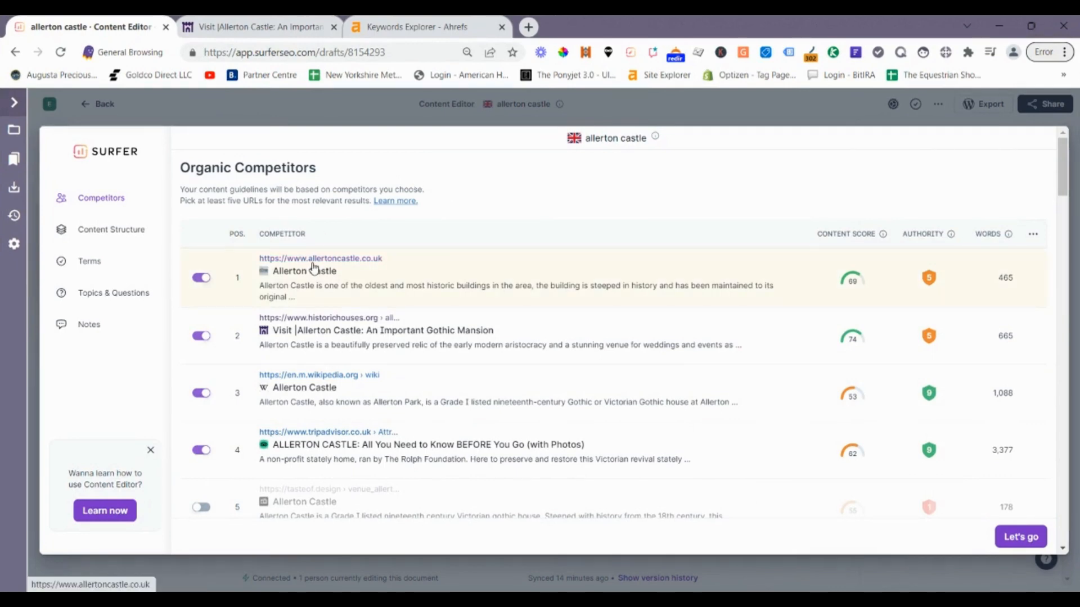
pyautogui.moveTo(295, 379)
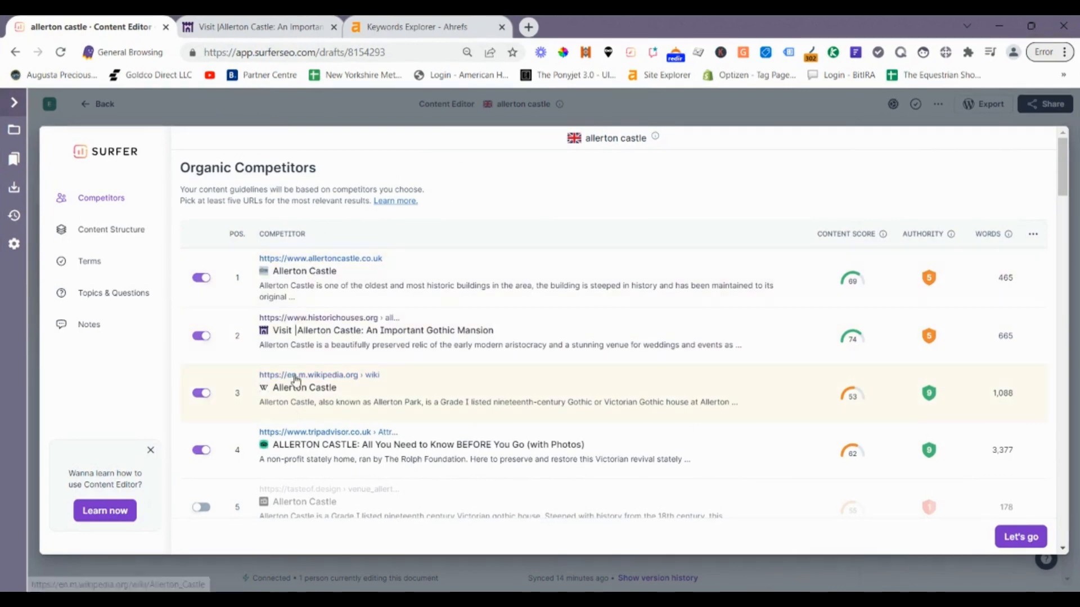
pyautogui.moveTo(306, 387)
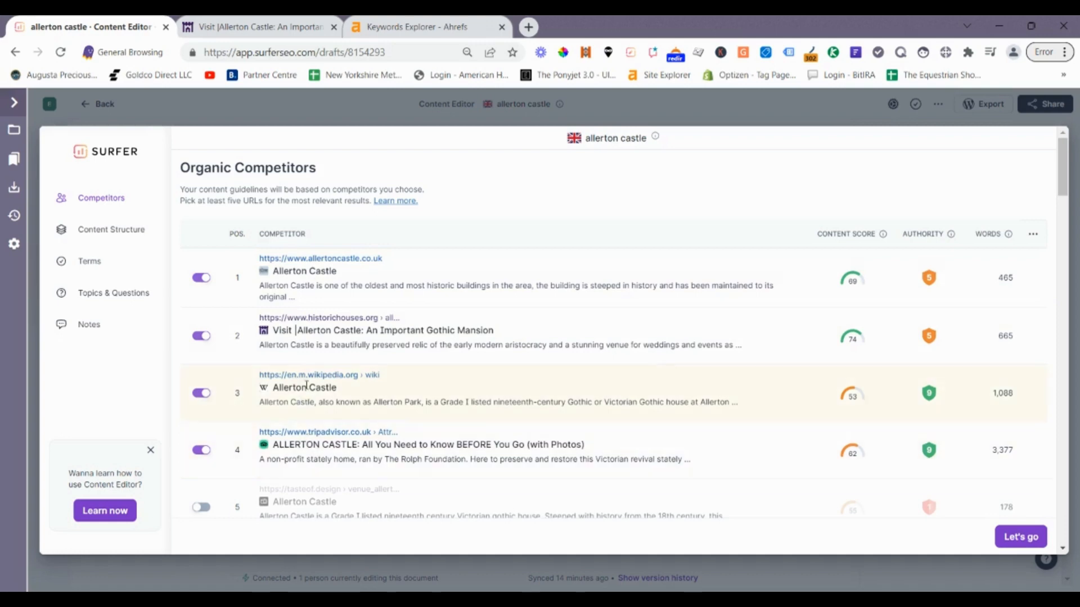
pyautogui.scroll(-3)
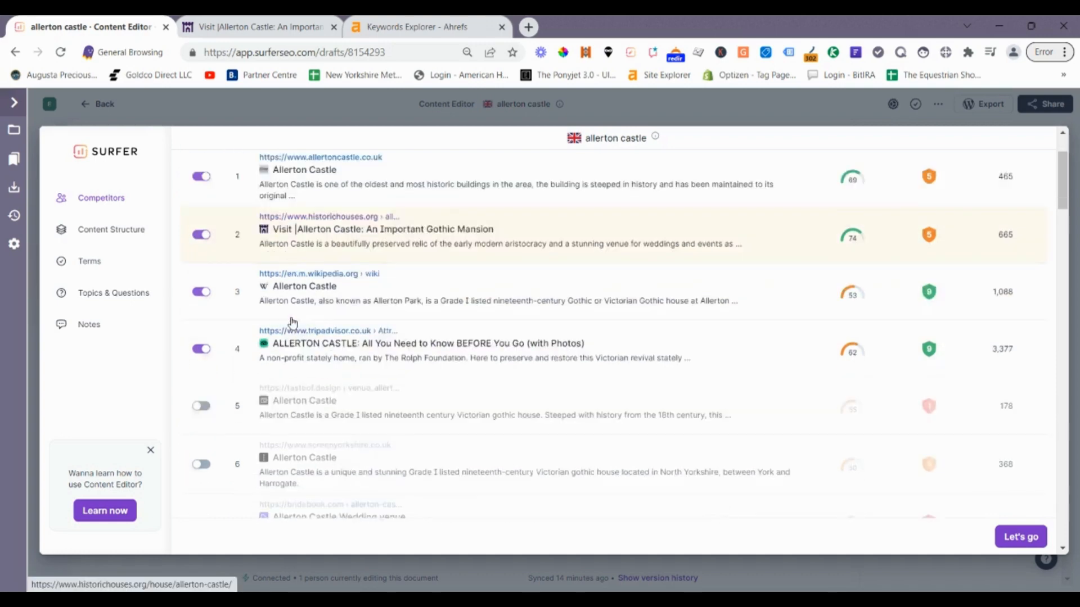
pyautogui.scroll(-3)
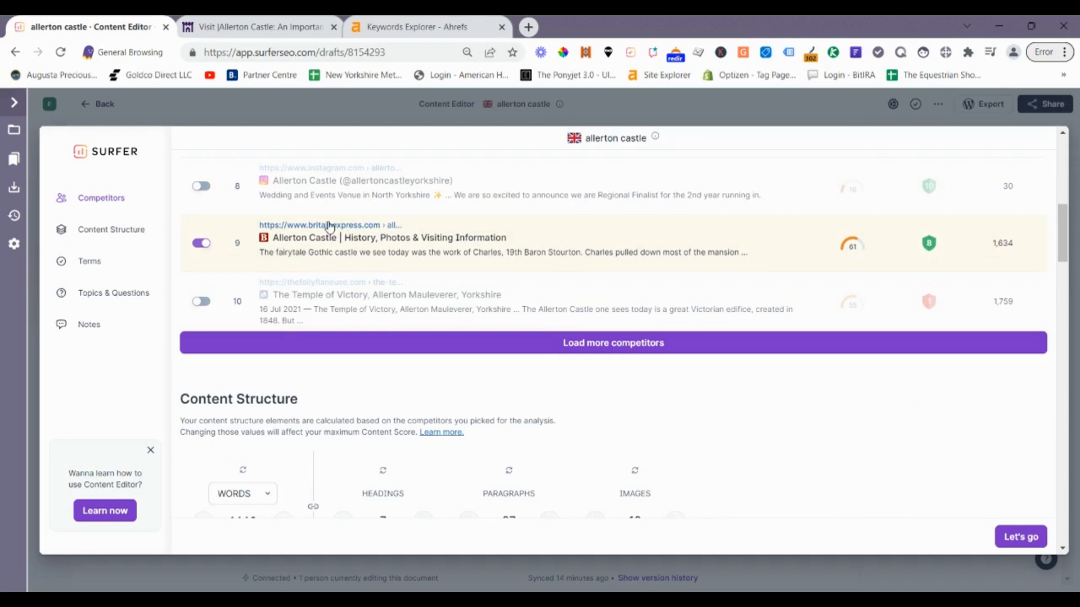
pyautogui.click(319, 225)
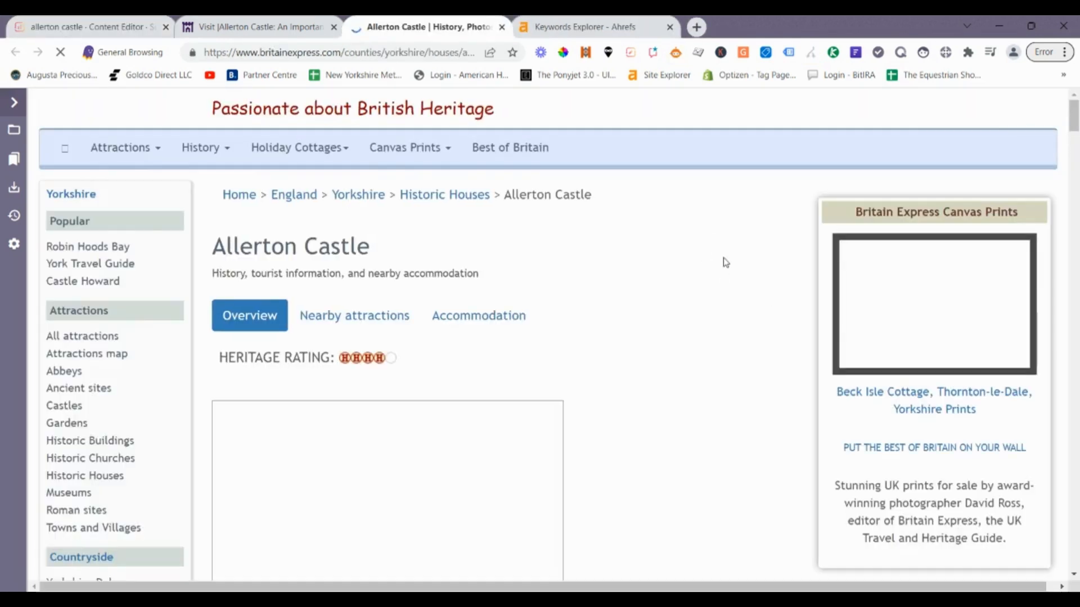
# - Read through the Britain Express Allerton Castle history article and return to the draft
pyautogui.scroll(-3)
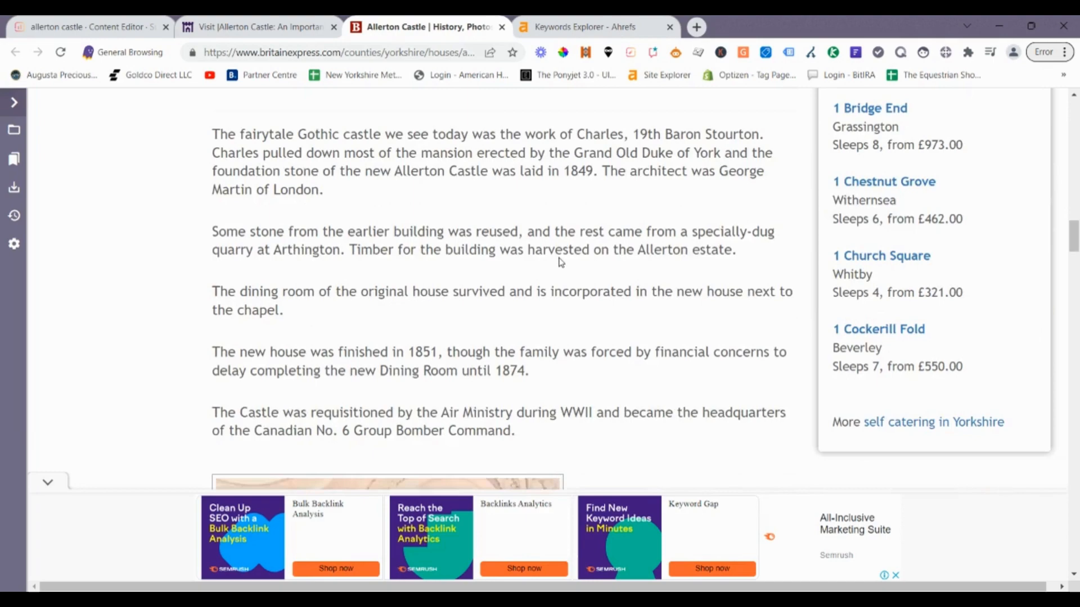
pyautogui.scroll(-3)
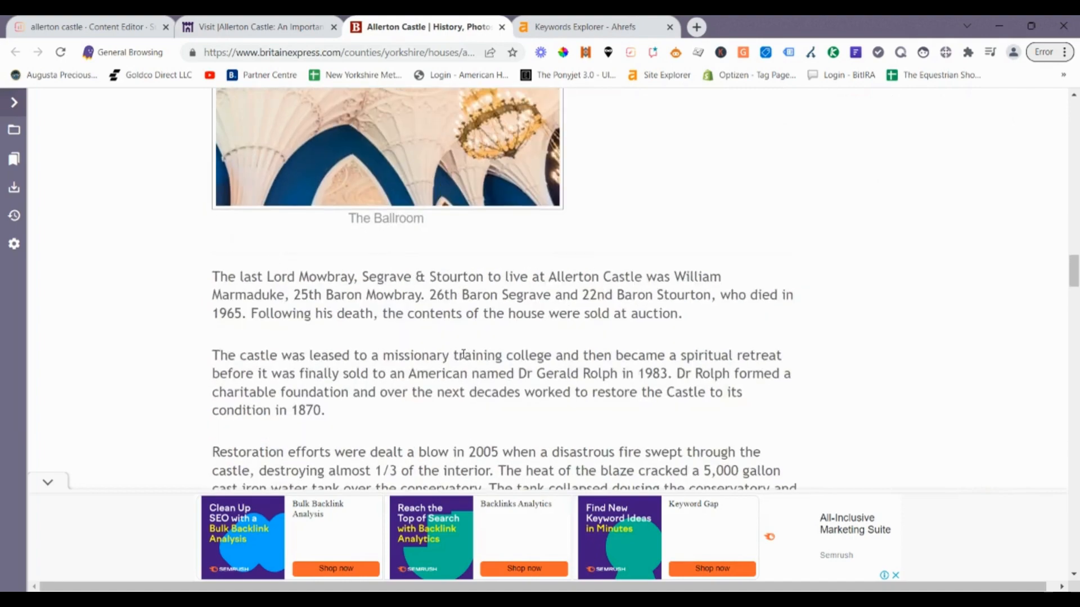
pyautogui.scroll(-3)
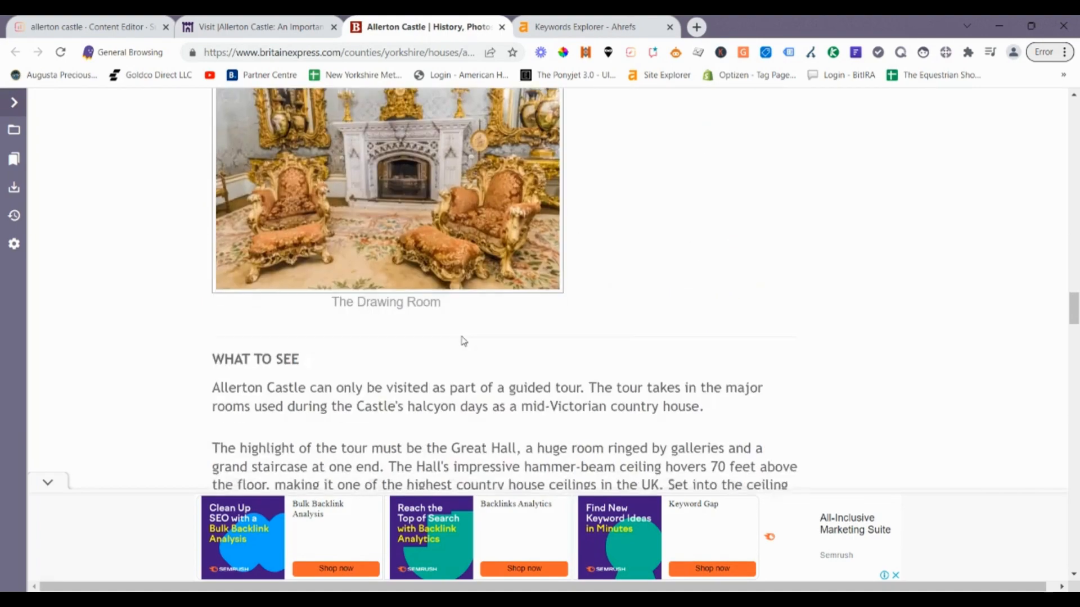
pyautogui.scroll(3)
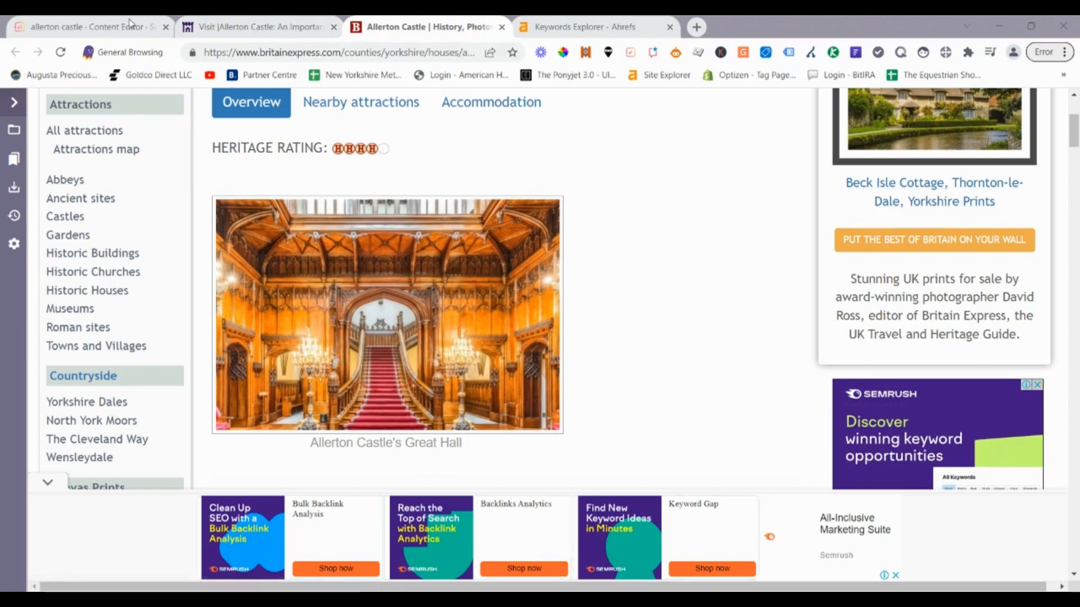
pyautogui.click(90, 27)
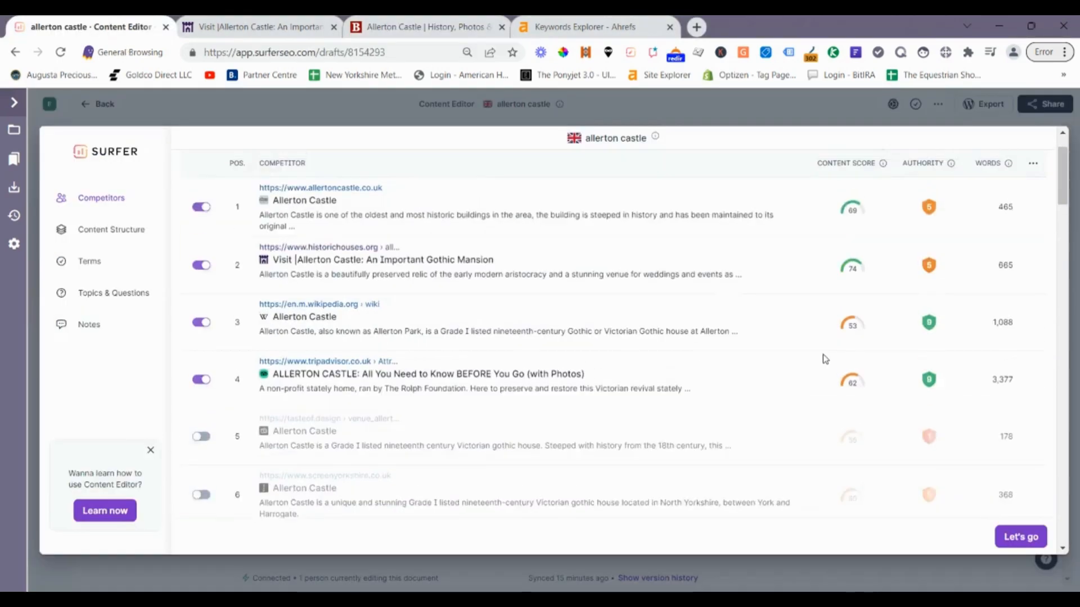
# - Confirm the chosen competitors with Let's go, opening the empty draft with 60 suggested terms
pyautogui.scroll(-3)
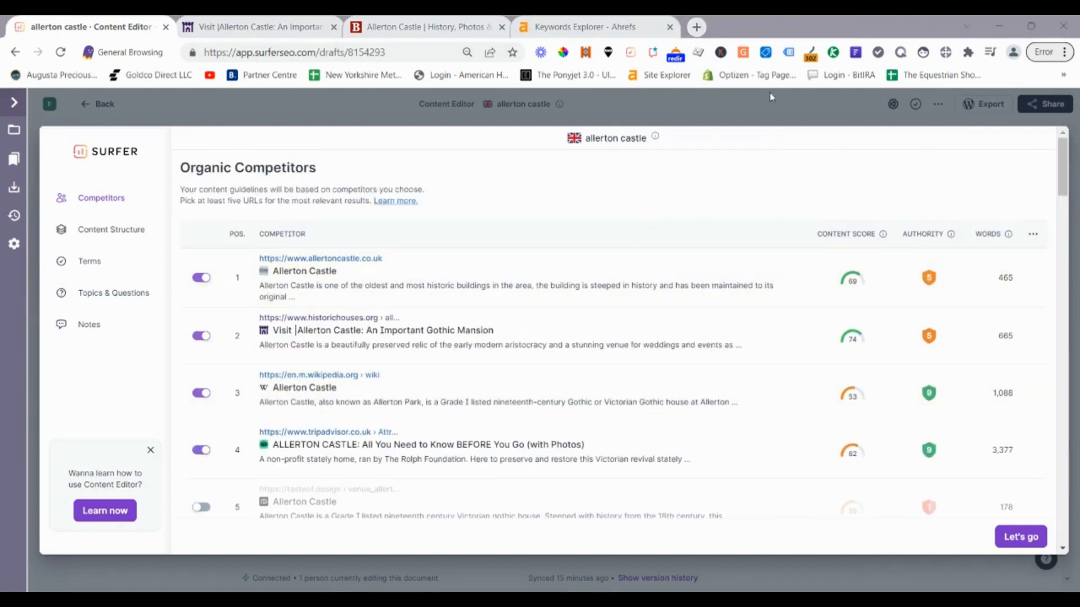
pyautogui.moveTo(775, 112)
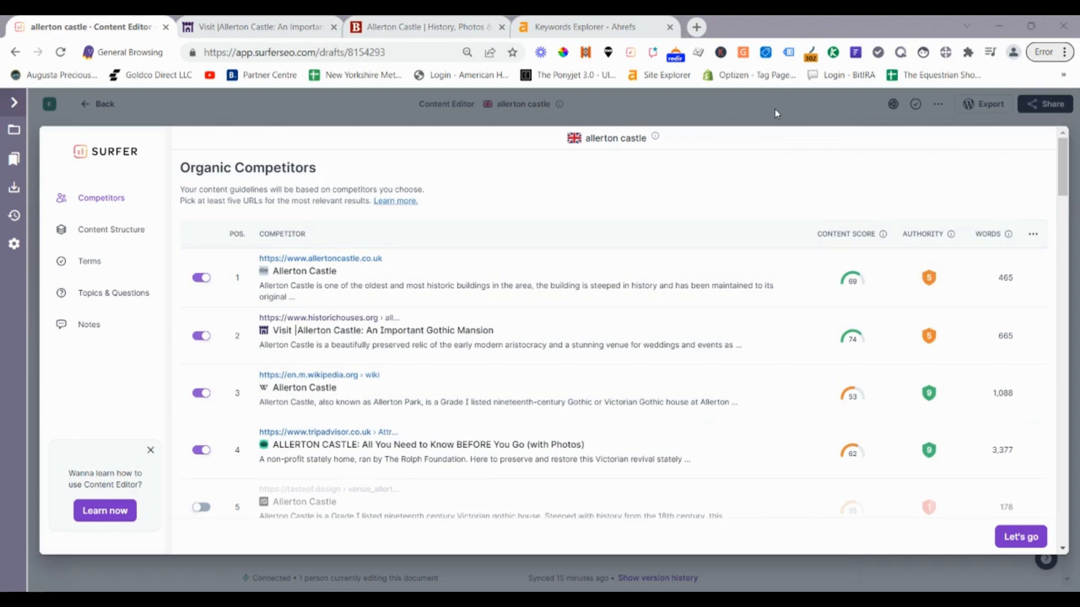
pyautogui.moveTo(645, 578)
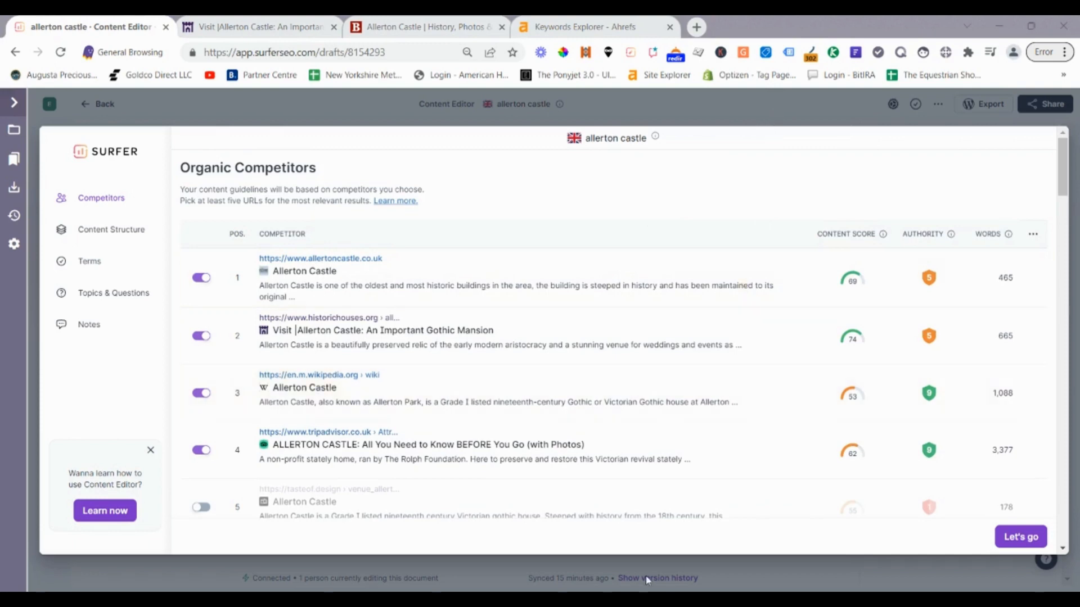
pyautogui.moveTo(759, 103)
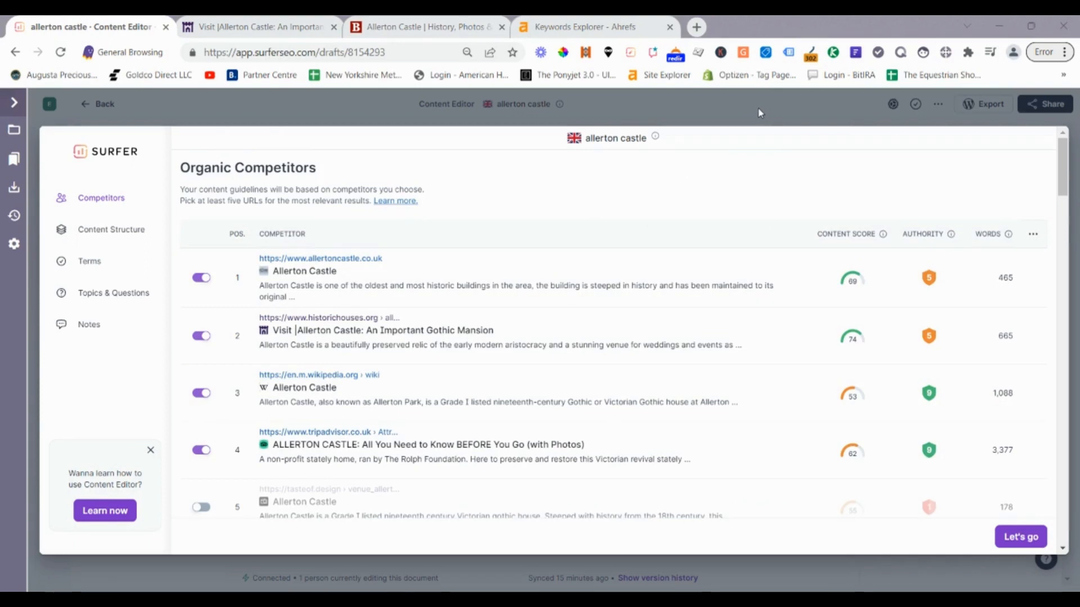
pyautogui.click(1020, 537)
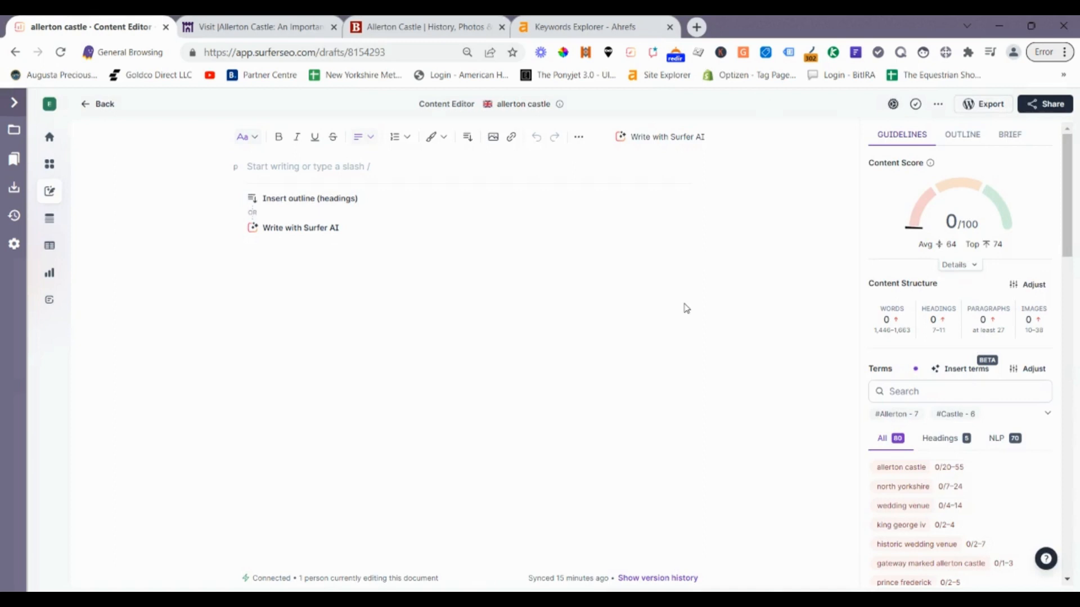
pyautogui.click(960, 391)
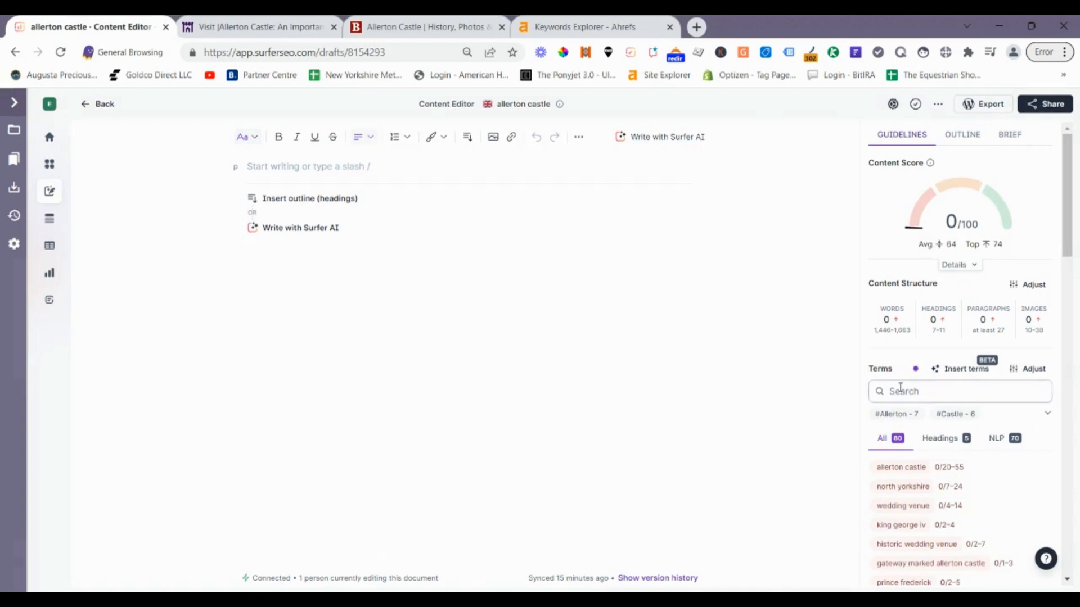
# - Show the 70 NLP term suggestions and mark the whole list for copying
pyautogui.scroll(-3)
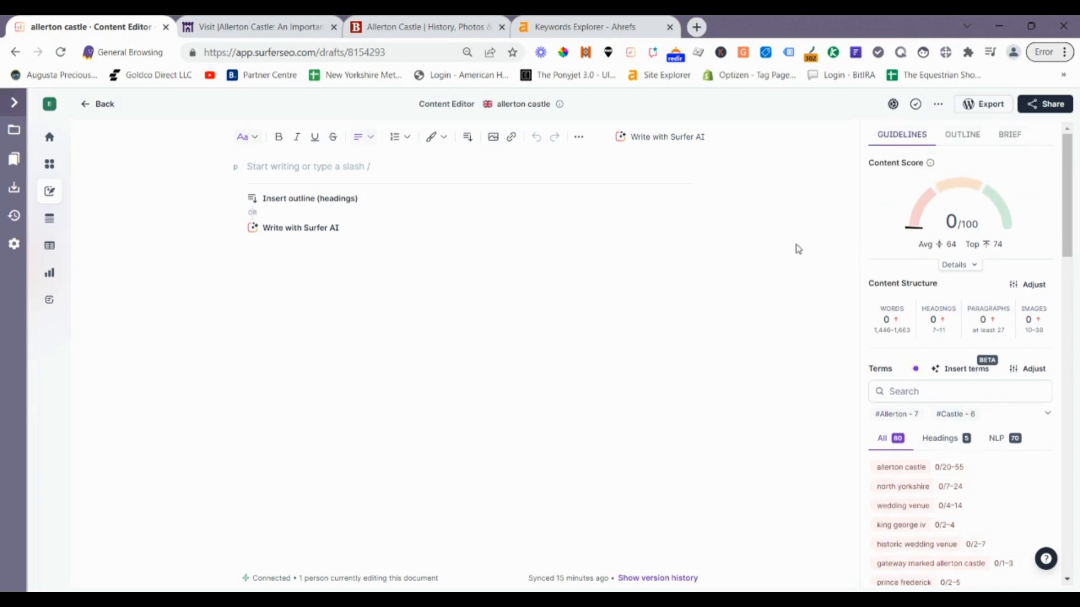
pyautogui.moveTo(795, 381)
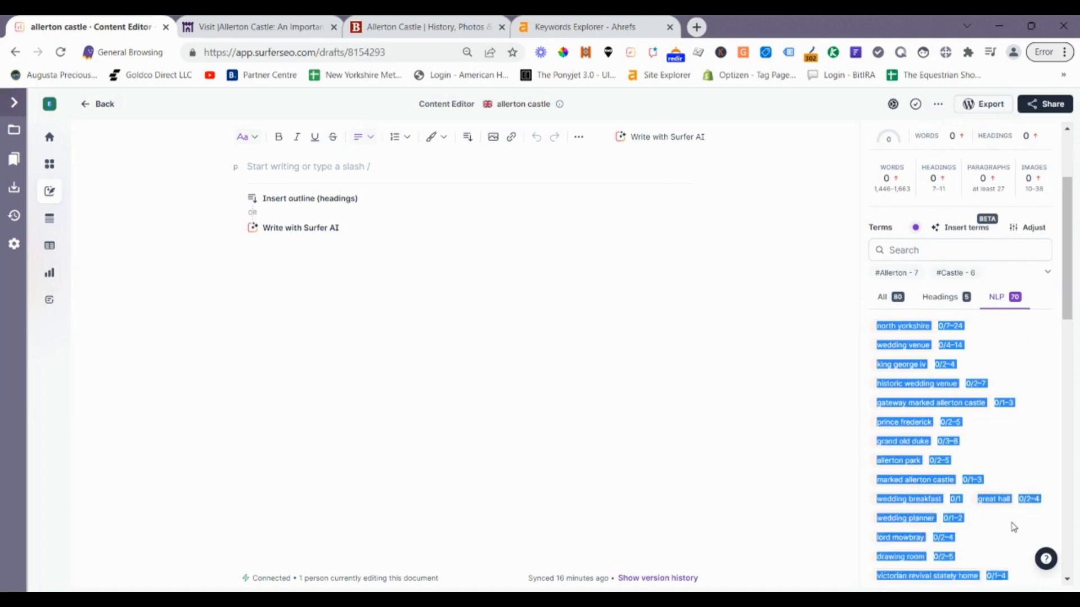
pyautogui.scroll(-3)
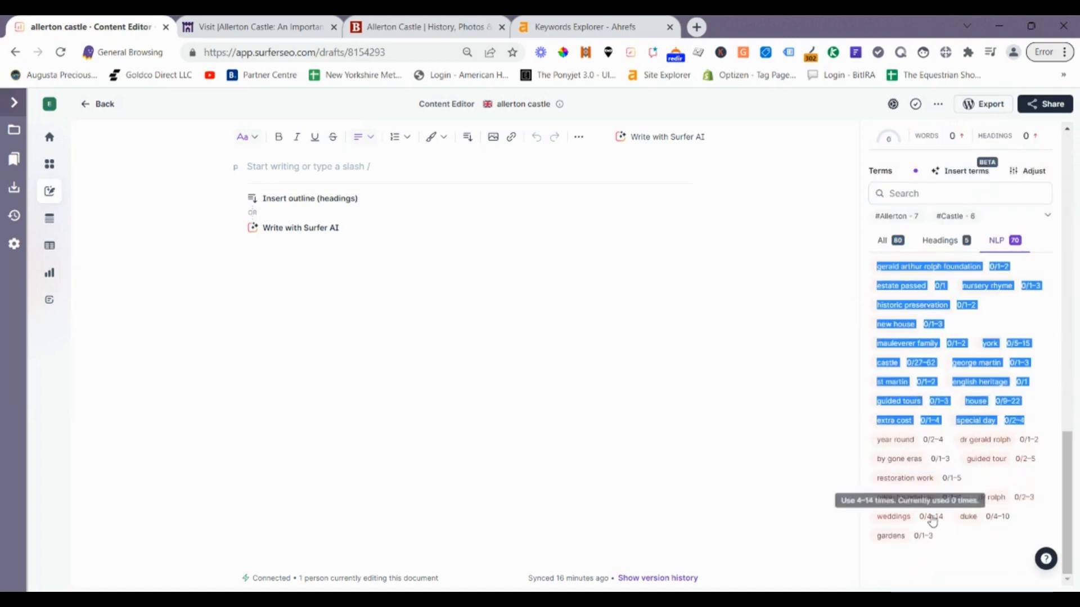
pyautogui.moveTo(791, 410)
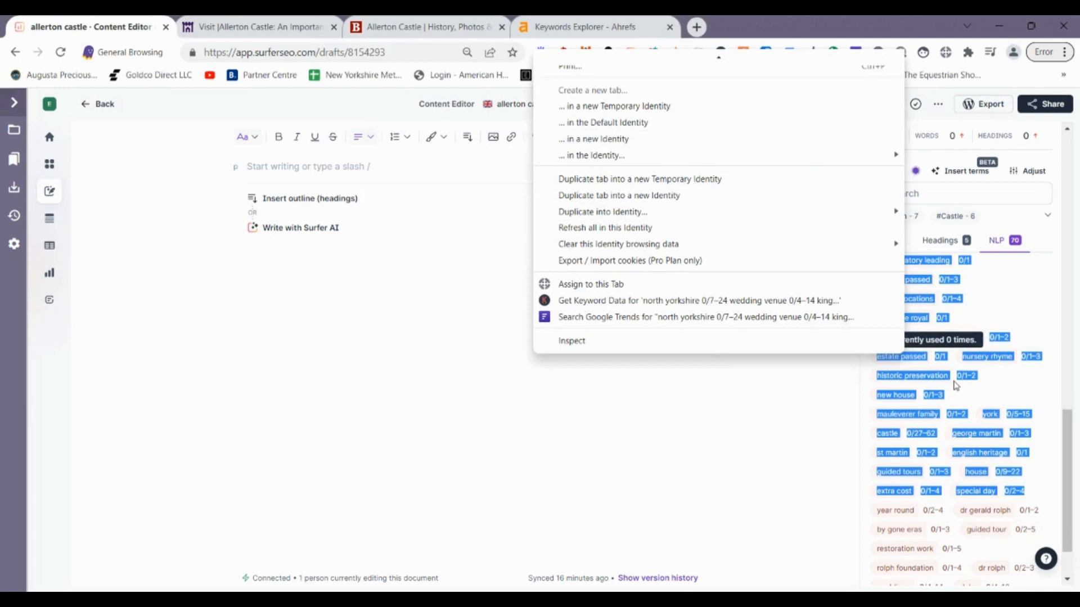
pyautogui.moveTo(617, 244)
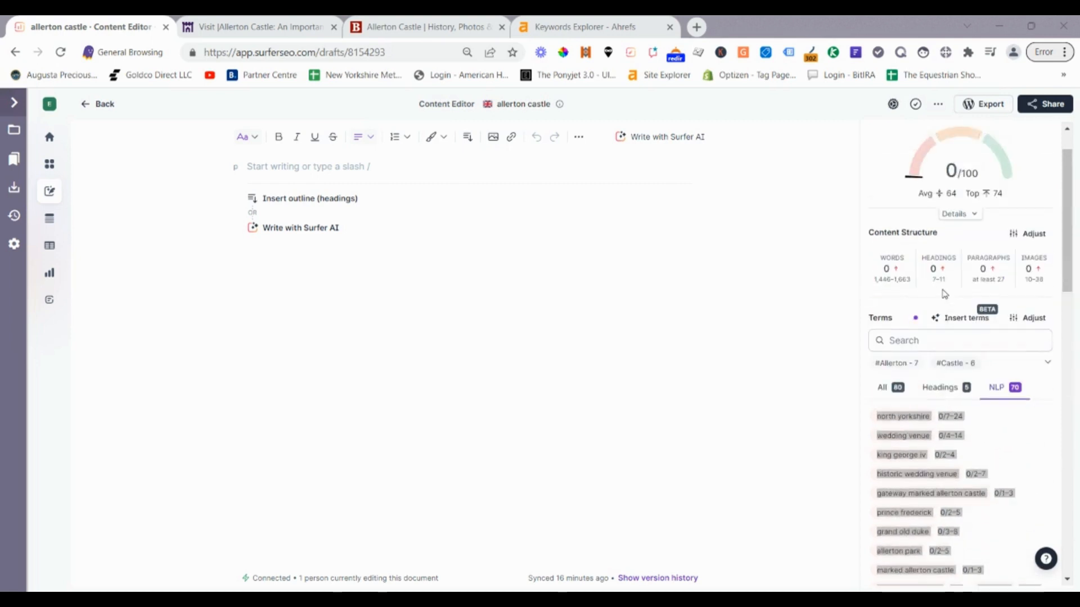
pyautogui.moveTo(947, 268)
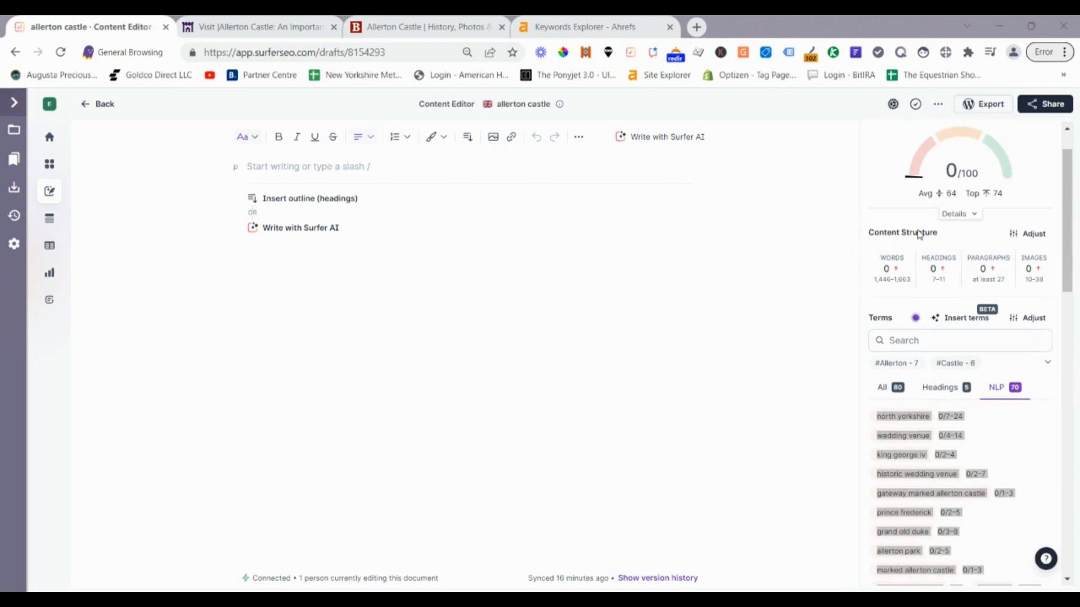
pyautogui.moveTo(938, 272)
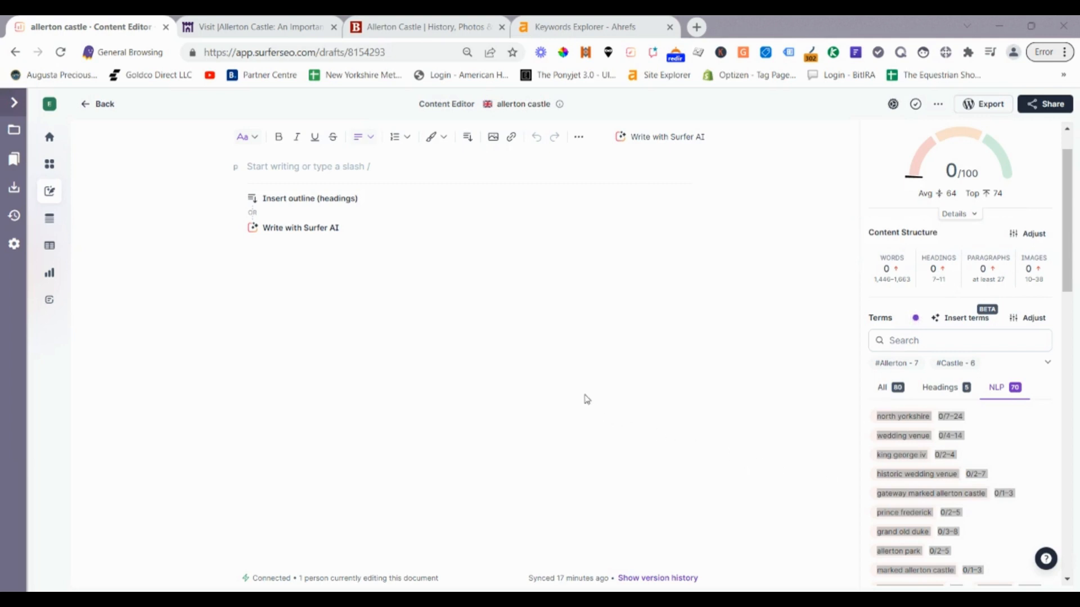
pyautogui.moveTo(613, 274)
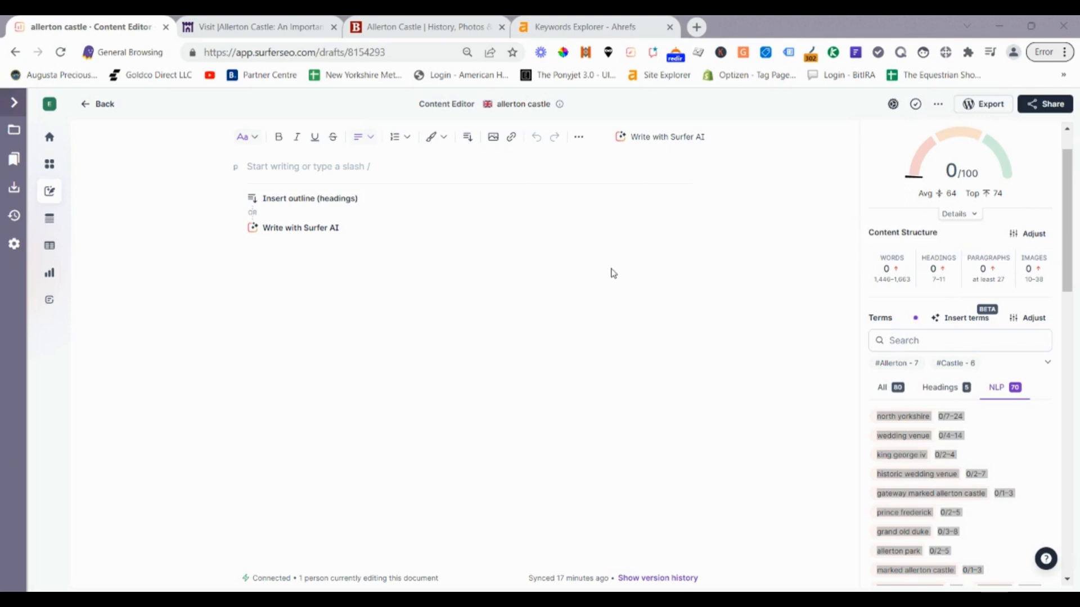
pyautogui.moveTo(728, 408)
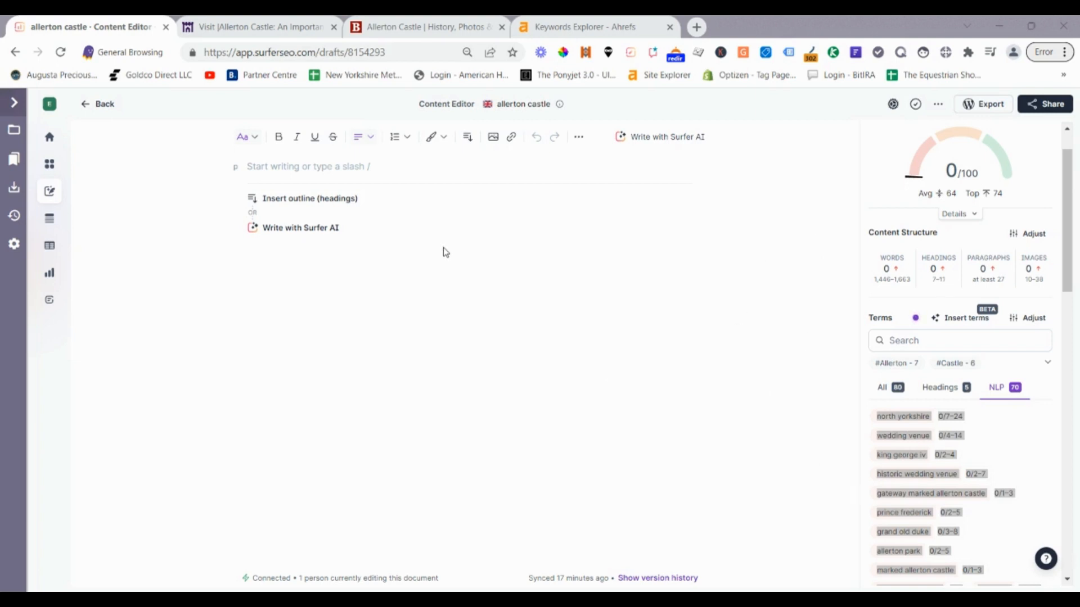
pyautogui.moveTo(580, 336)
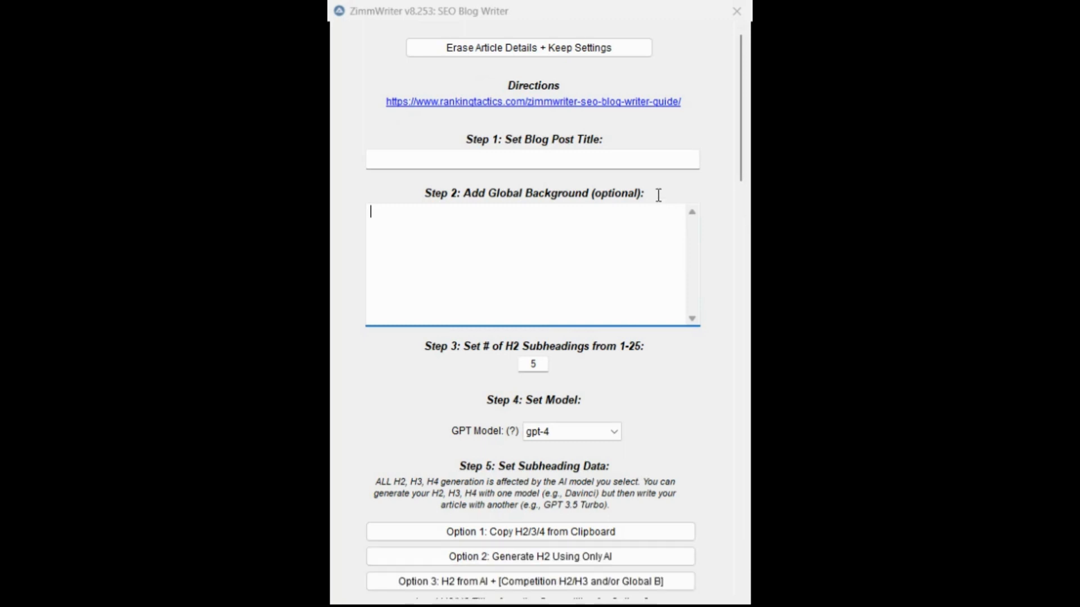
pyautogui.moveTo(605, 159)
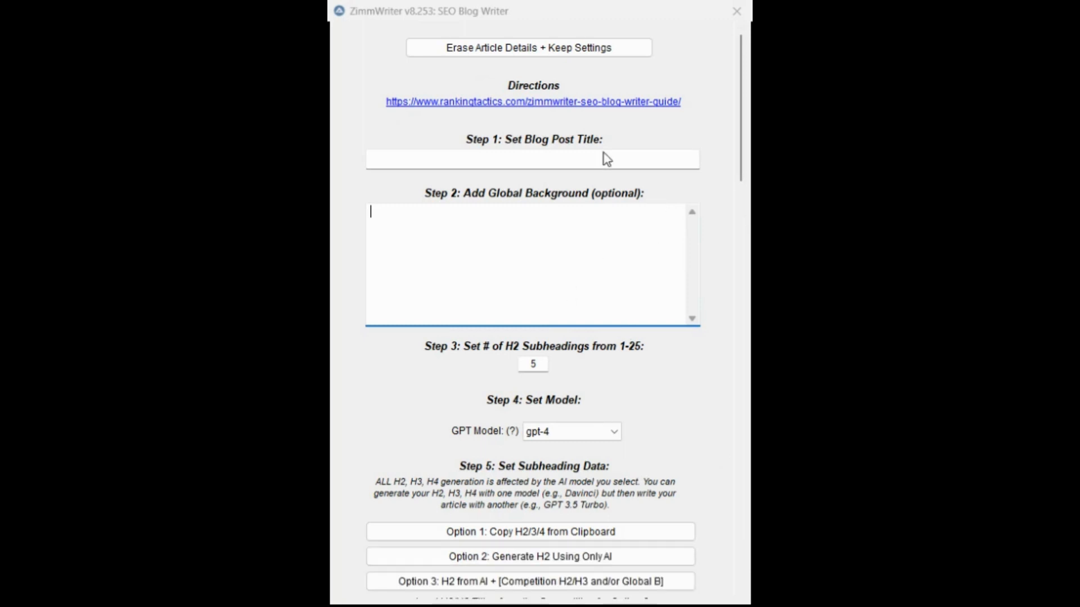
# - Enter 'Allerton Castle' as the blog post title with the research notes as background
pyautogui.click(532, 158)
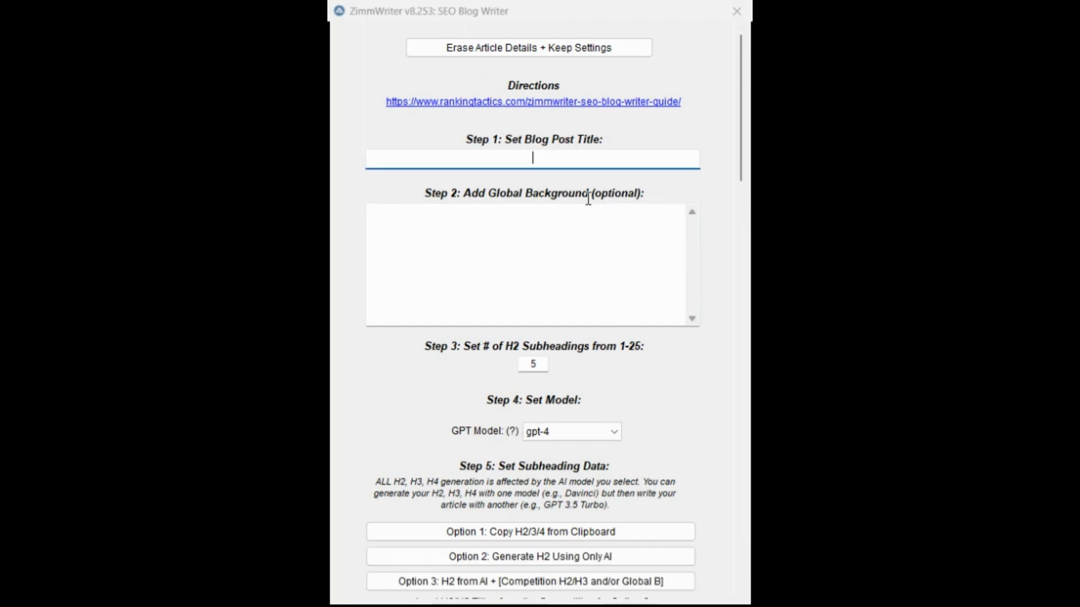
pyautogui.write('a')
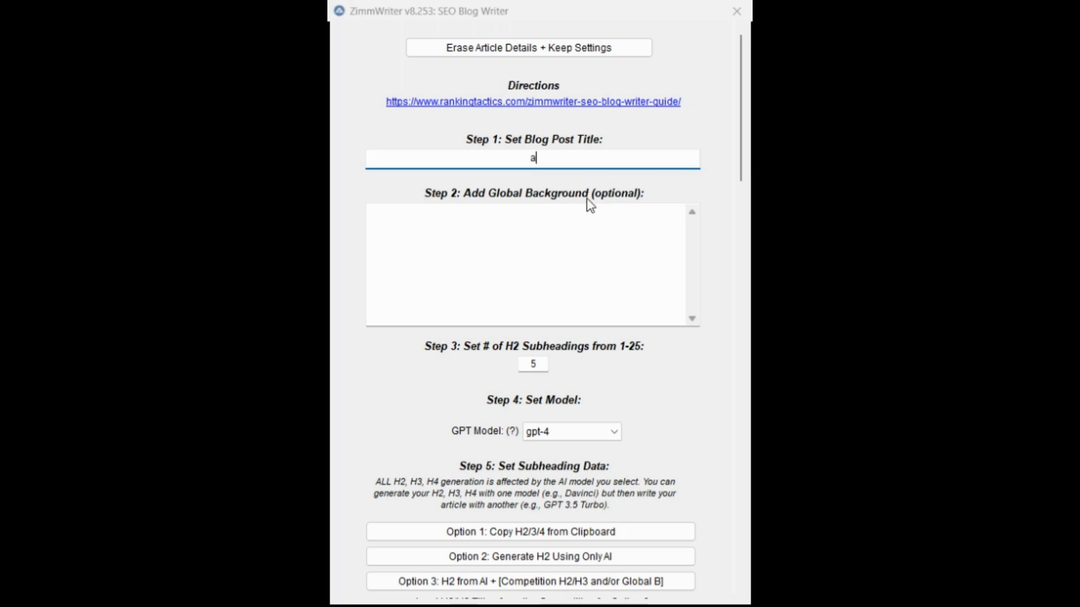
pyautogui.write('llerton Castle')
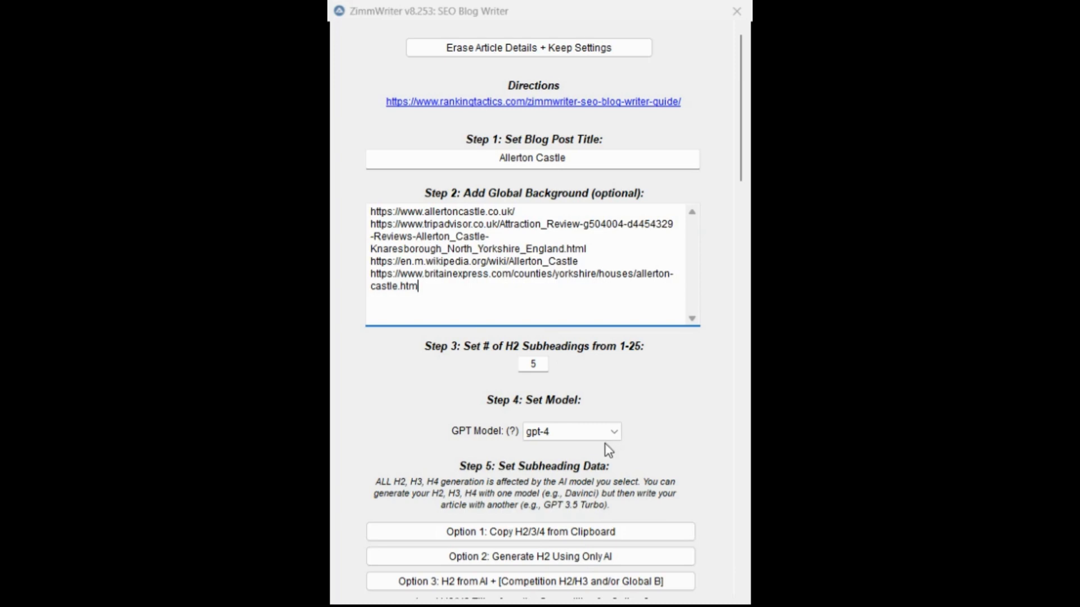
# - Set the H2 count to 10 and generate the subheadings from Overview to World War II
pyautogui.write('10')
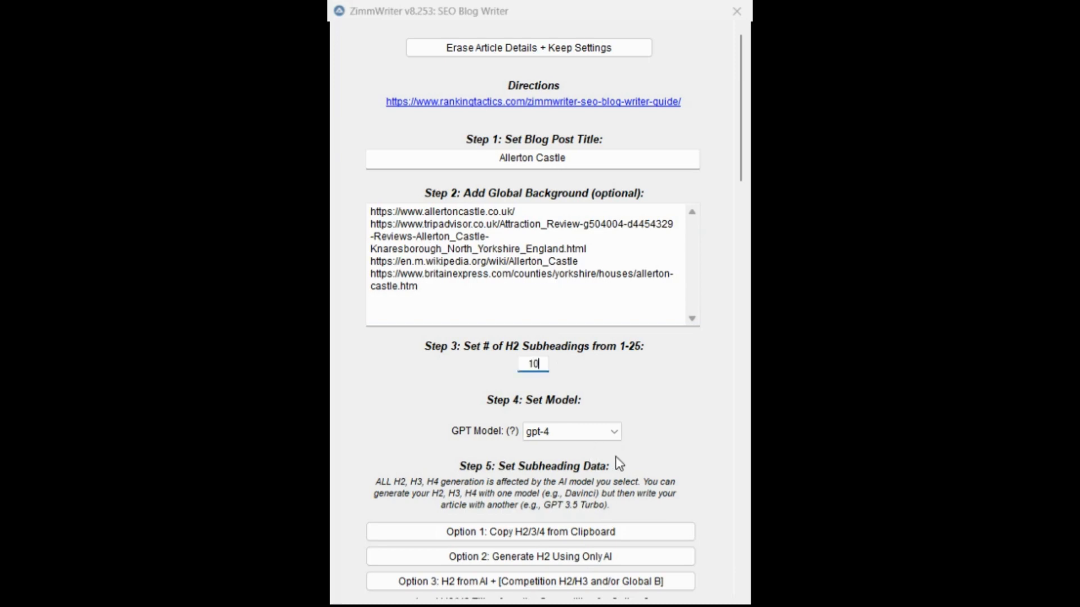
pyautogui.scroll(-3)
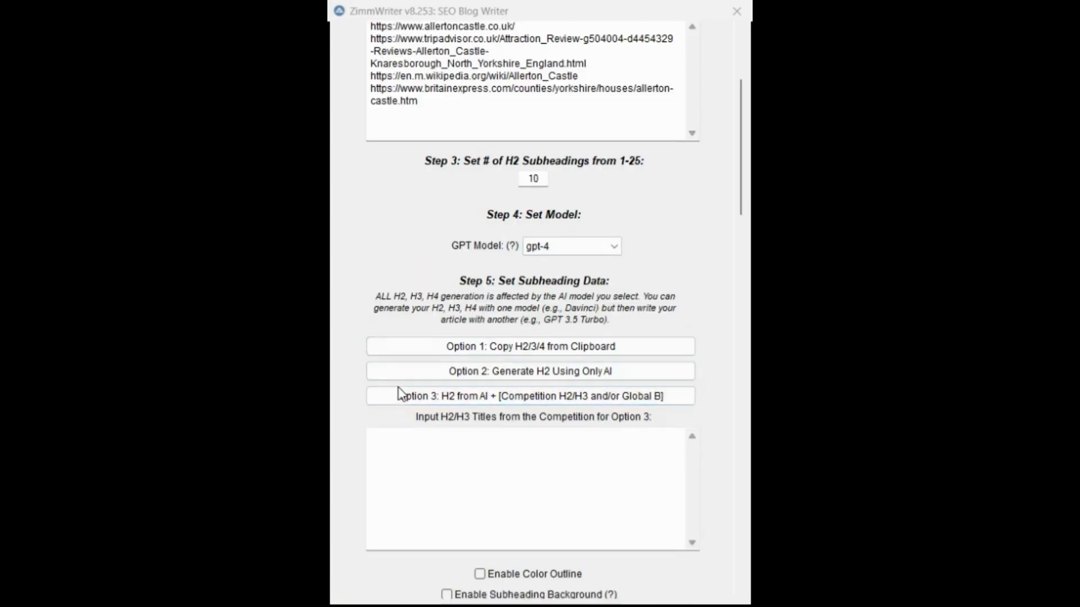
pyautogui.scroll(3)
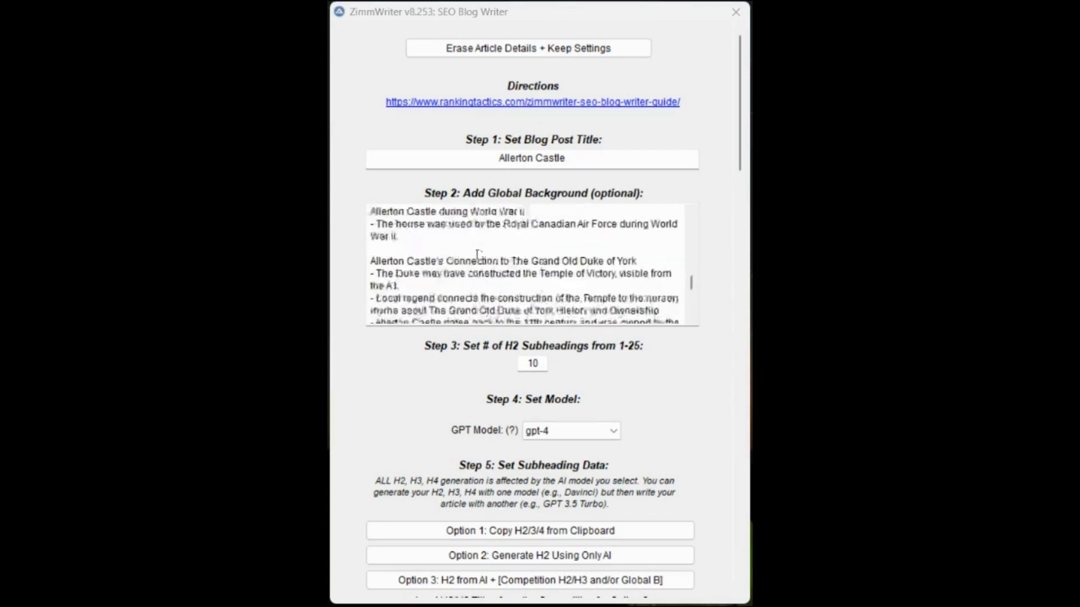
pyautogui.scroll(-3)
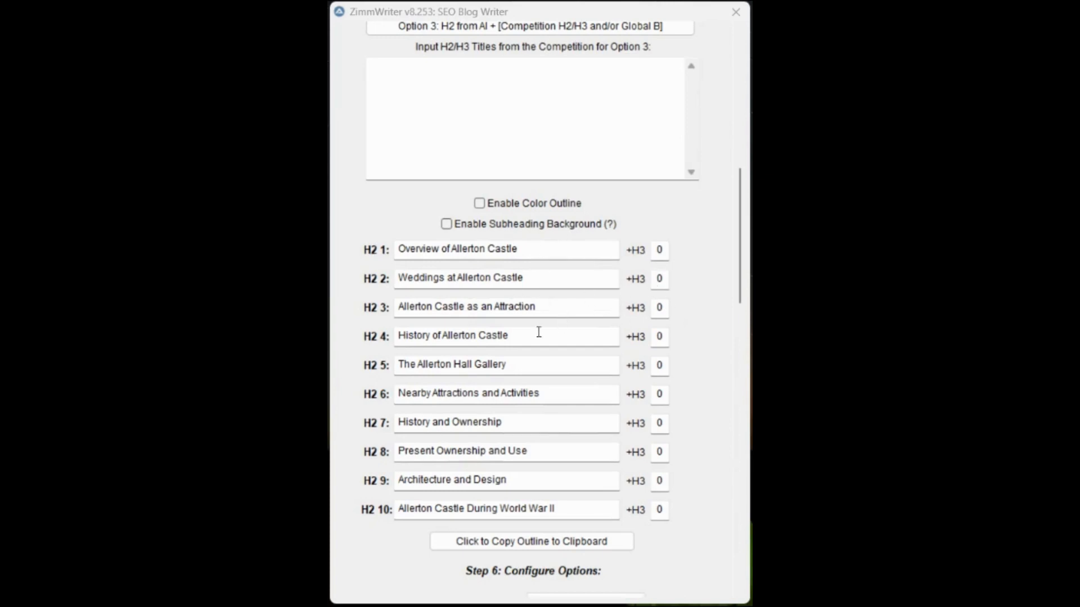
pyautogui.moveTo(544, 287)
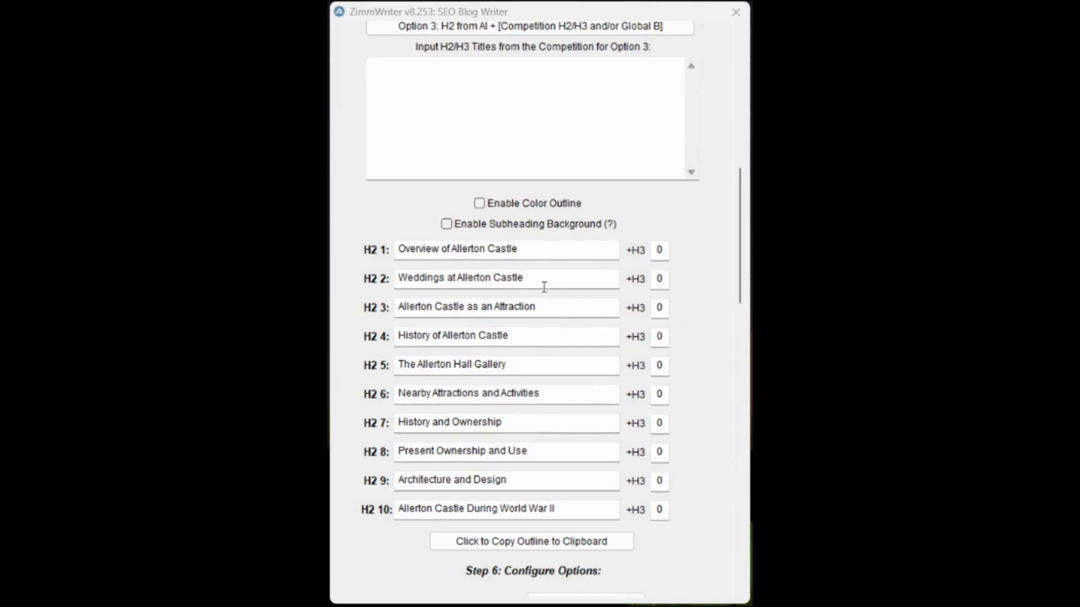
# - Keep short H2 sections and set the writing voice to Professional
pyautogui.scroll(-3)
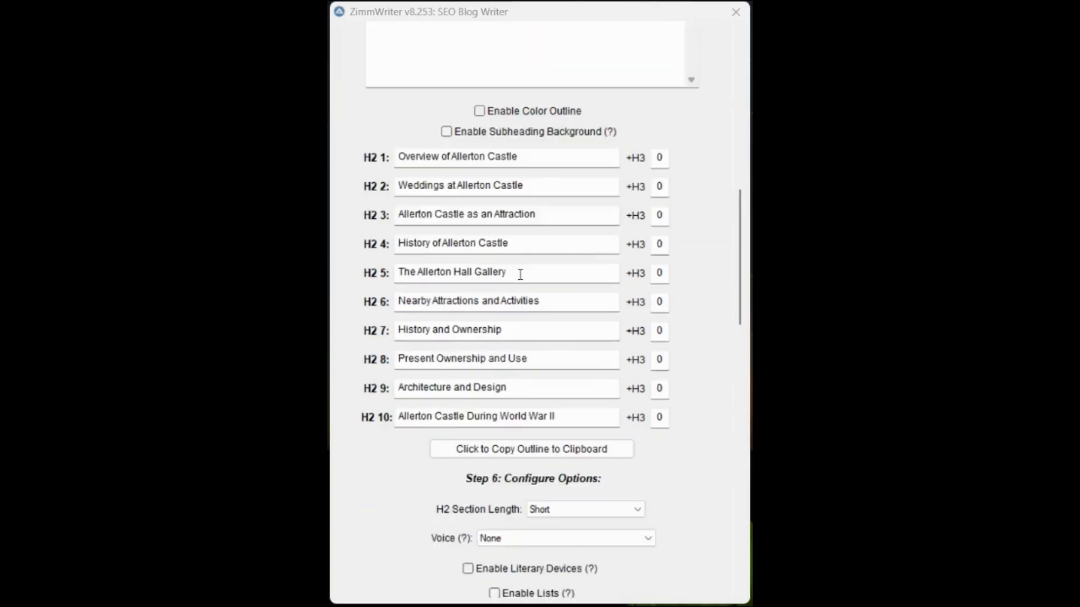
pyautogui.scroll(-3)
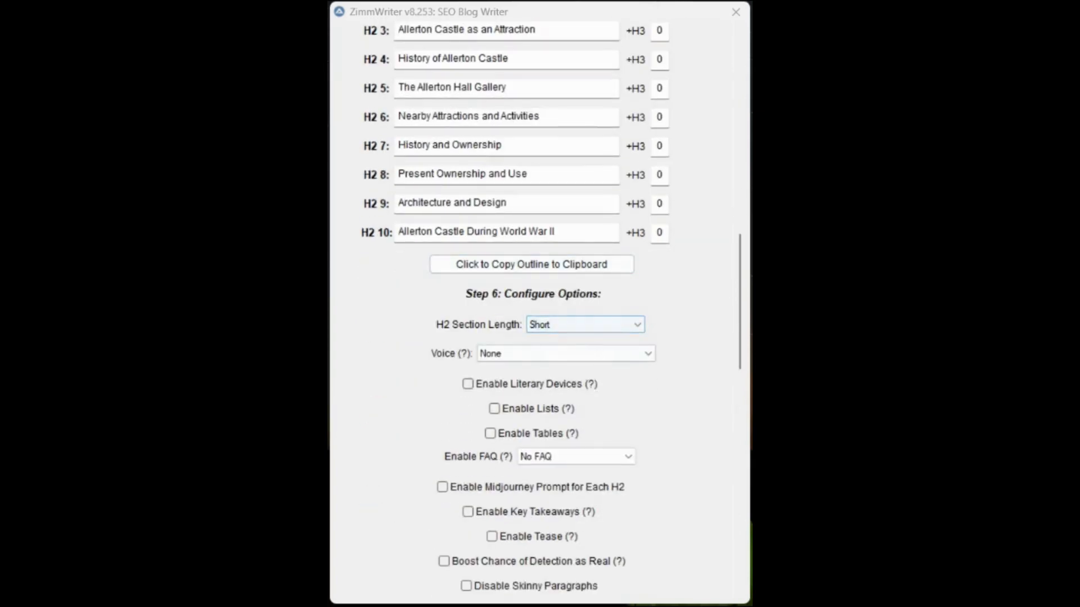
pyautogui.click(584, 324)
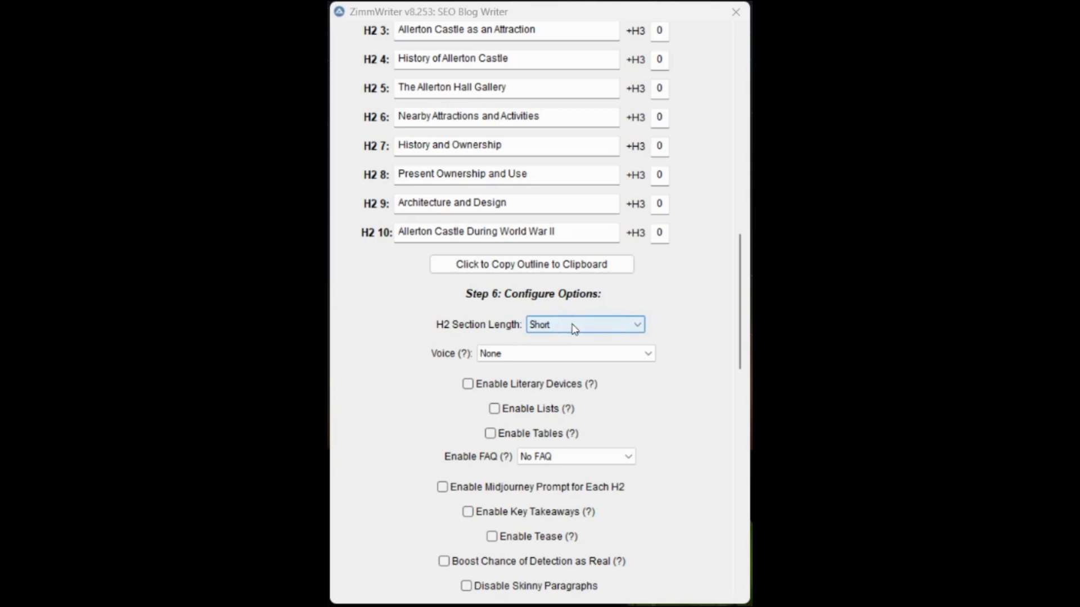
pyautogui.moveTo(563, 326)
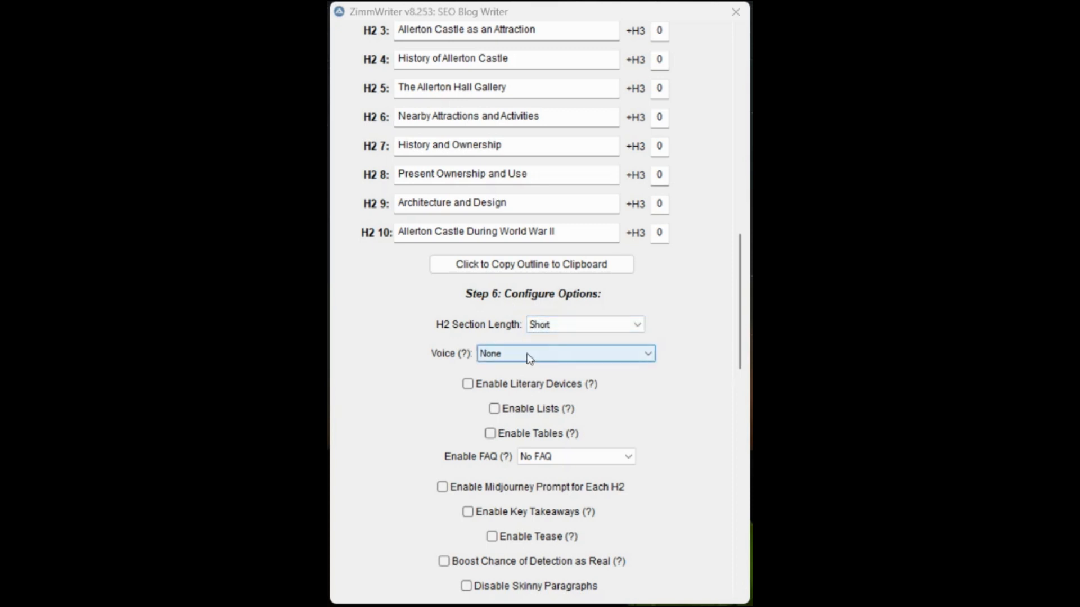
pyautogui.click(565, 353)
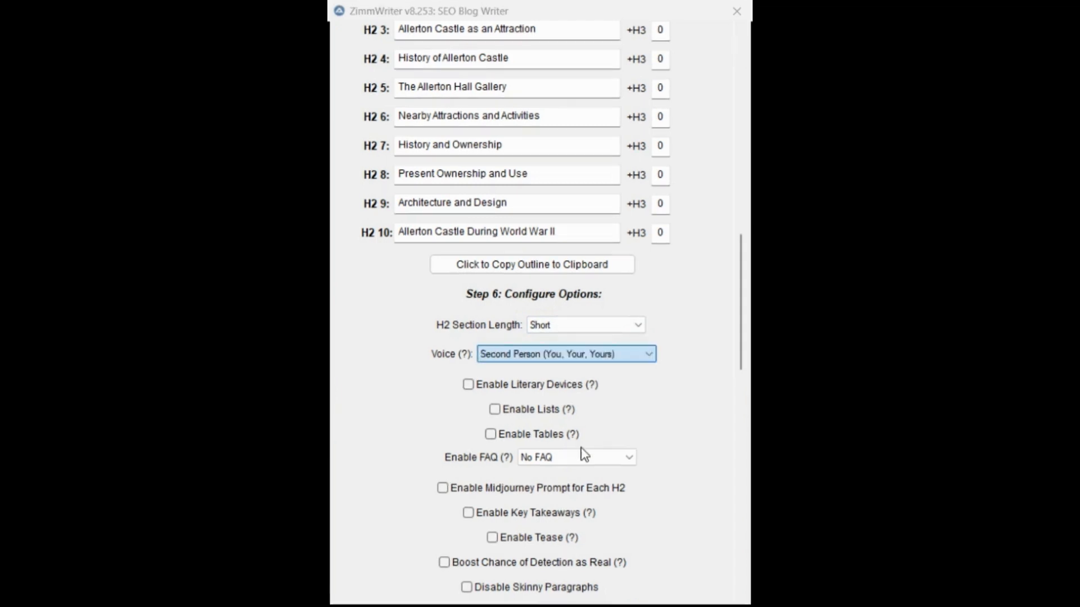
pyautogui.click(565, 353)
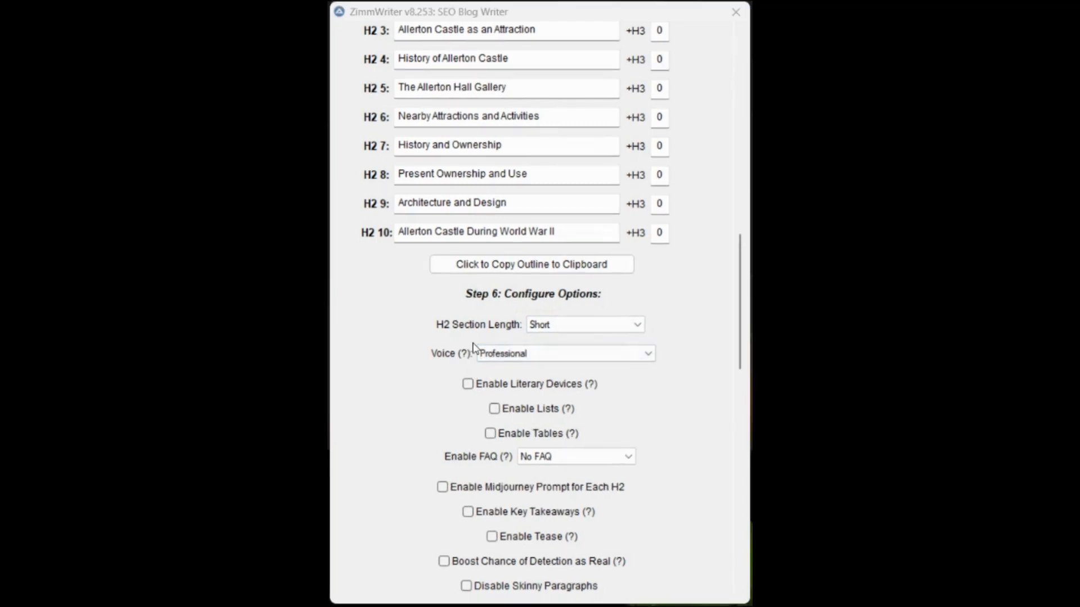
# - Enable lists, tables, key takeaways and Boost Chance of Detection as Real
pyautogui.click(494, 408)
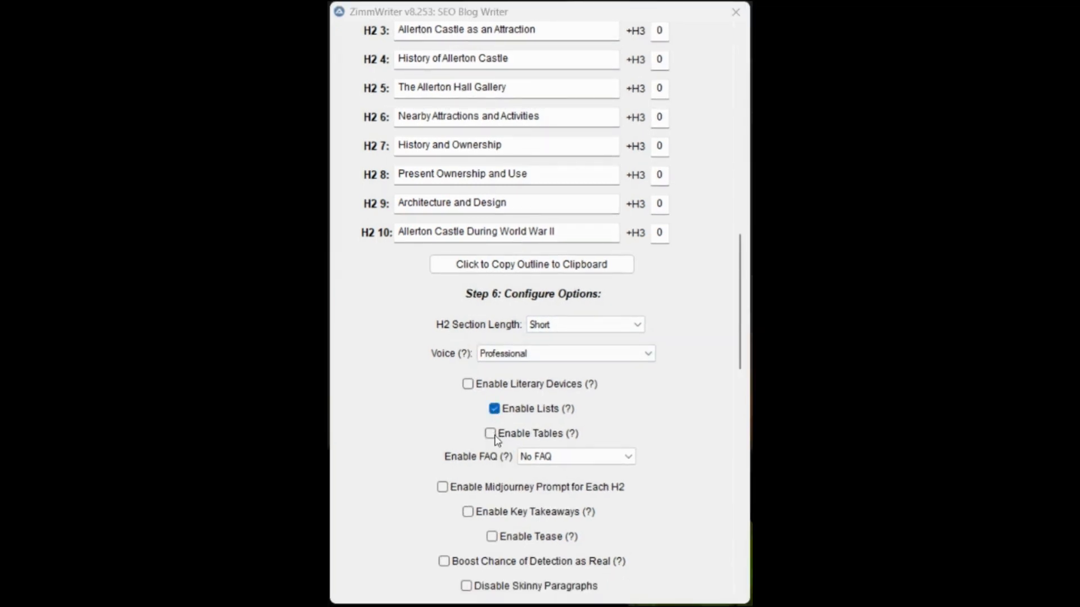
pyautogui.click(491, 433)
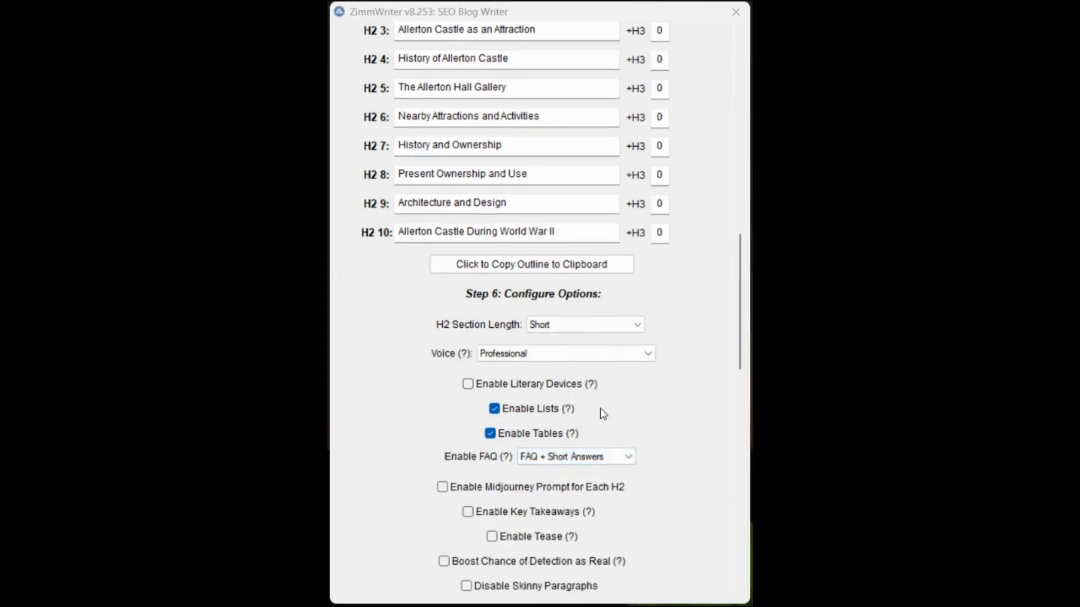
pyautogui.scroll(-3)
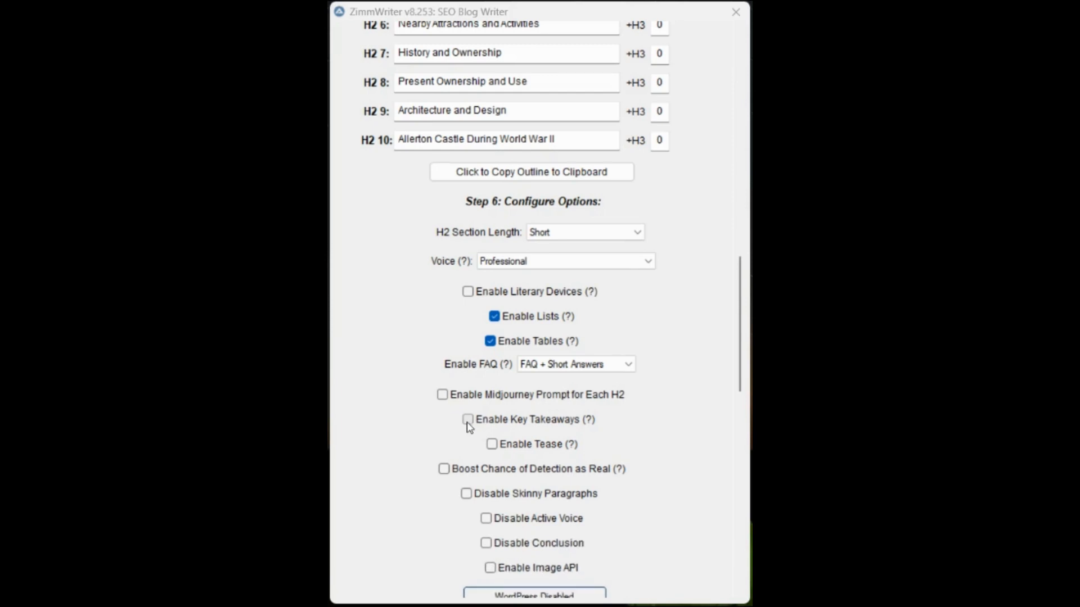
pyautogui.click(468, 419)
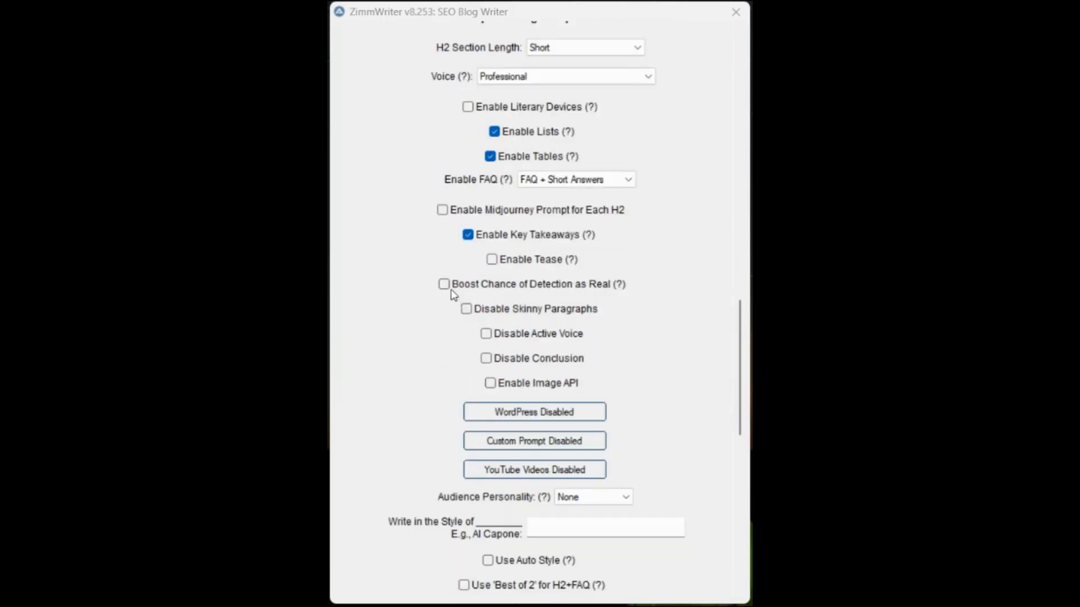
pyautogui.click(444, 283)
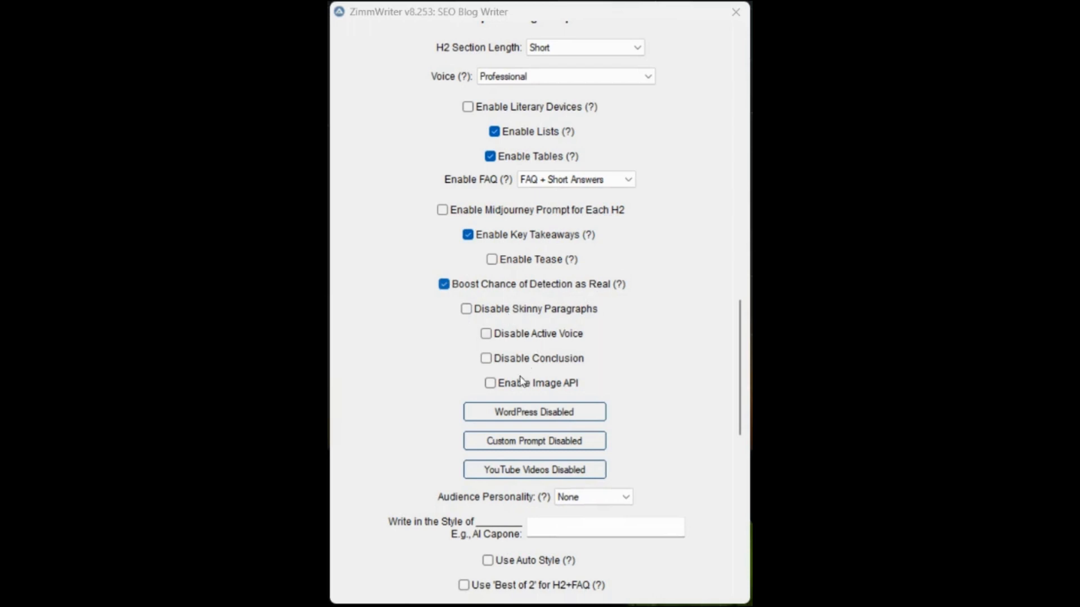
pyautogui.scroll(-3)
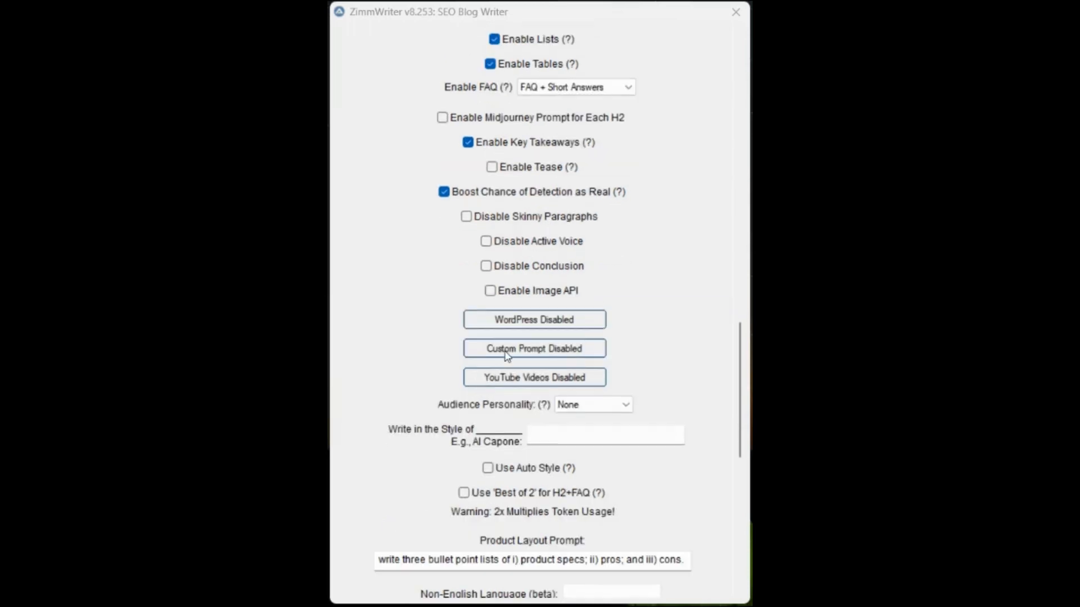
# - Enable the Custom Prompt option in the SEO Blog Writer settings, keeping voice, lists, tables, FAQ and takeaways
pyautogui.scroll(-3)
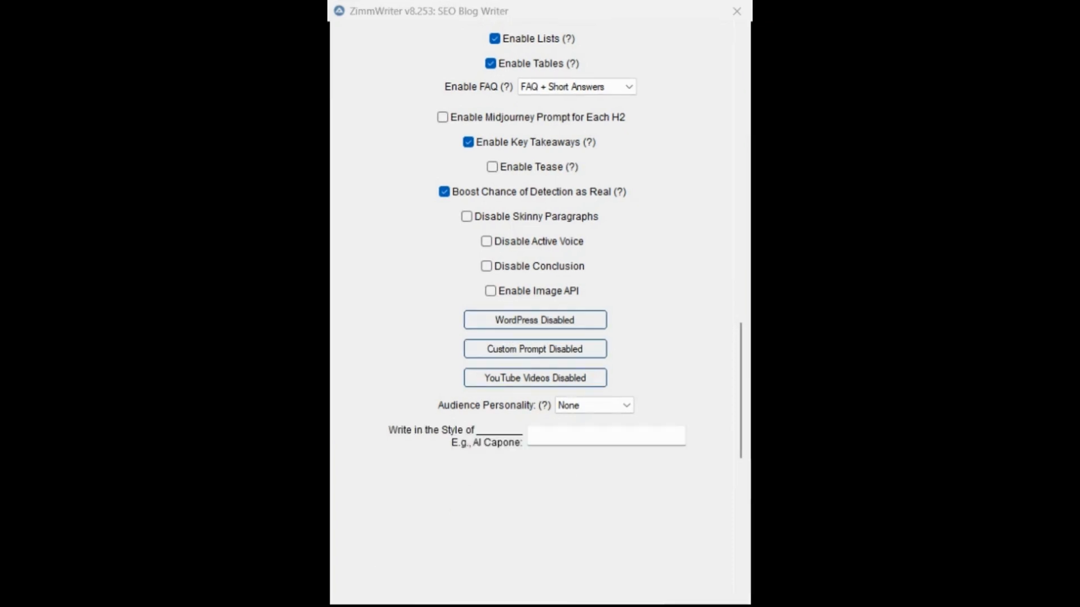
pyautogui.scroll(-3)
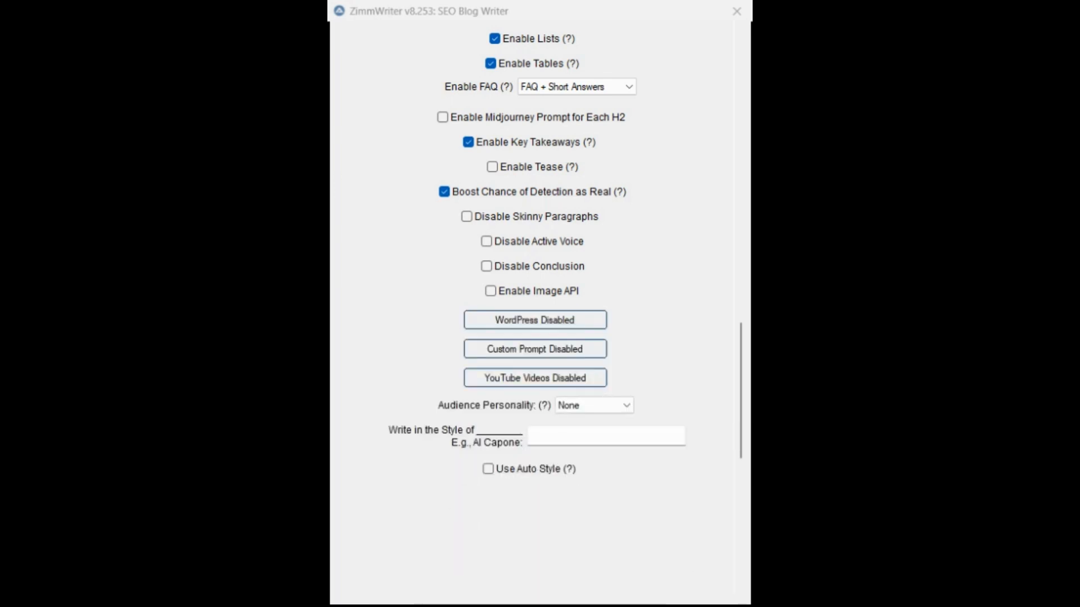
pyautogui.scroll(-3)
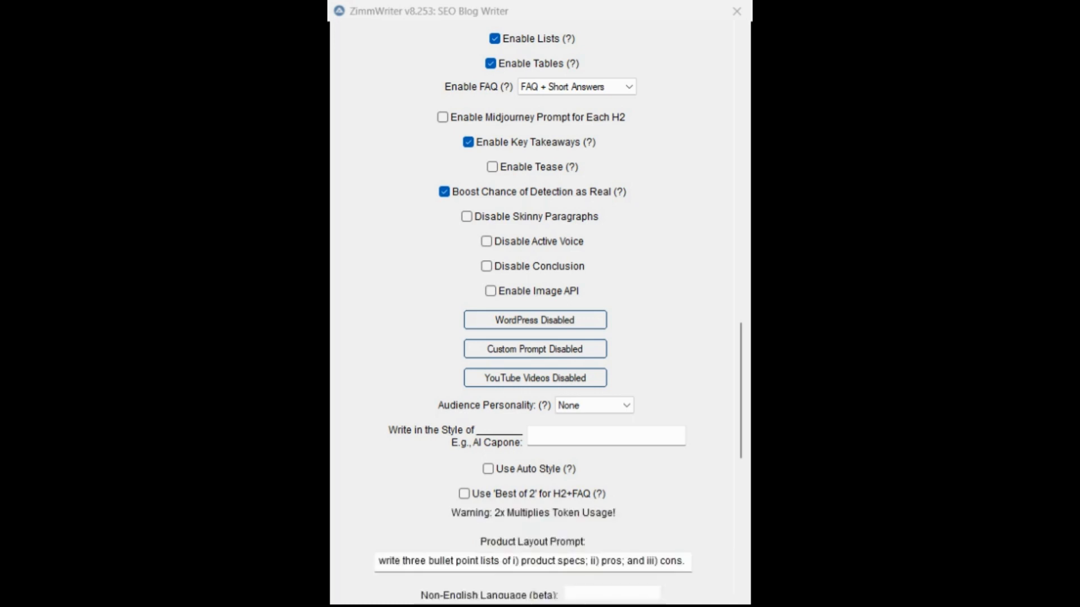
pyautogui.scroll(-3)
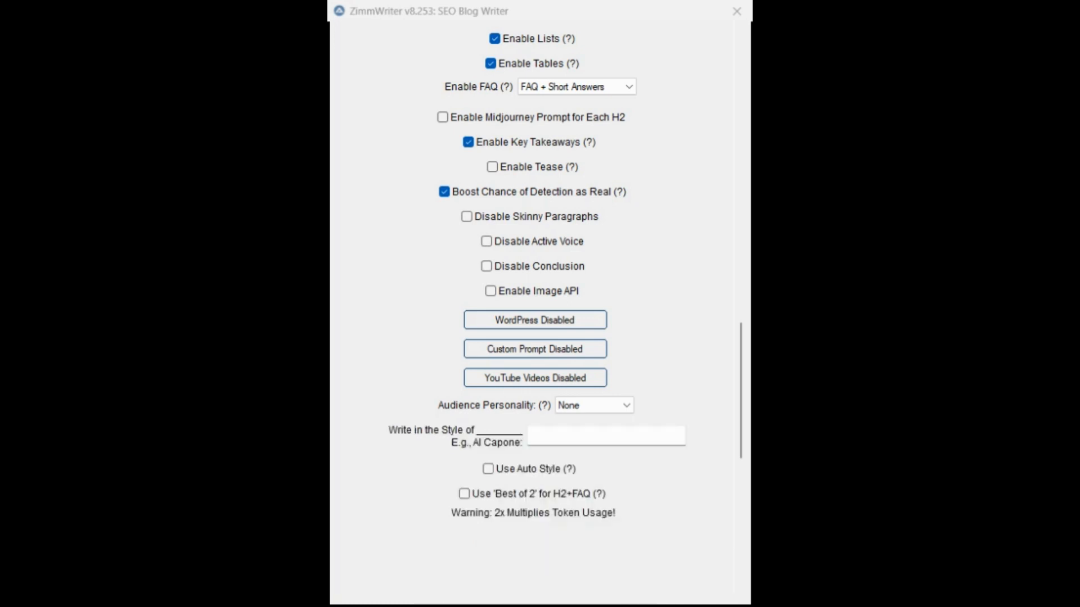
pyautogui.scroll(-3)
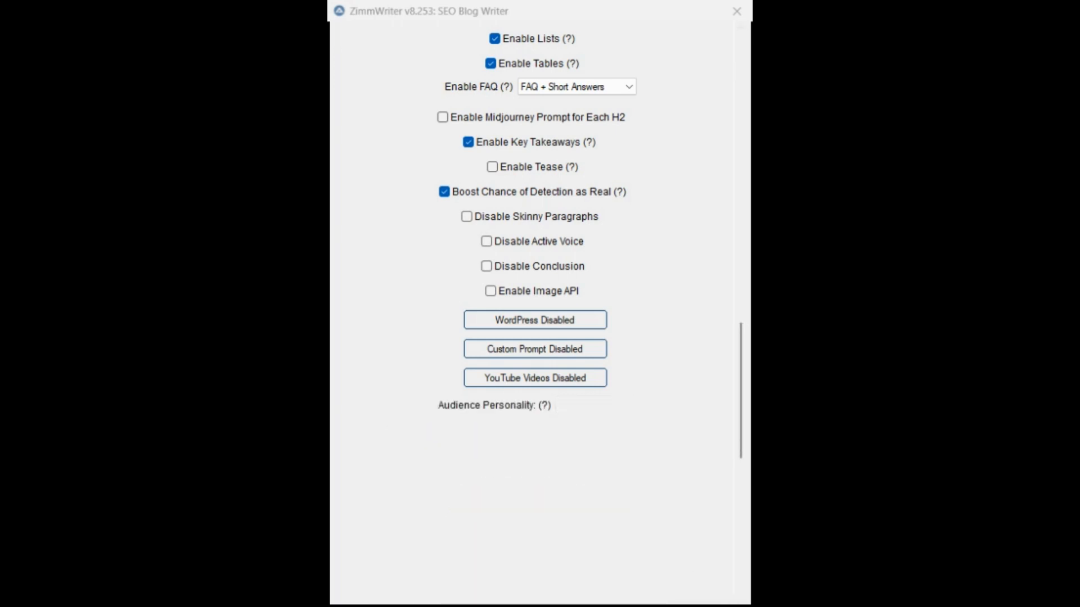
pyautogui.scroll(-3)
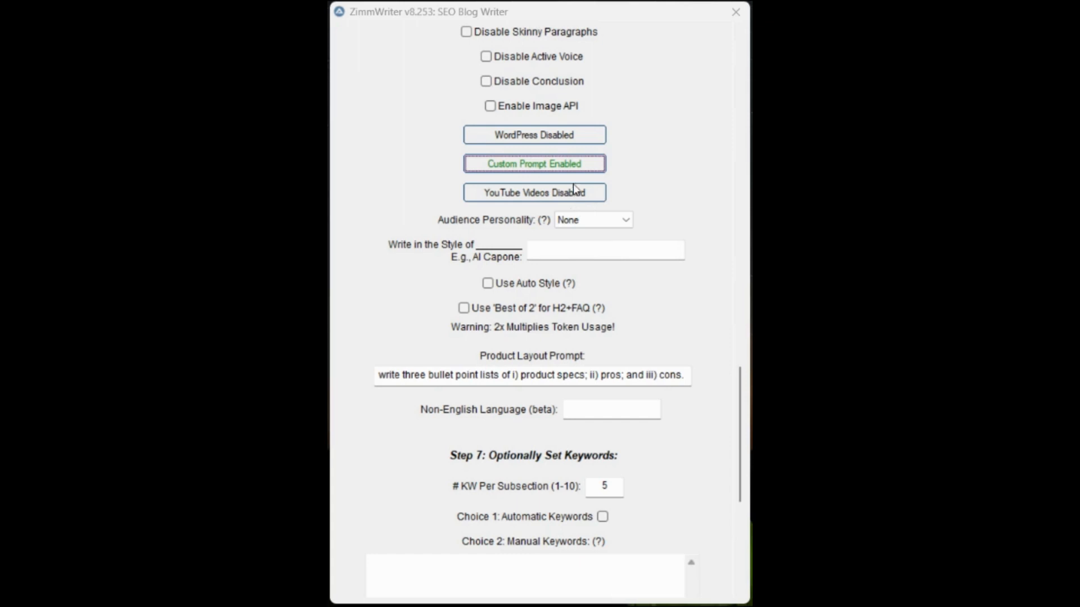
# - Set 'Write in the Style of' to 'an English tourism expert'
pyautogui.click(604, 250)
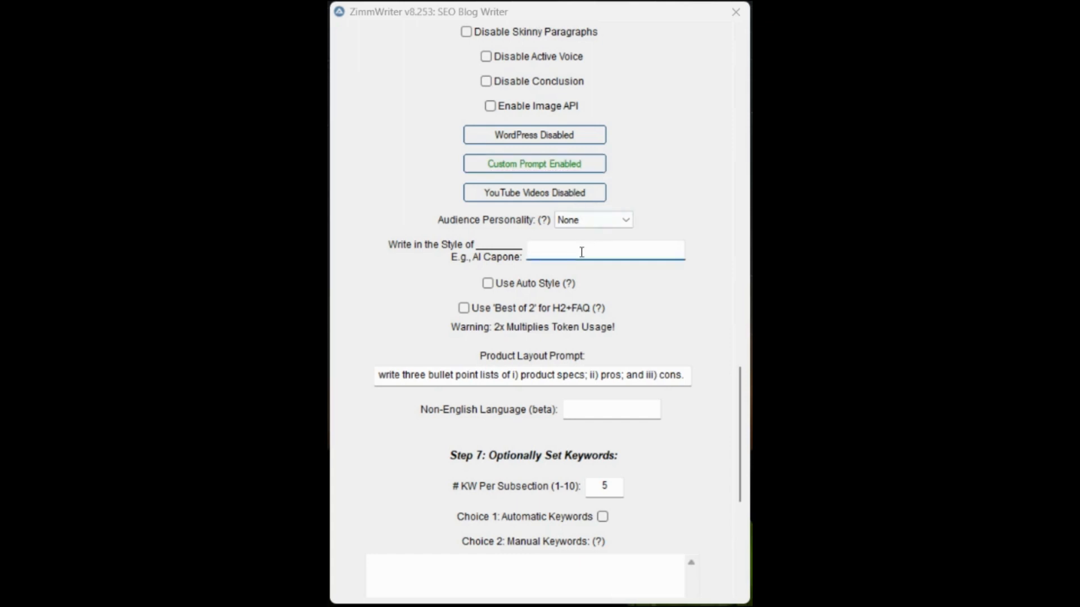
pyautogui.write('an')
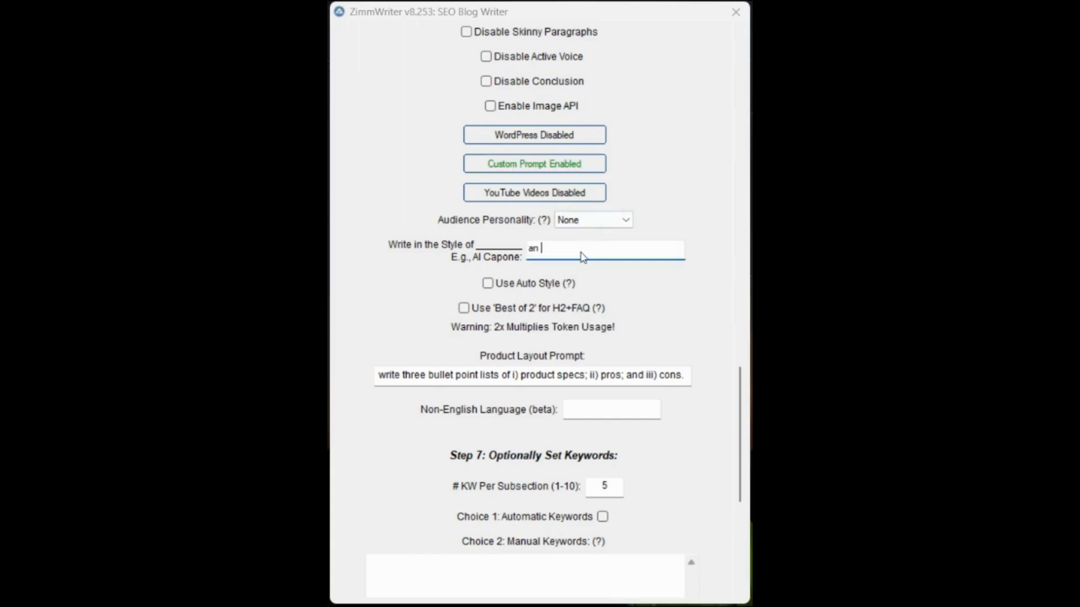
pyautogui.write('English')
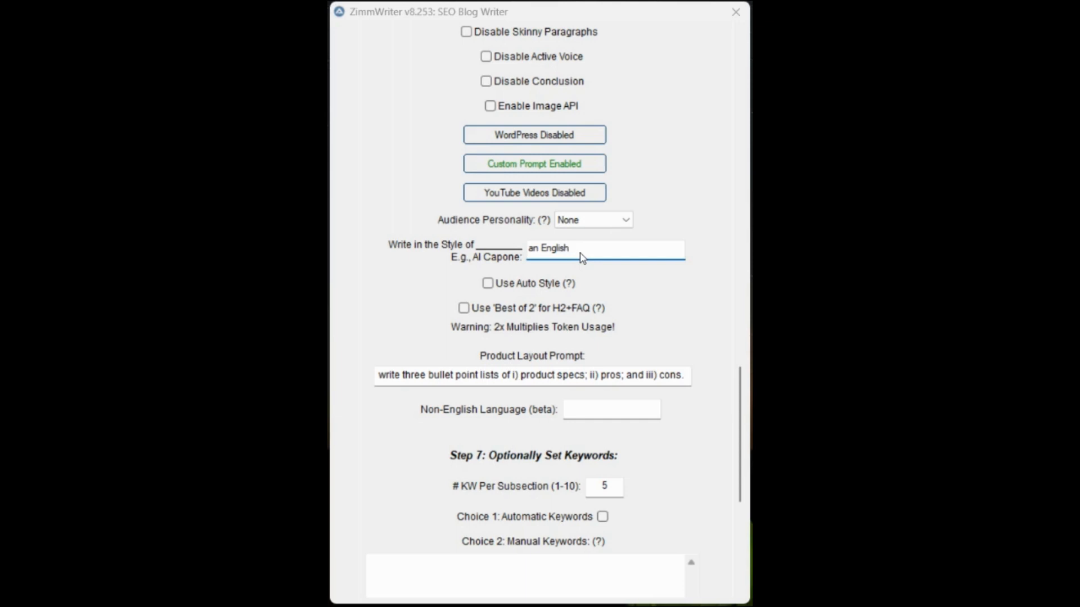
pyautogui.write('tourism ex')
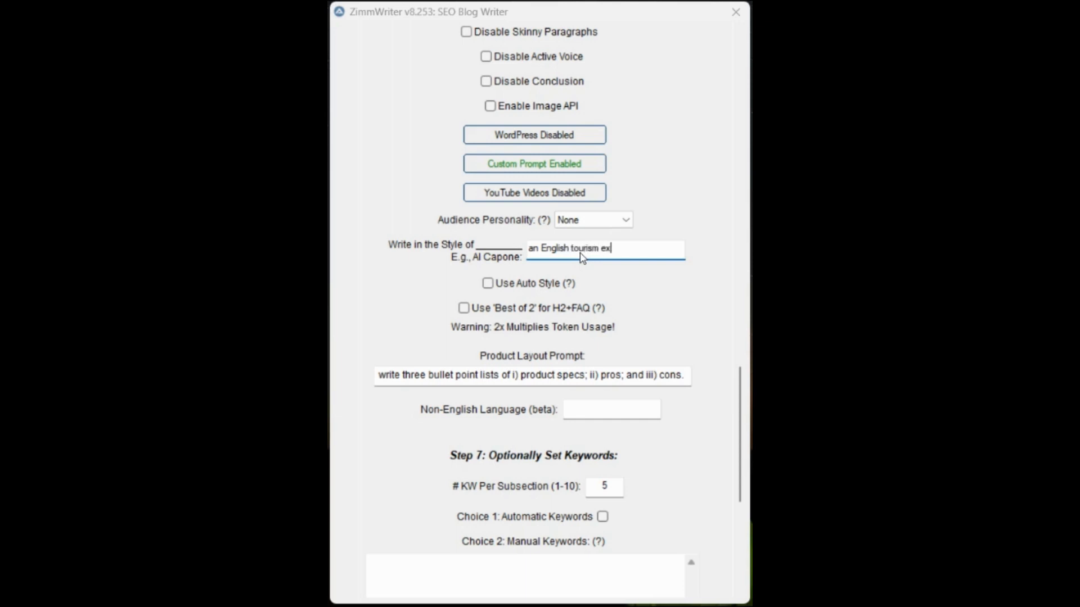
pyautogui.write('ert')
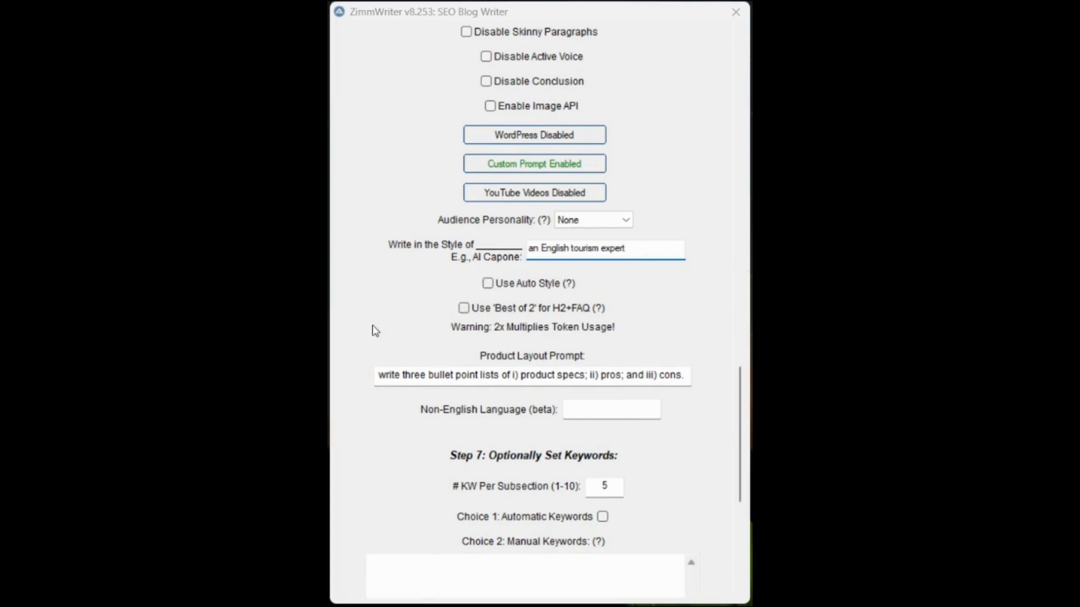
pyautogui.scroll(-3)
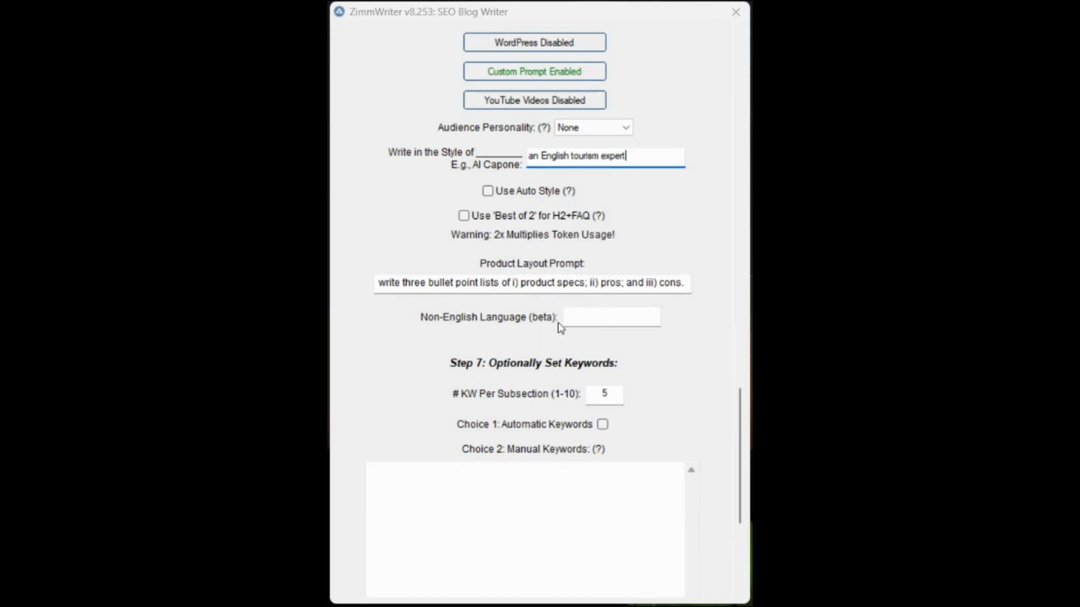
# - Set 5 keywords per subsection and fill the Manual Keywords box with the Allerton Castle term list
pyautogui.scroll(-3)
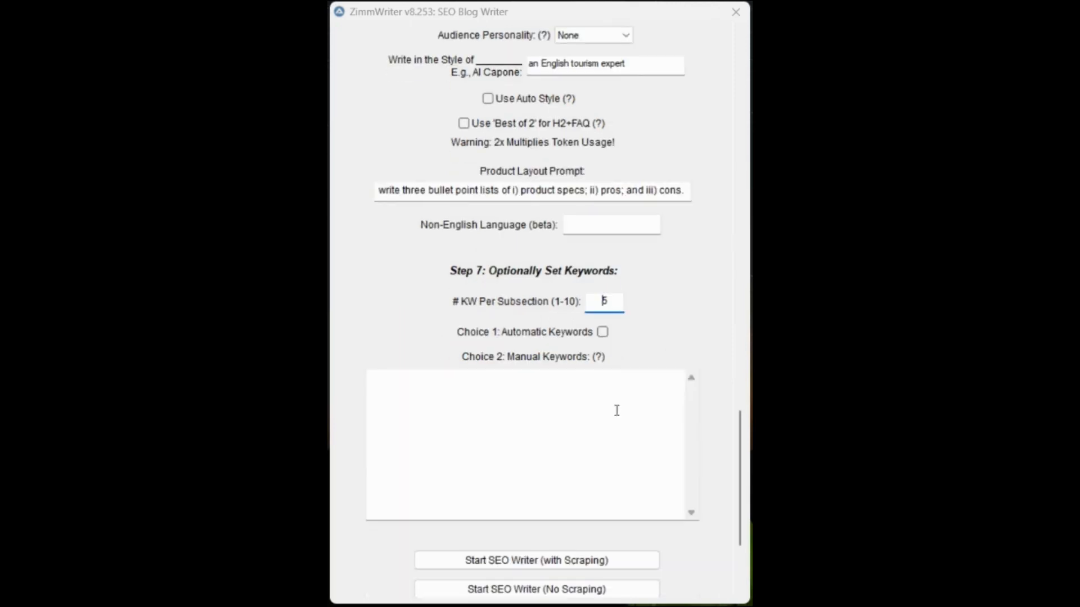
pyautogui.click(516, 410)
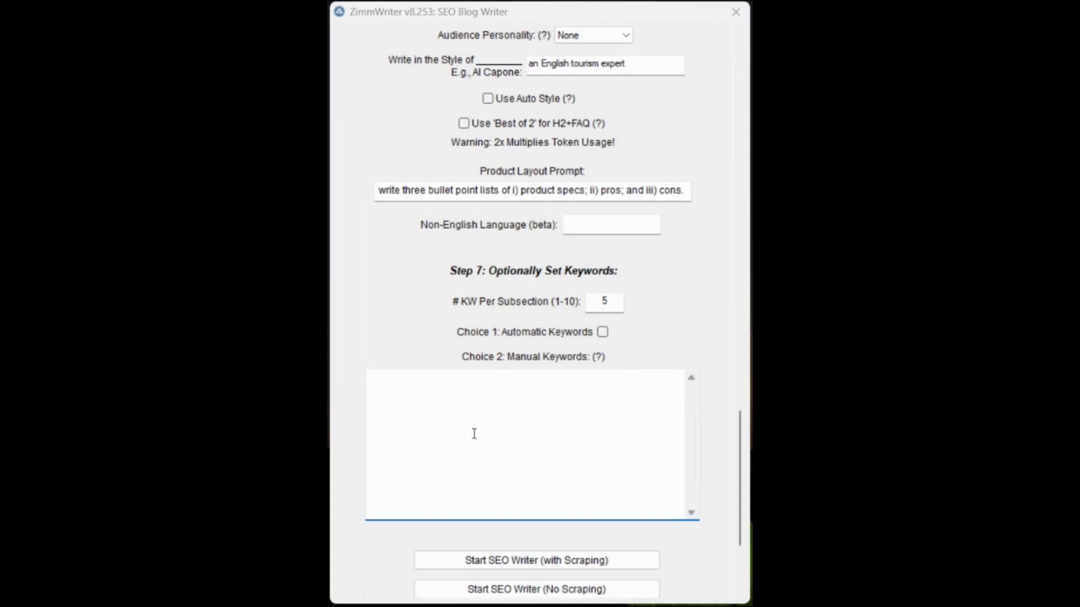
pyautogui.click(474, 433)
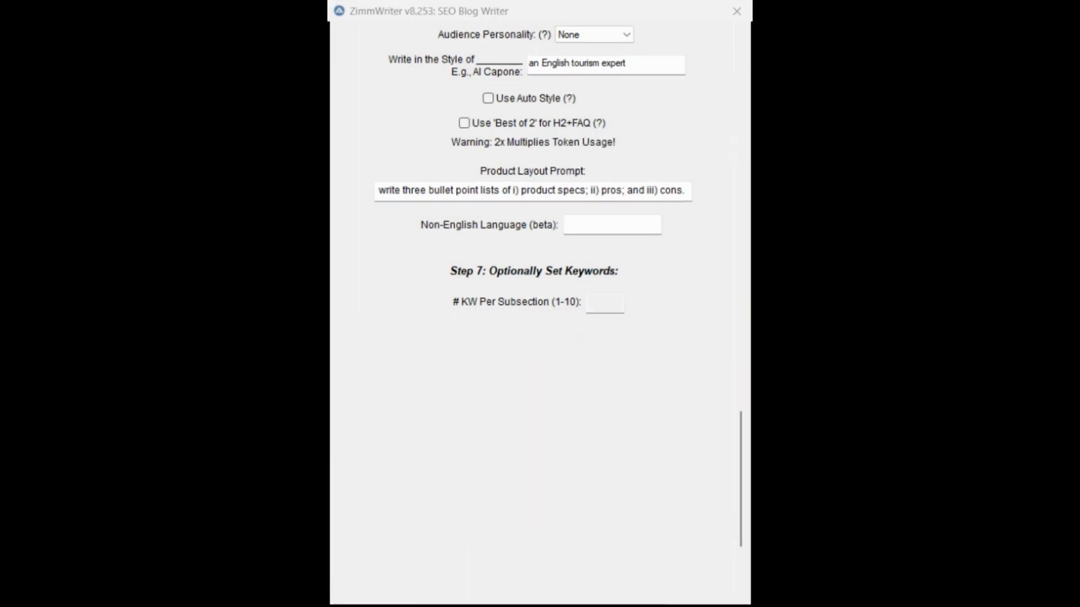
pyautogui.write('5')
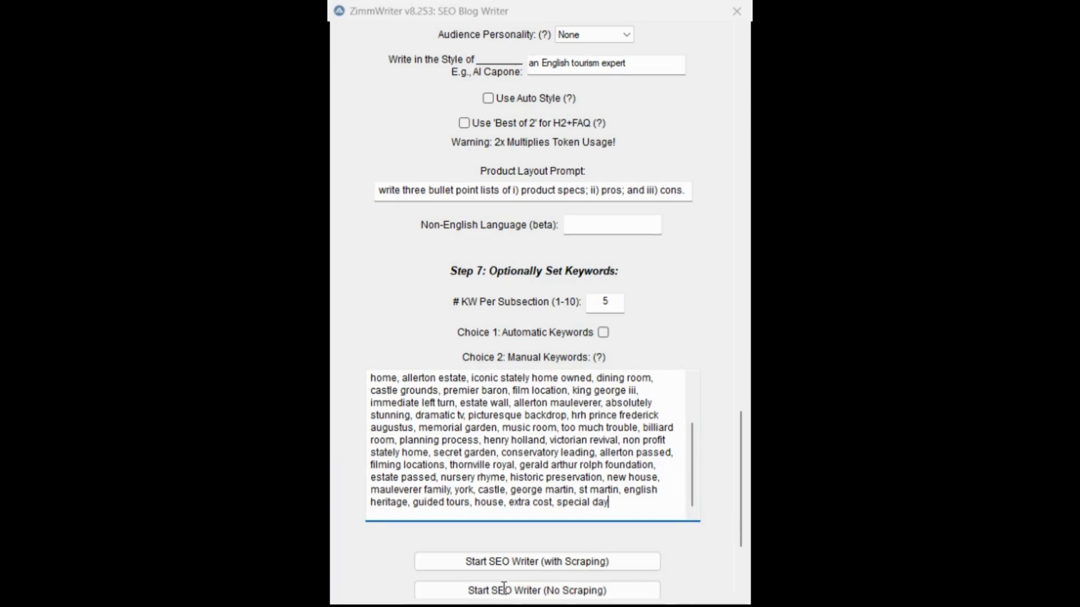
pyautogui.scroll(-3)
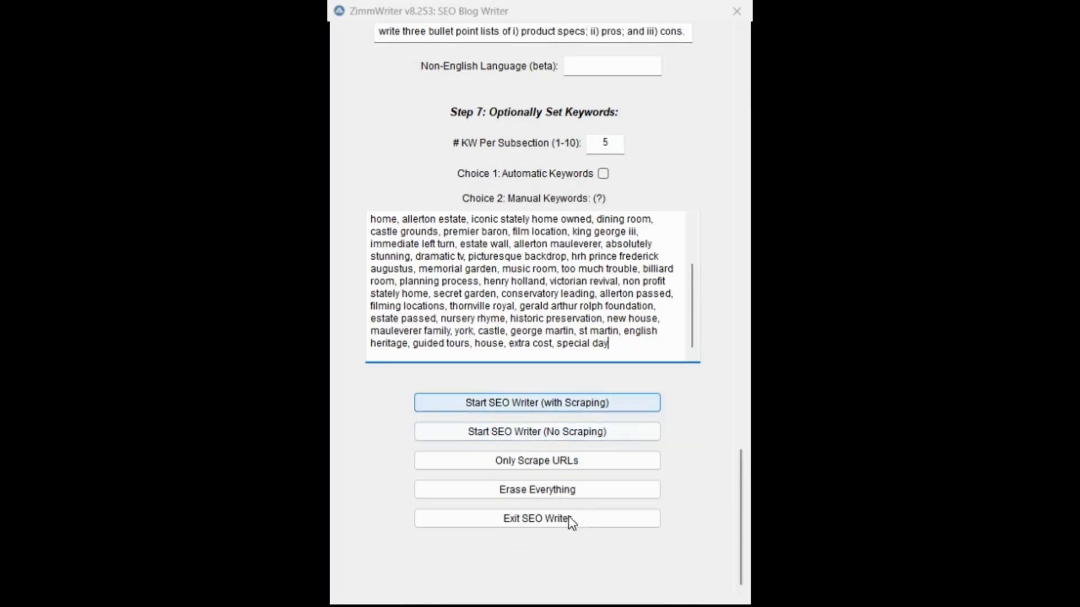
pyautogui.moveTo(572, 510)
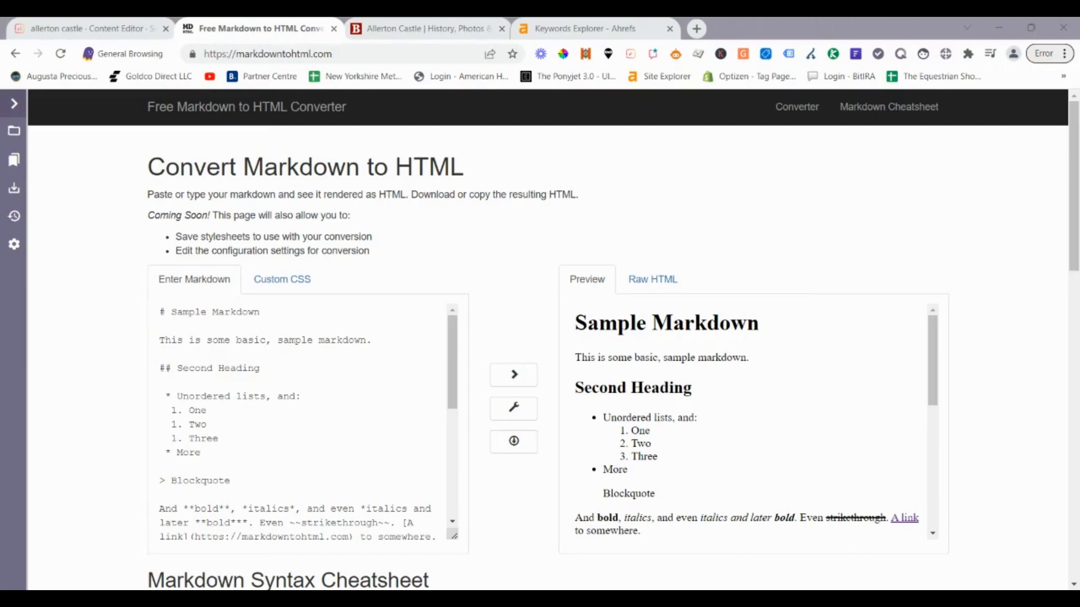
pyautogui.moveTo(698, 472)
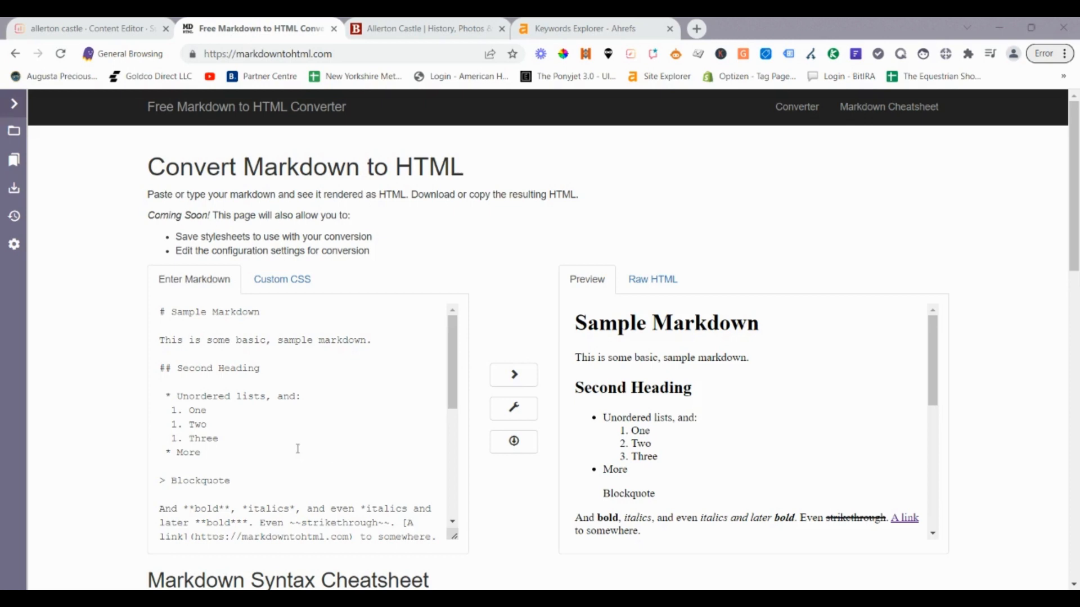
pyautogui.moveTo(289, 447)
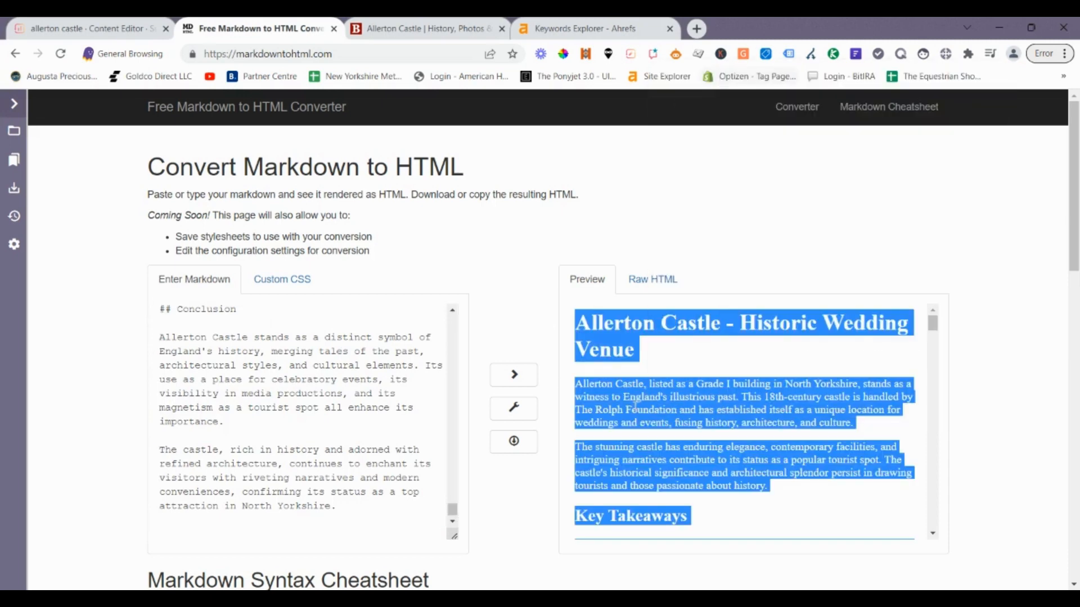
# - Load the Allerton Castle markdown into the converter and copy the rendered 'Allerton Castle - Historic Wedding Venue' preview
pyautogui.click(90, 28)
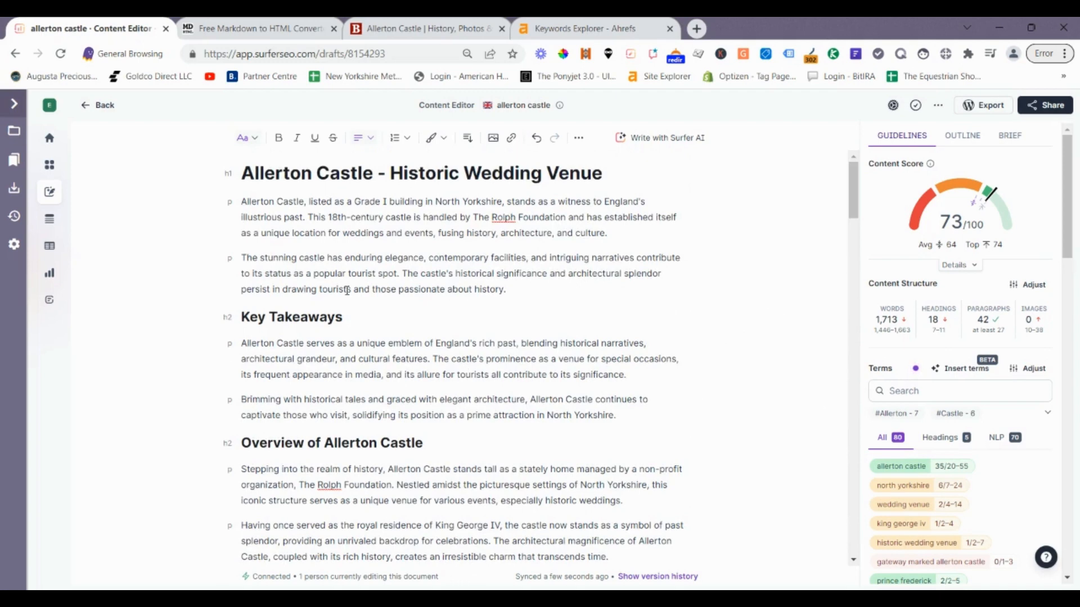
pyautogui.moveTo(578, 314)
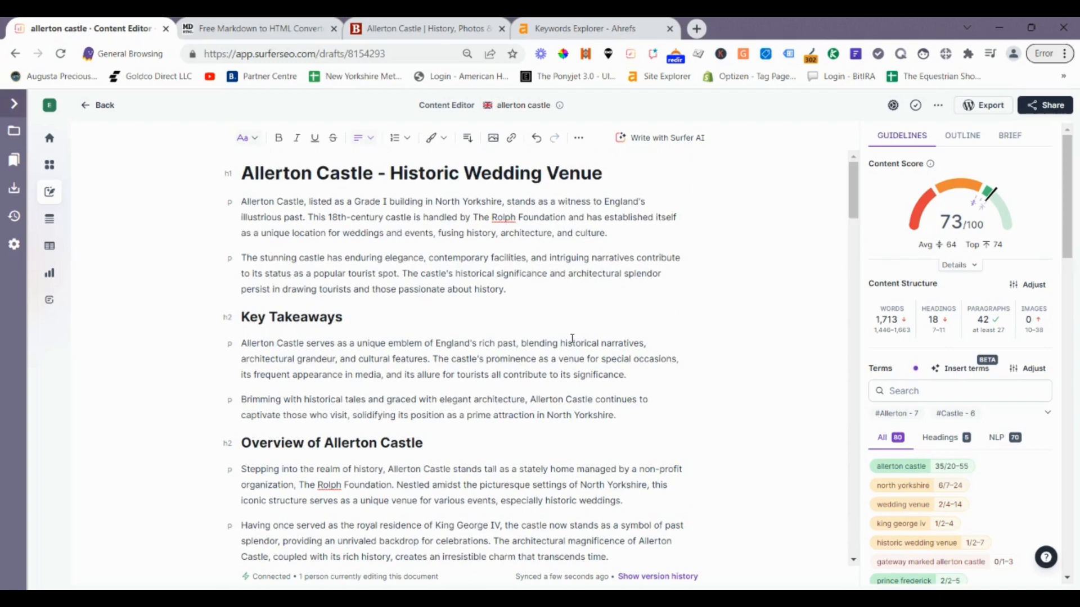
# - Review the pasted article through FAQ and Conclusion, confirming 1,713 words, 18 headings and a 73/100 score
pyautogui.scroll(-3)
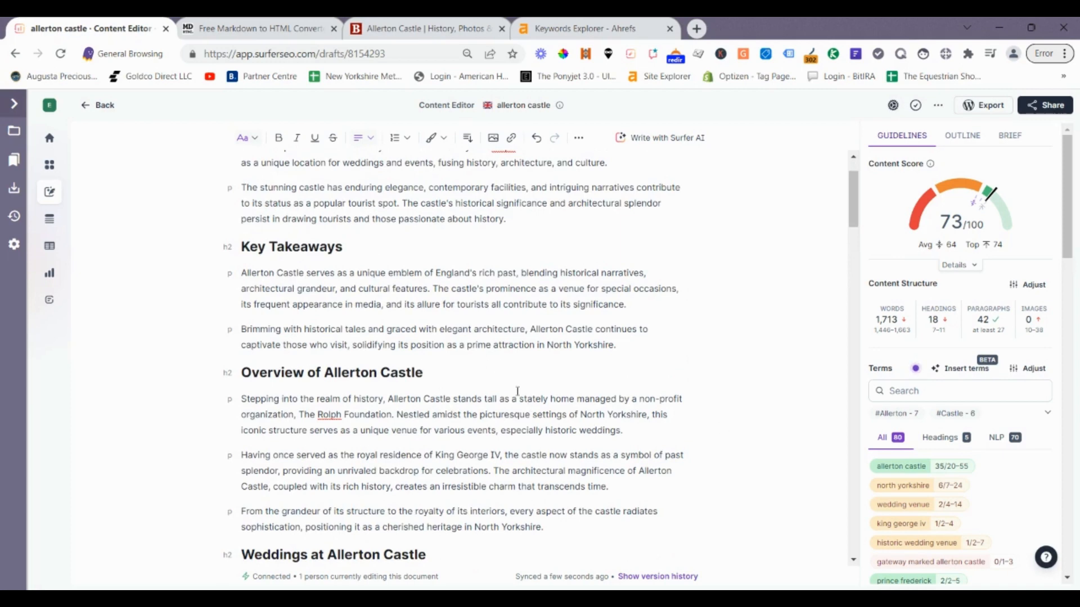
pyautogui.scroll(-3)
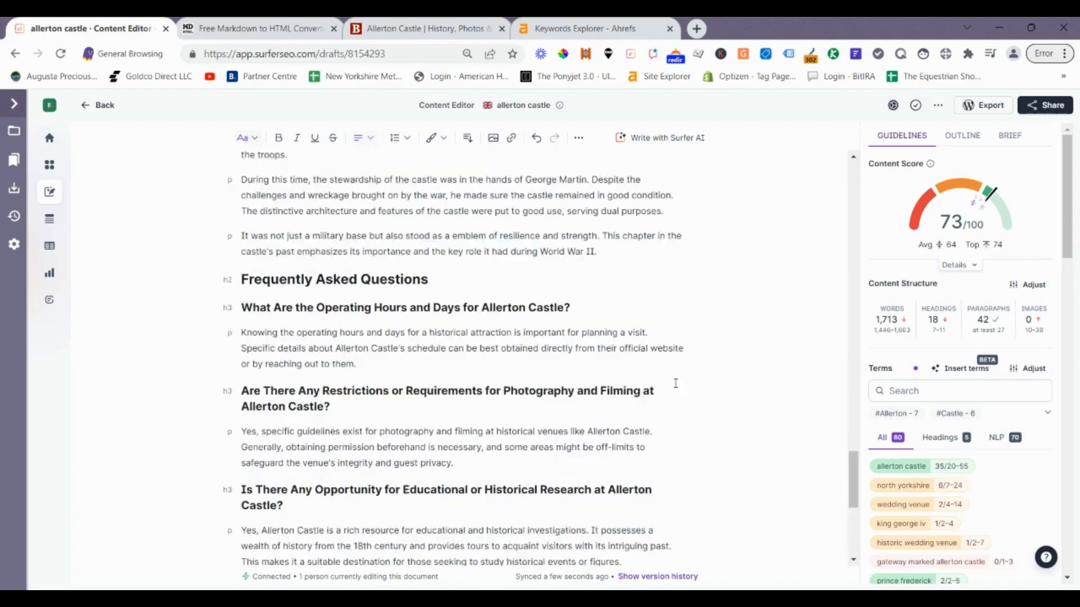
pyautogui.scroll(-3)
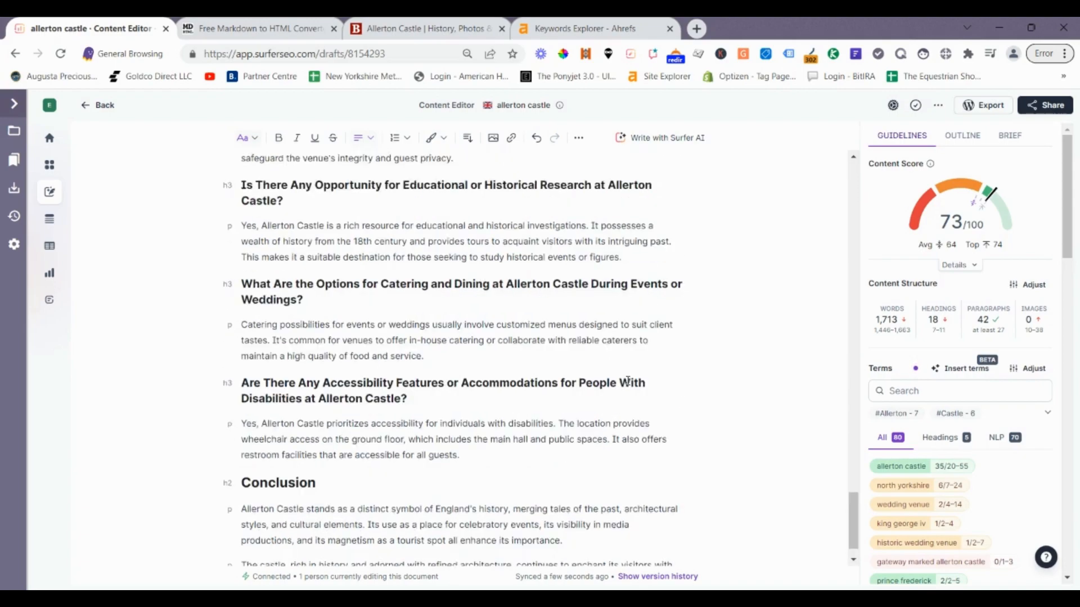
pyautogui.scroll(-3)
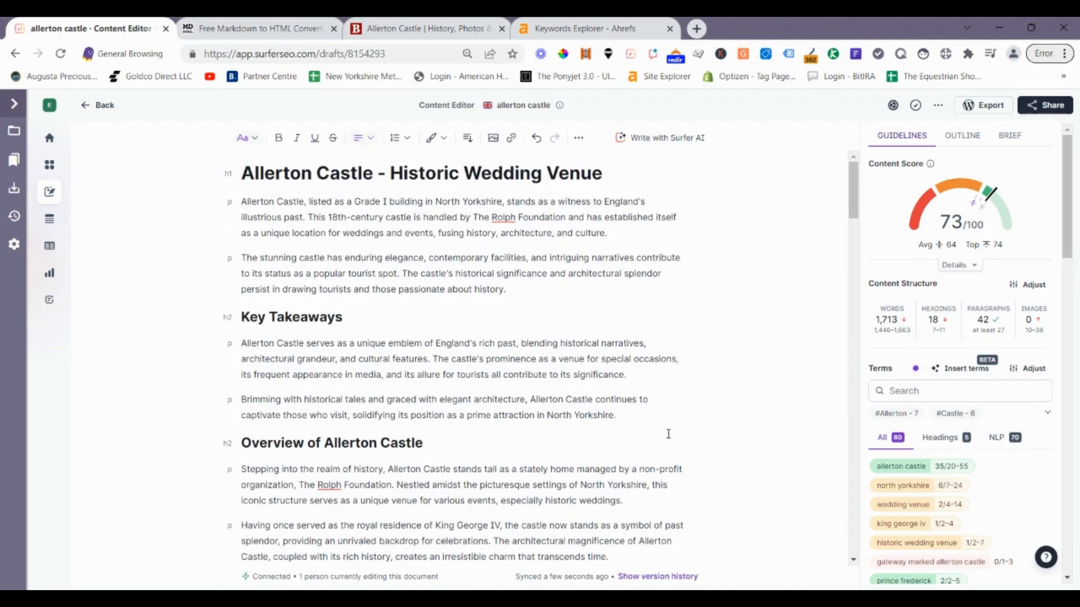
pyautogui.scroll(-3)
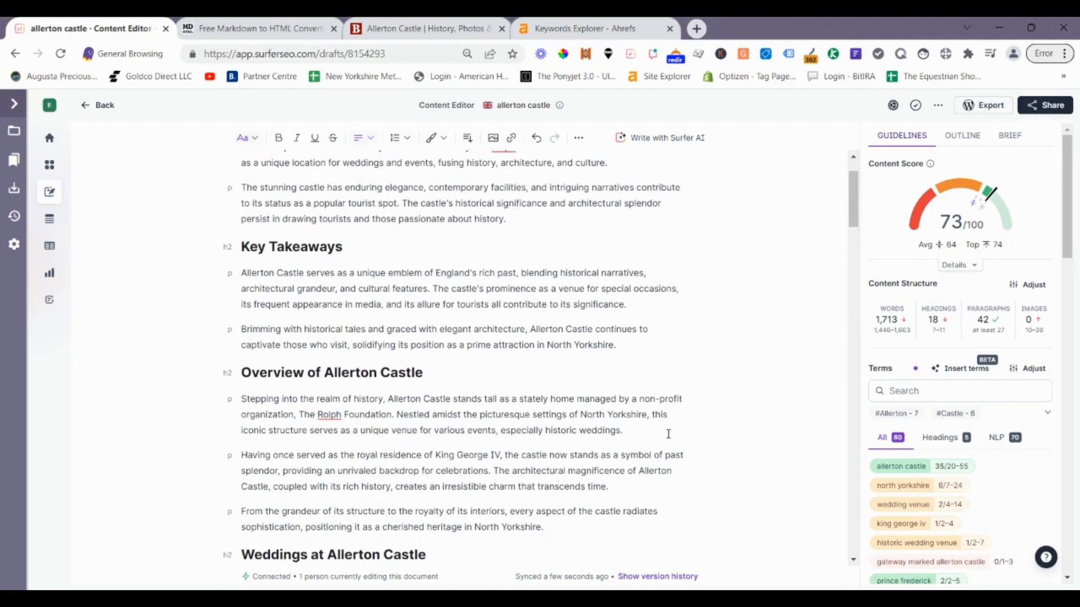